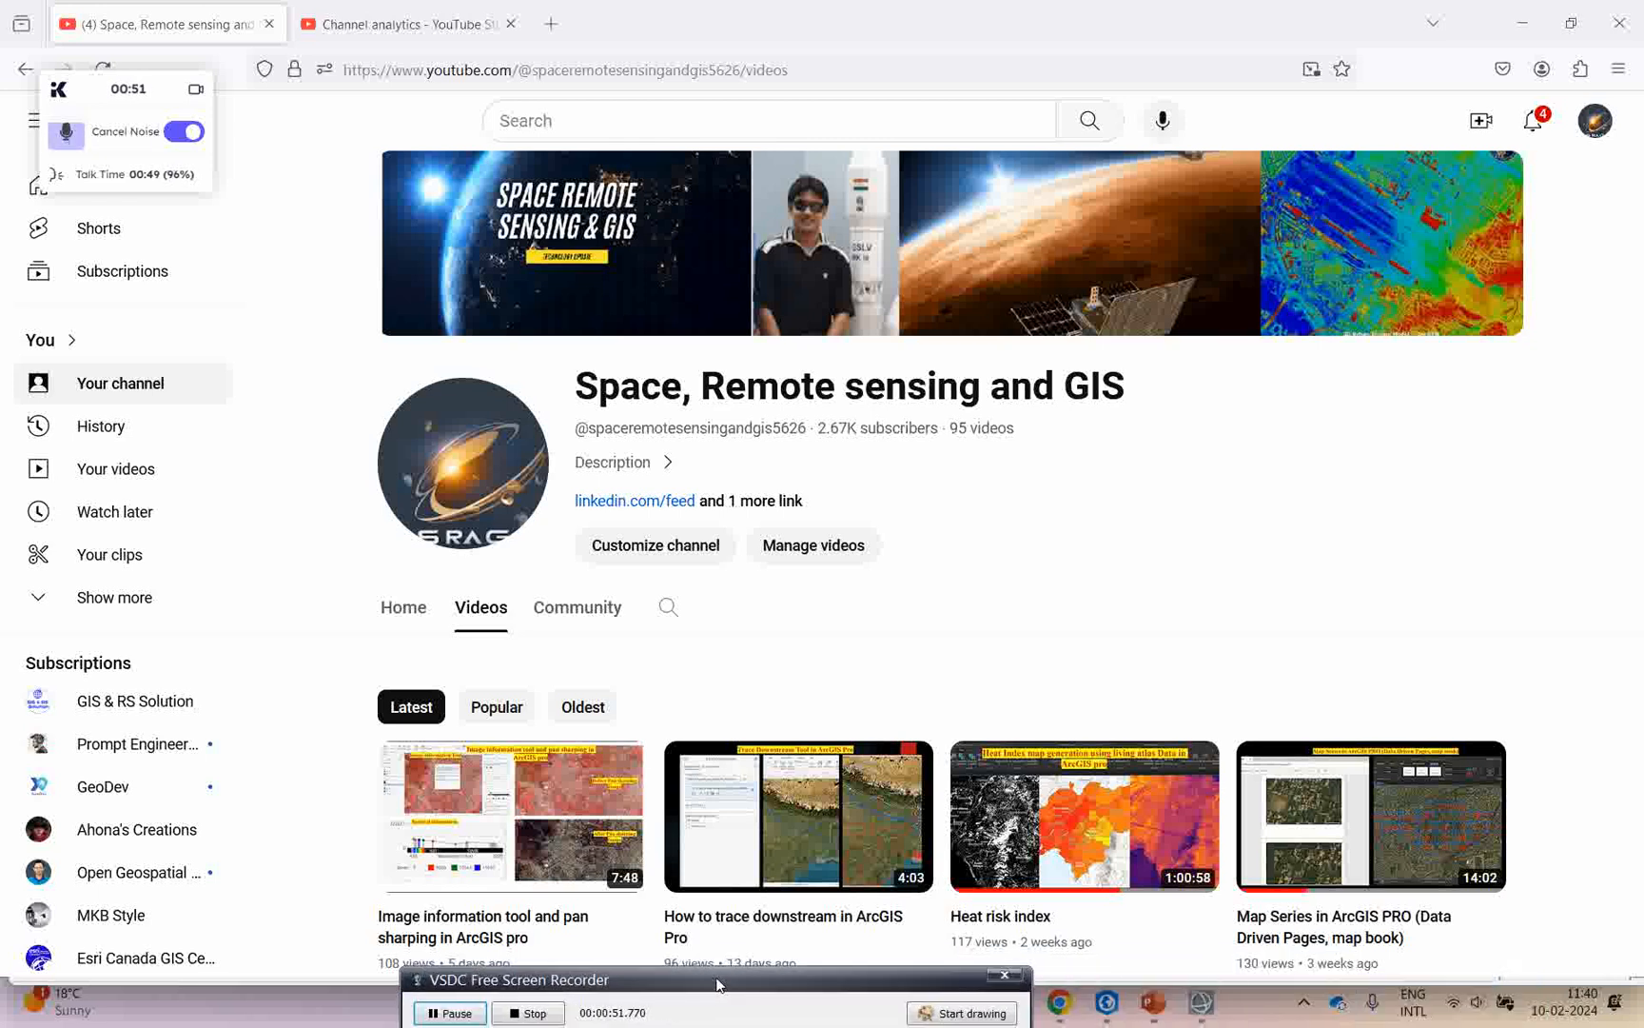
mouse_move(1151, 1003)
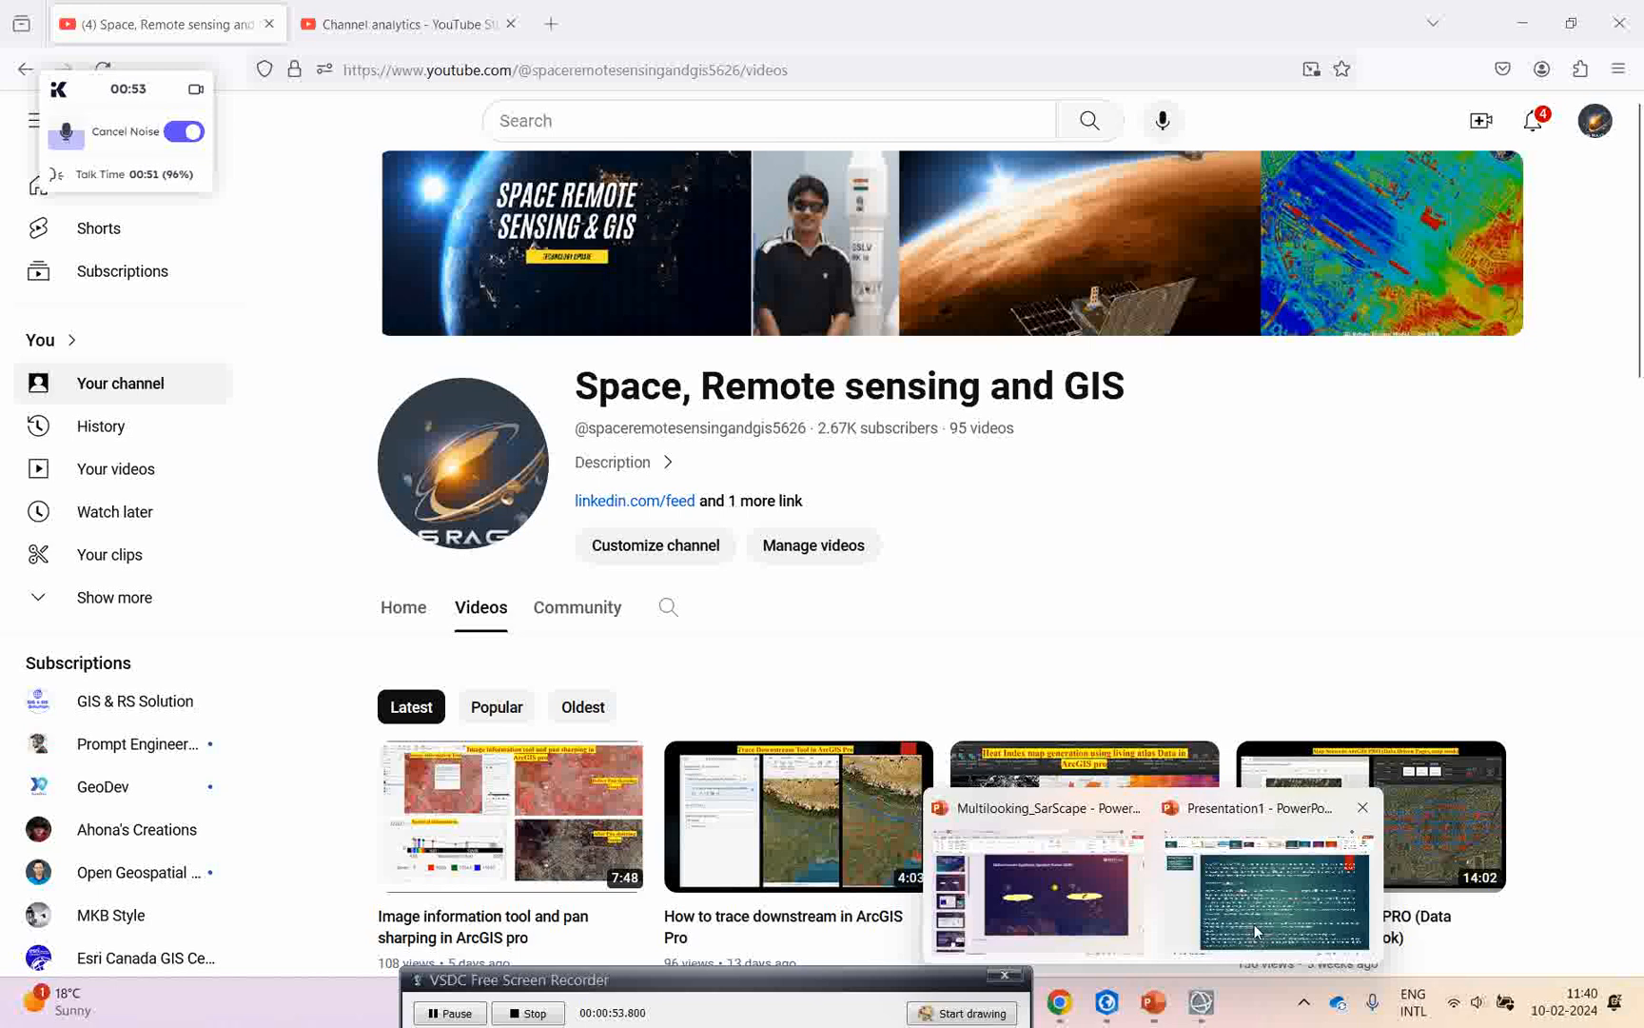
Present the slide on why SAR multilooking is needed, then return to ENVI's SLC image.
left_click(1263, 881)
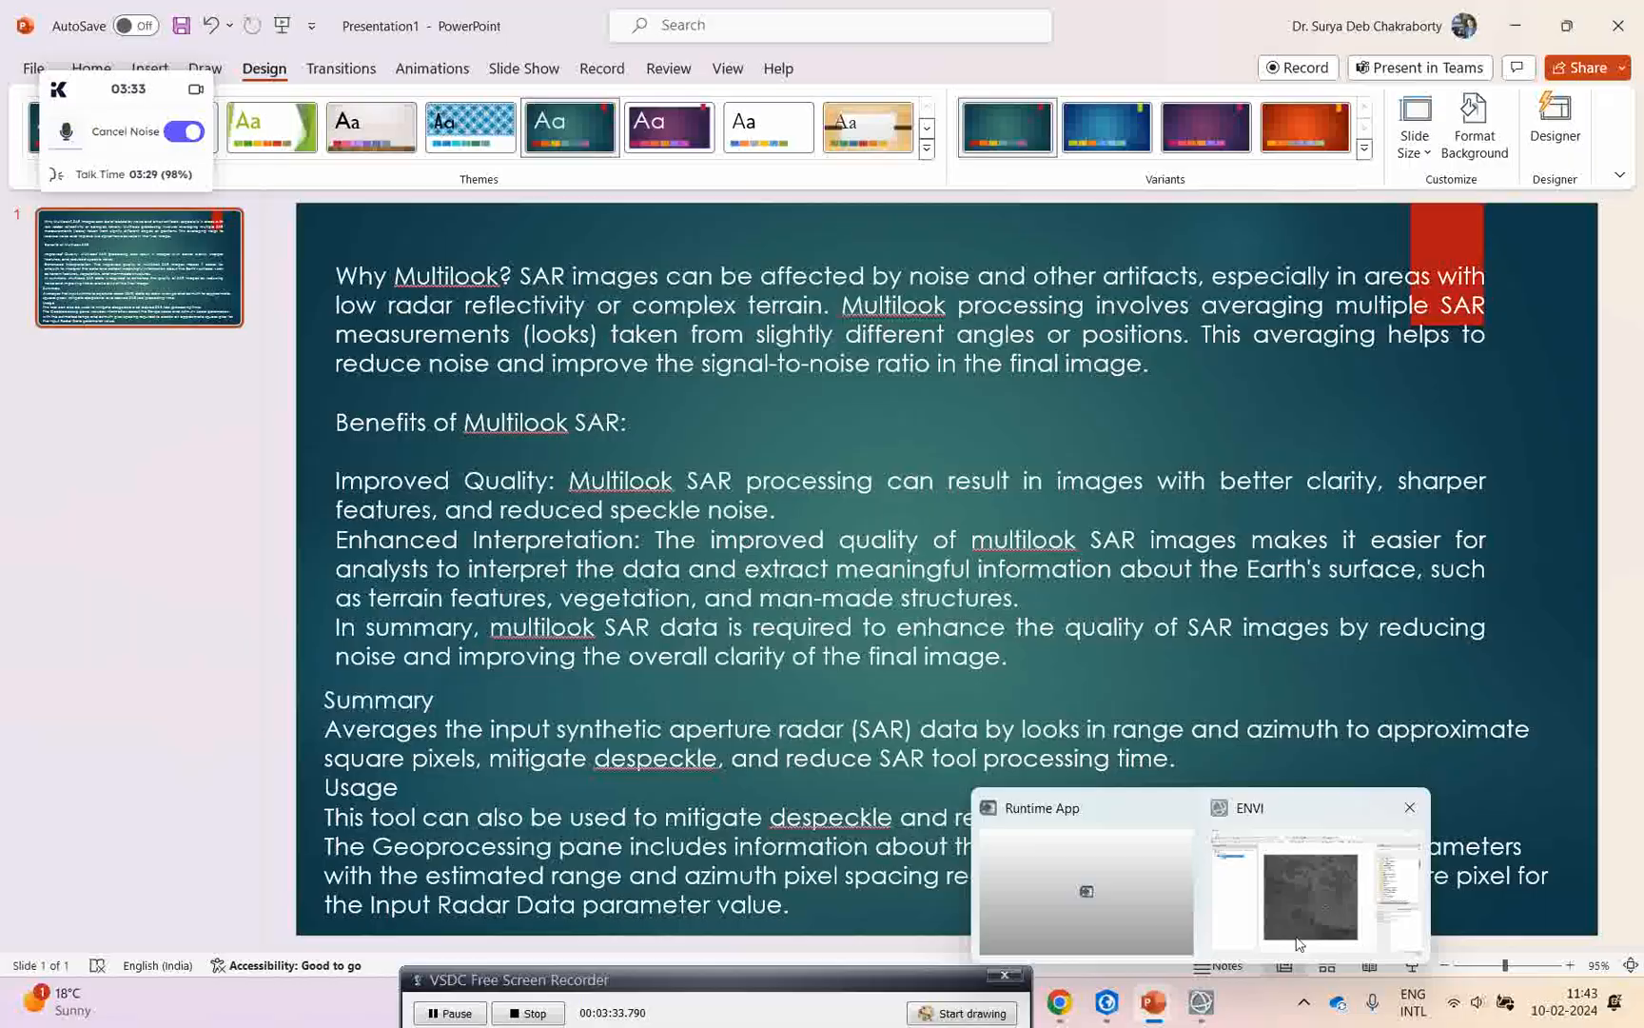
left_click(1305, 881)
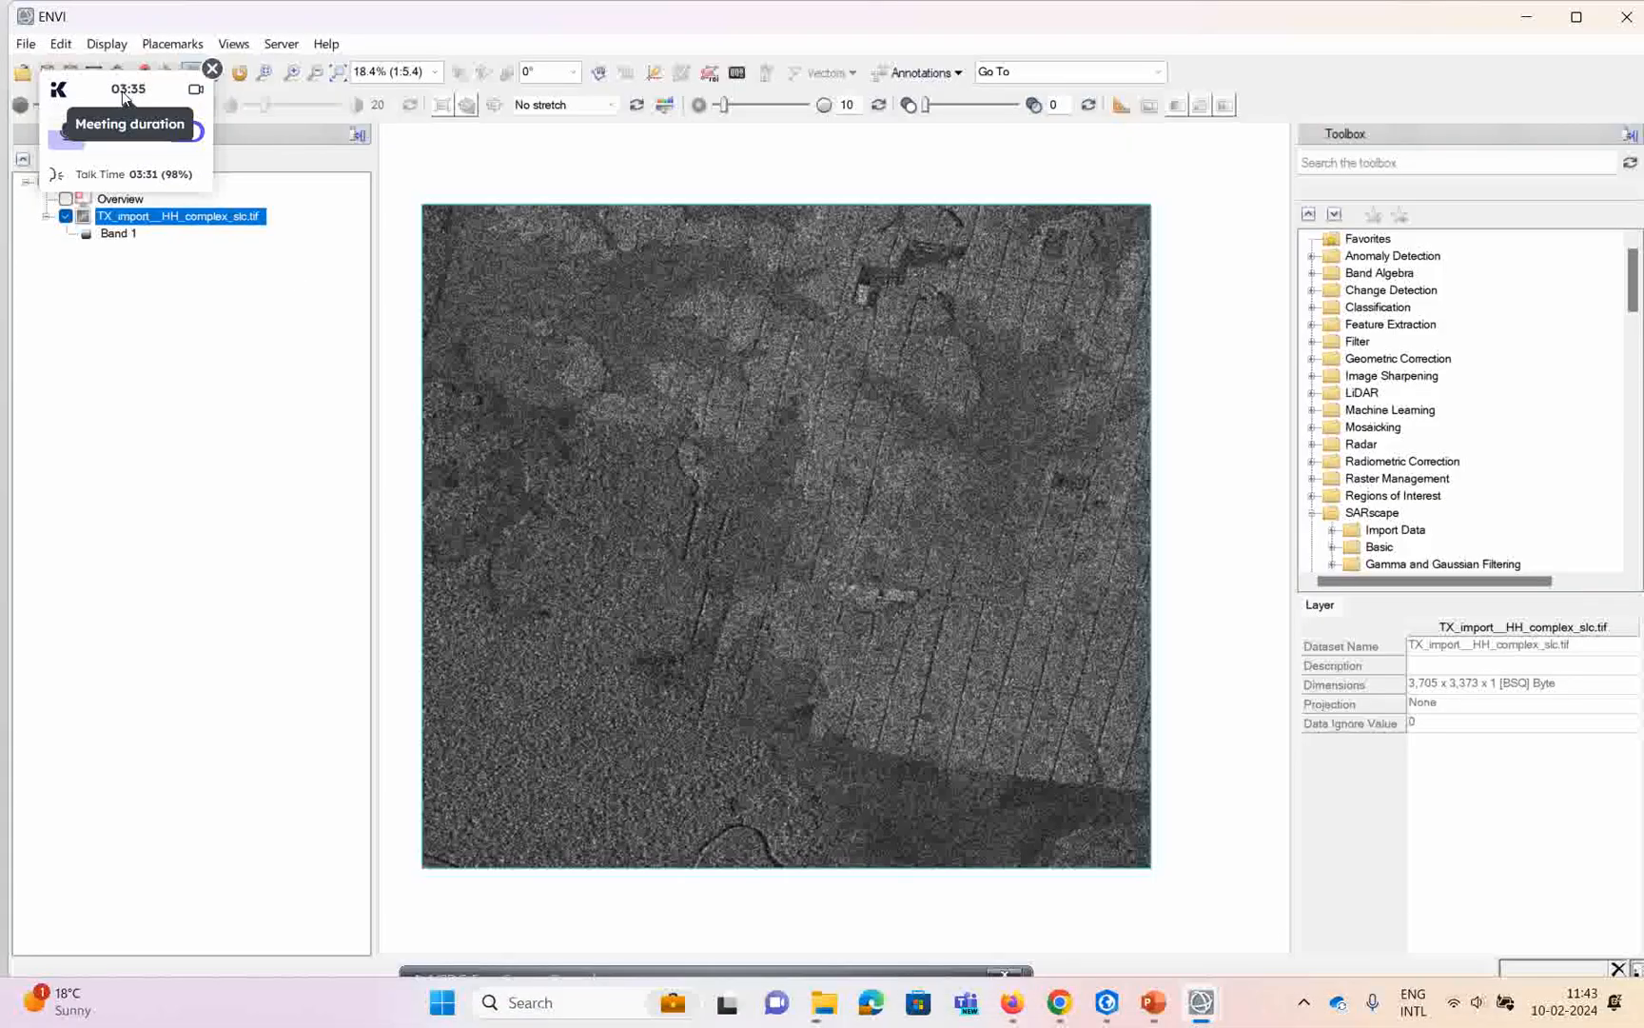
Expand the SARscape Basic folder in the Toolbox to reach Intensity Processing.
left_click(210, 67)
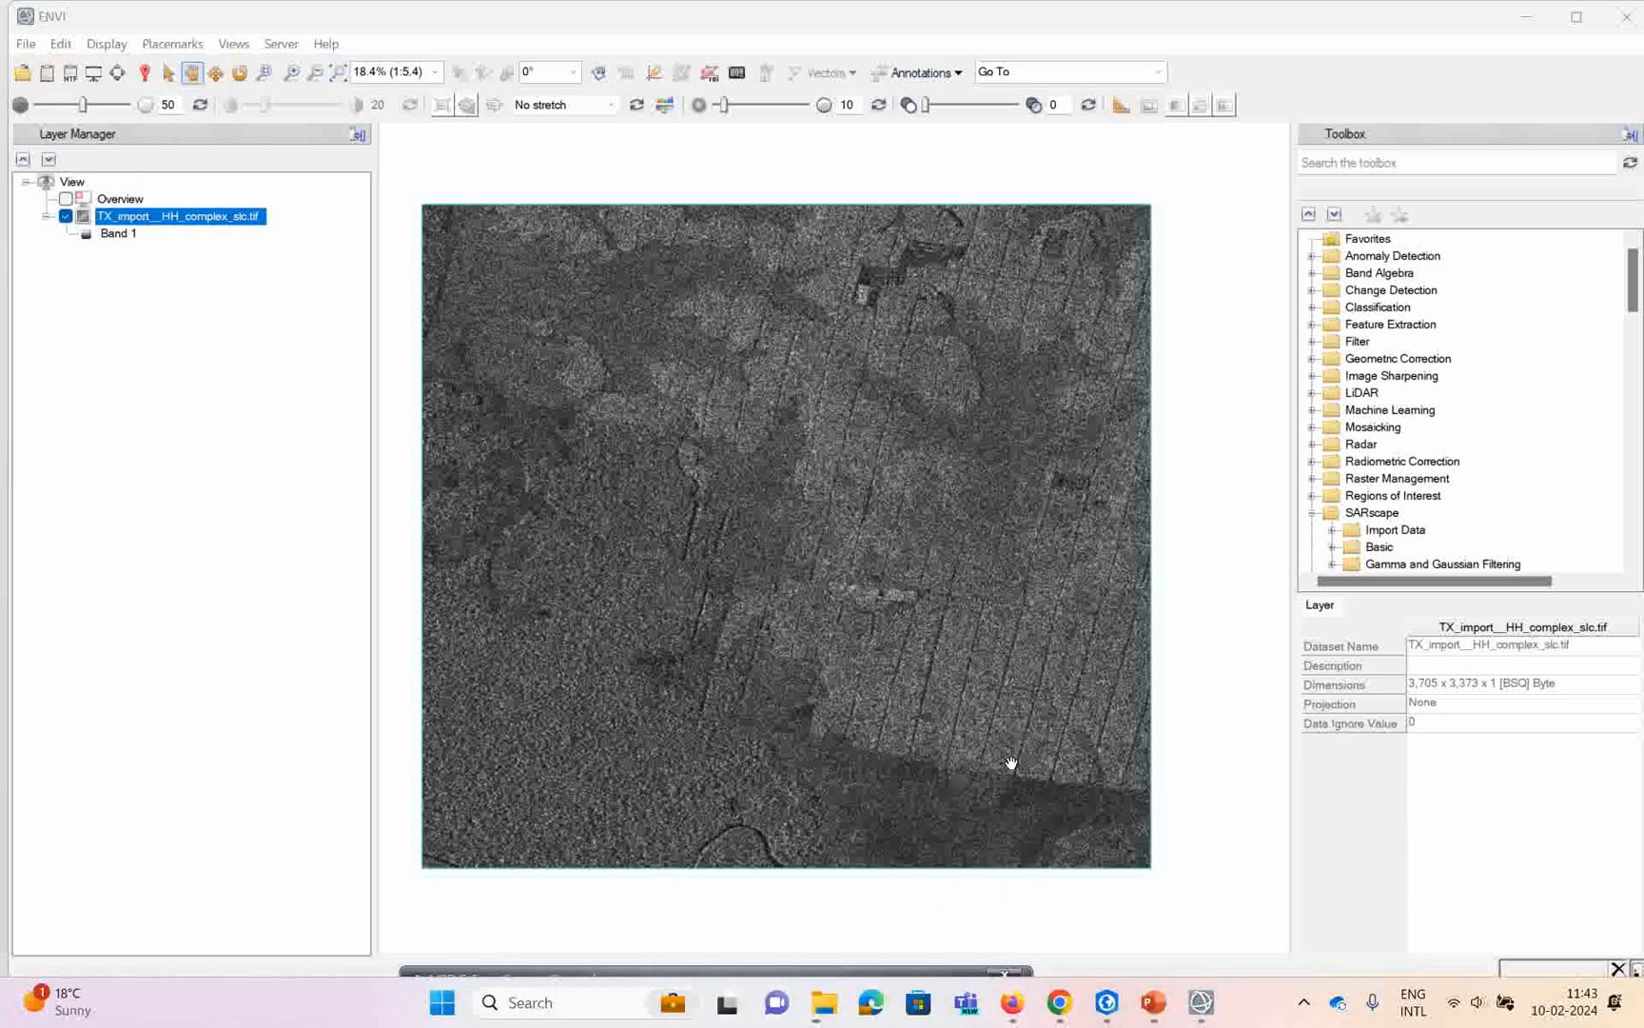
mouse_move(1234, 608)
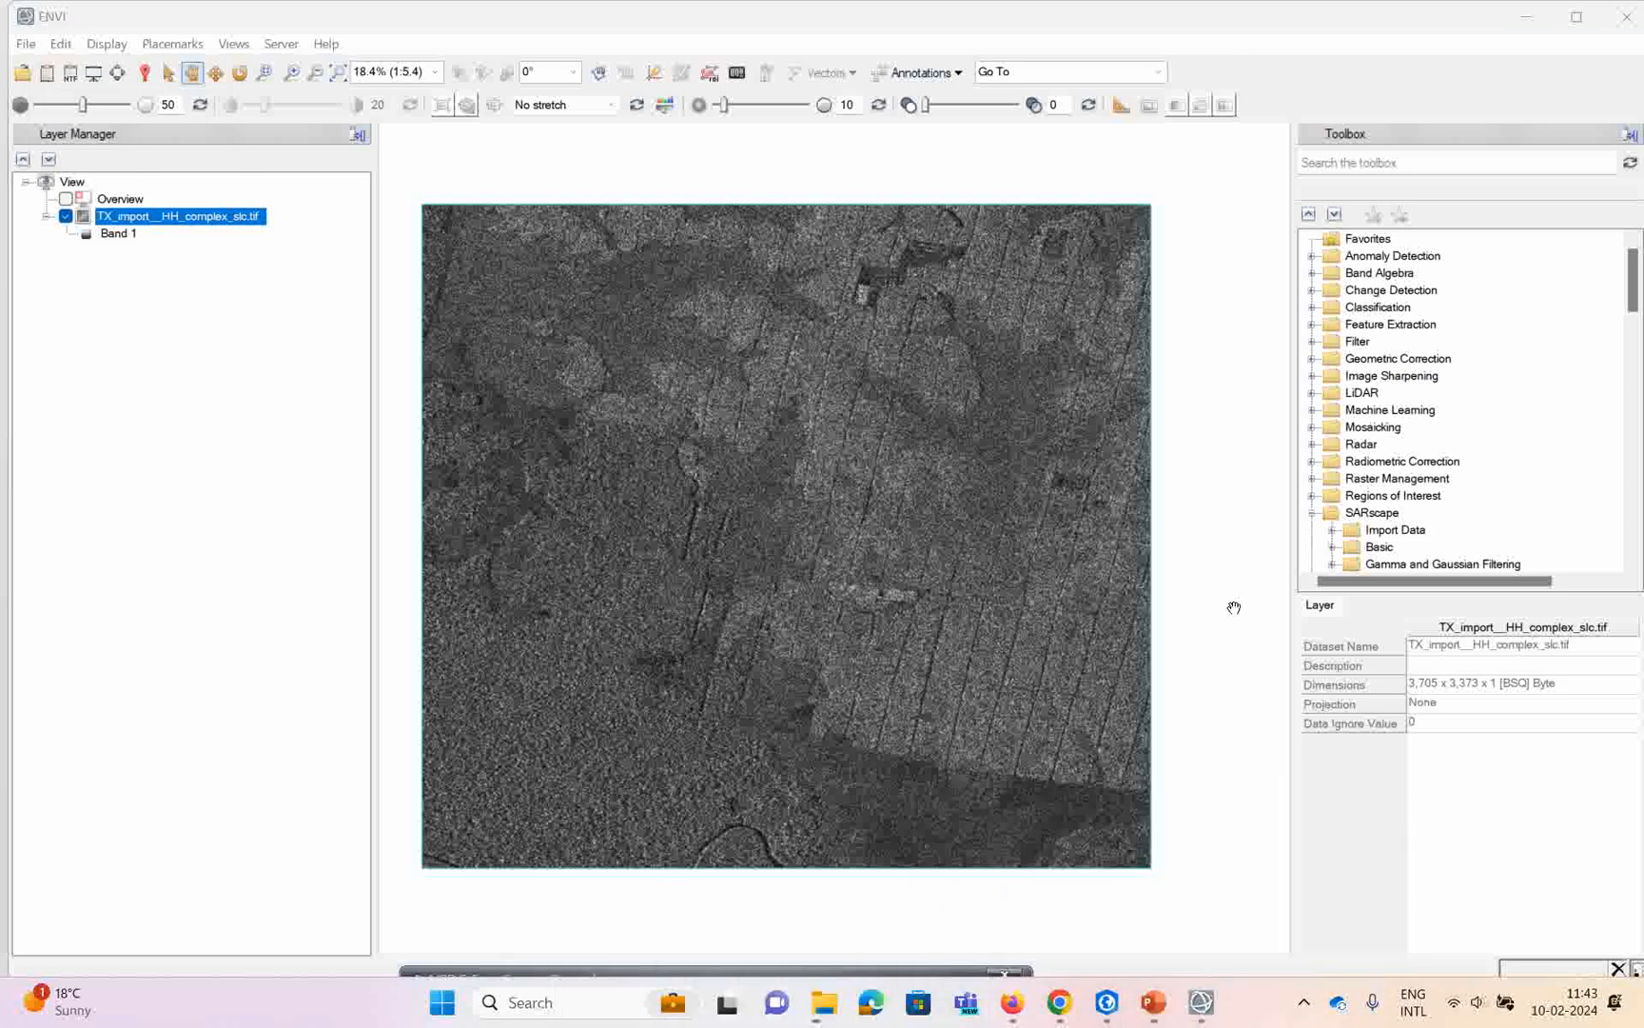
mouse_move(1412, 442)
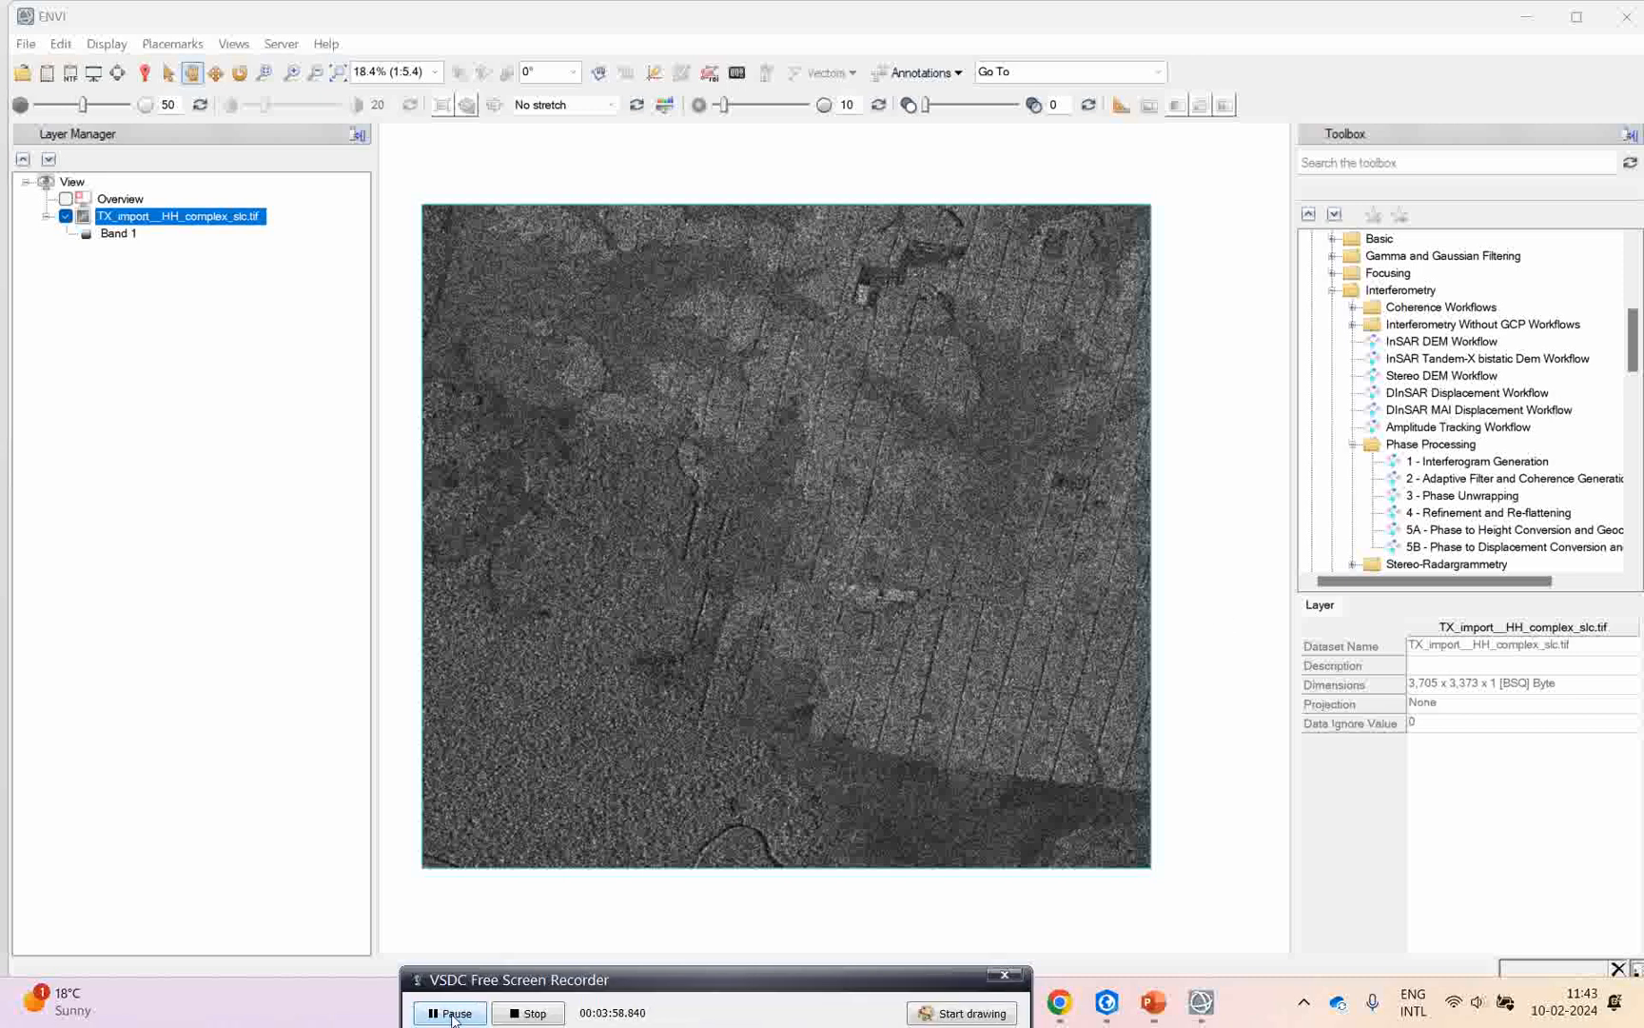
left_click(1380, 237)
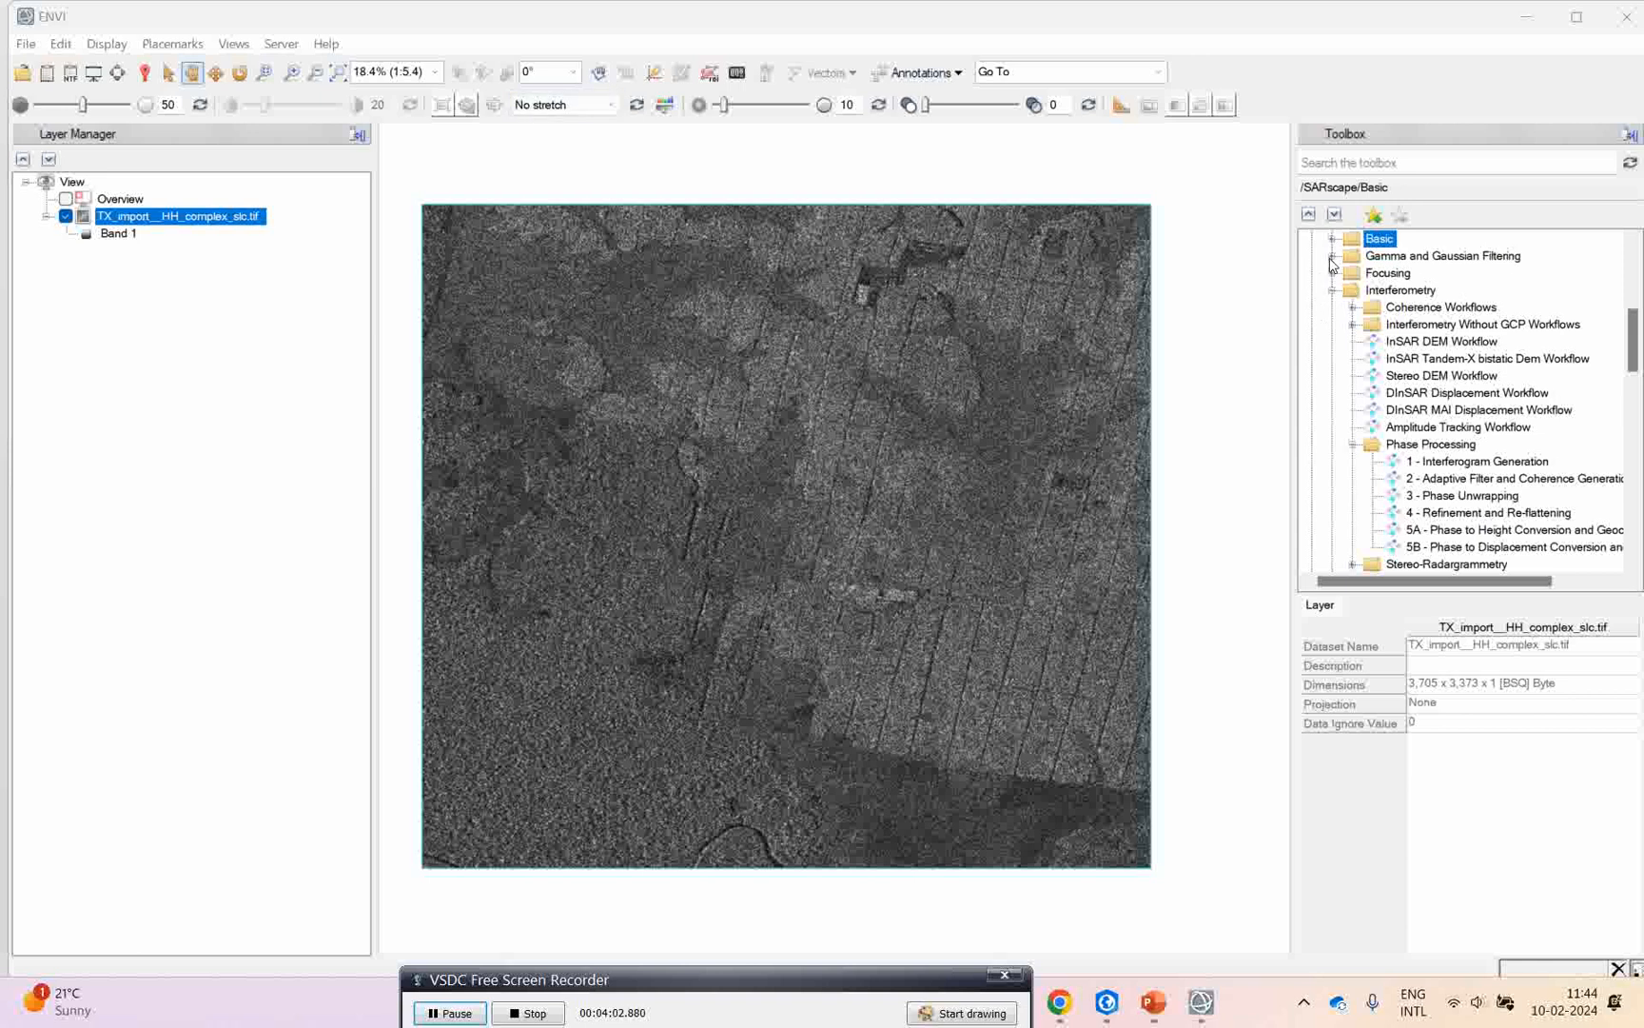
mouse_move(1334, 266)
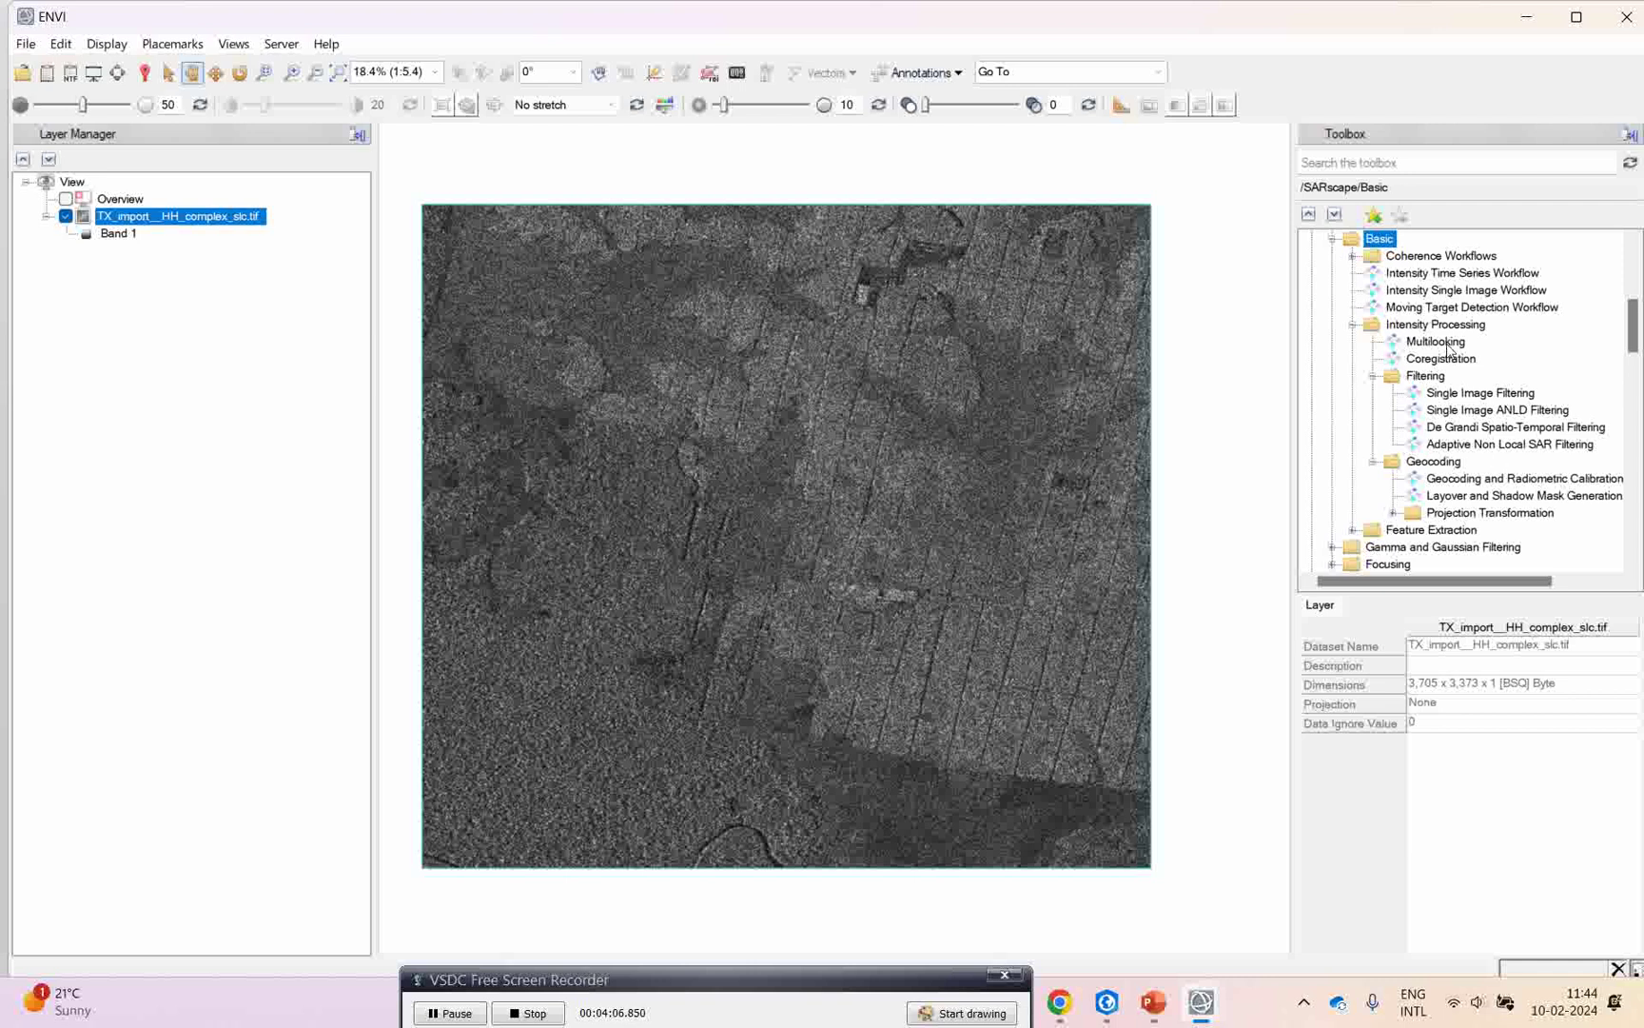
Open Multilooking with TX_import__HH_complex_slc.tif as input and dismiss the resolution message.
left_click(1436, 340)
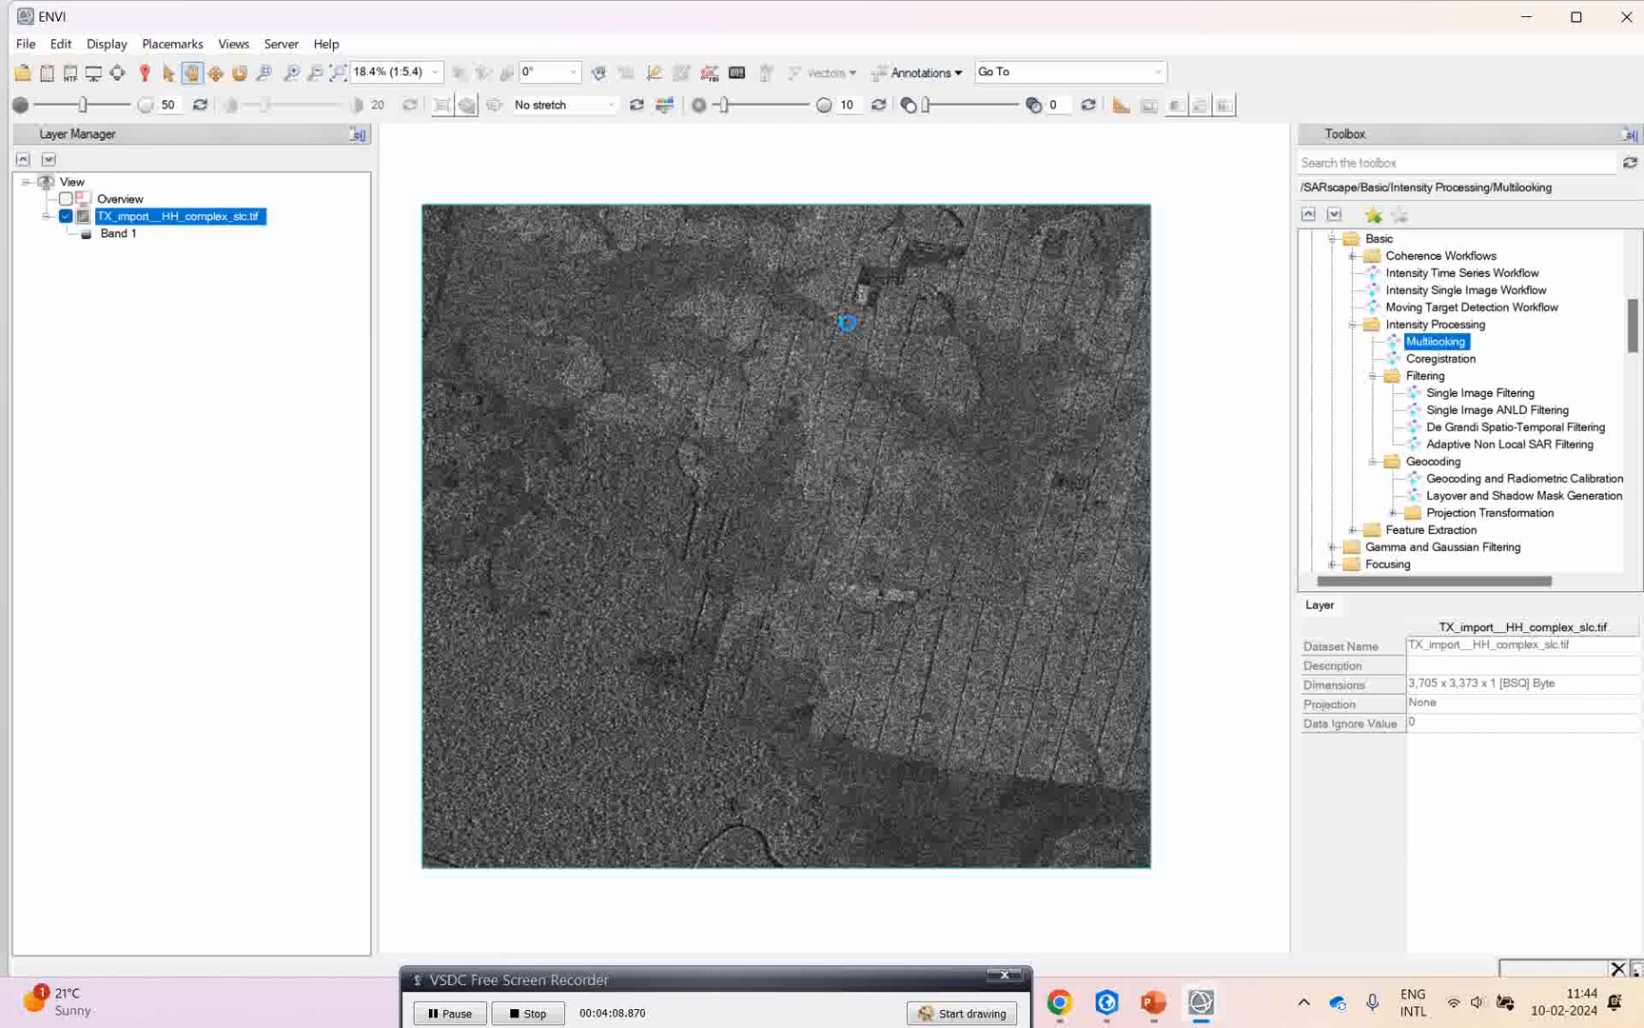
double_click(1435, 341)
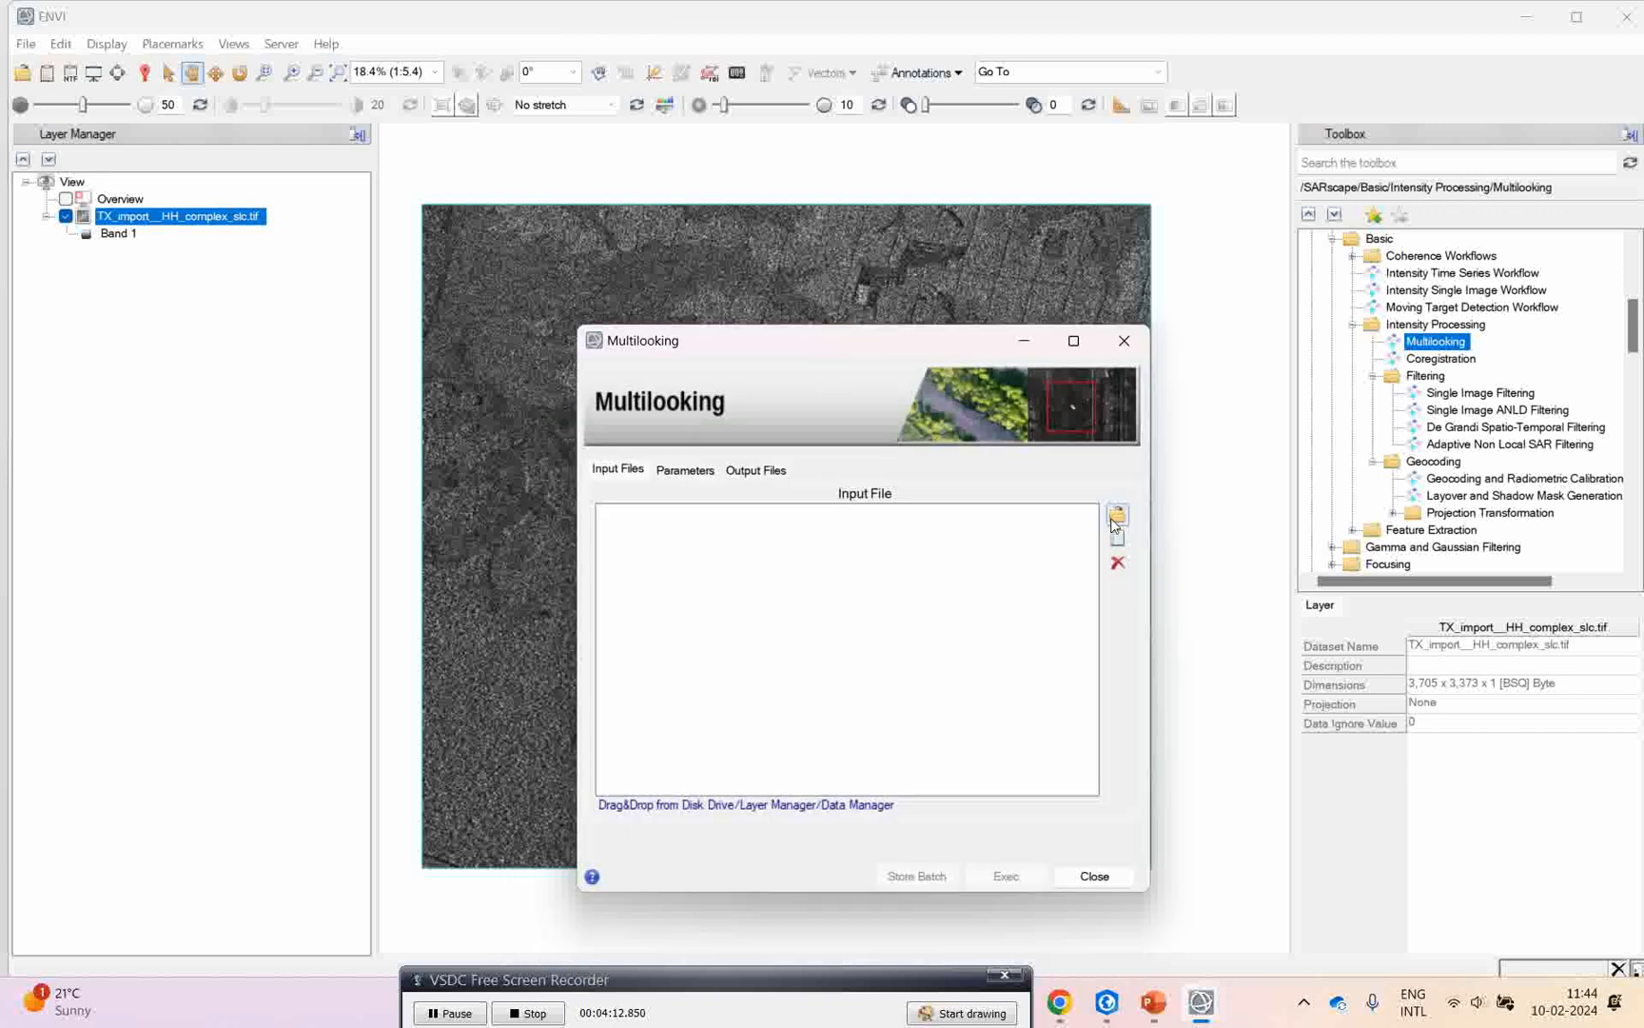
left_click(1117, 515)
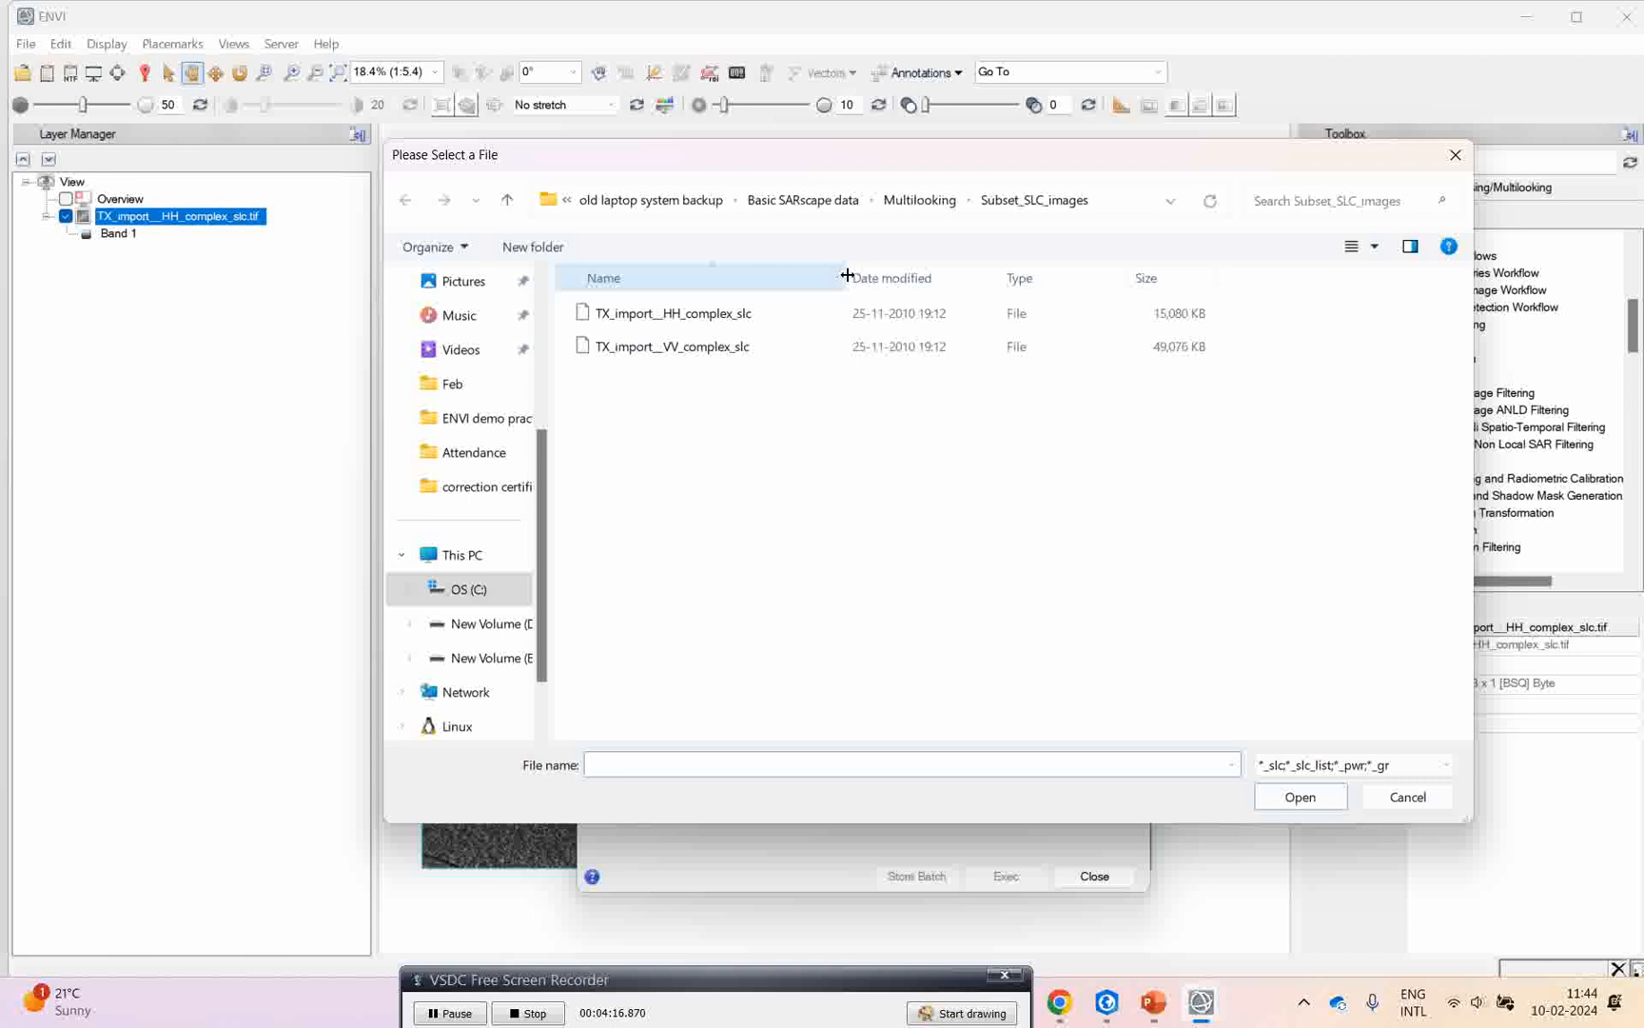
left_click(1446, 764)
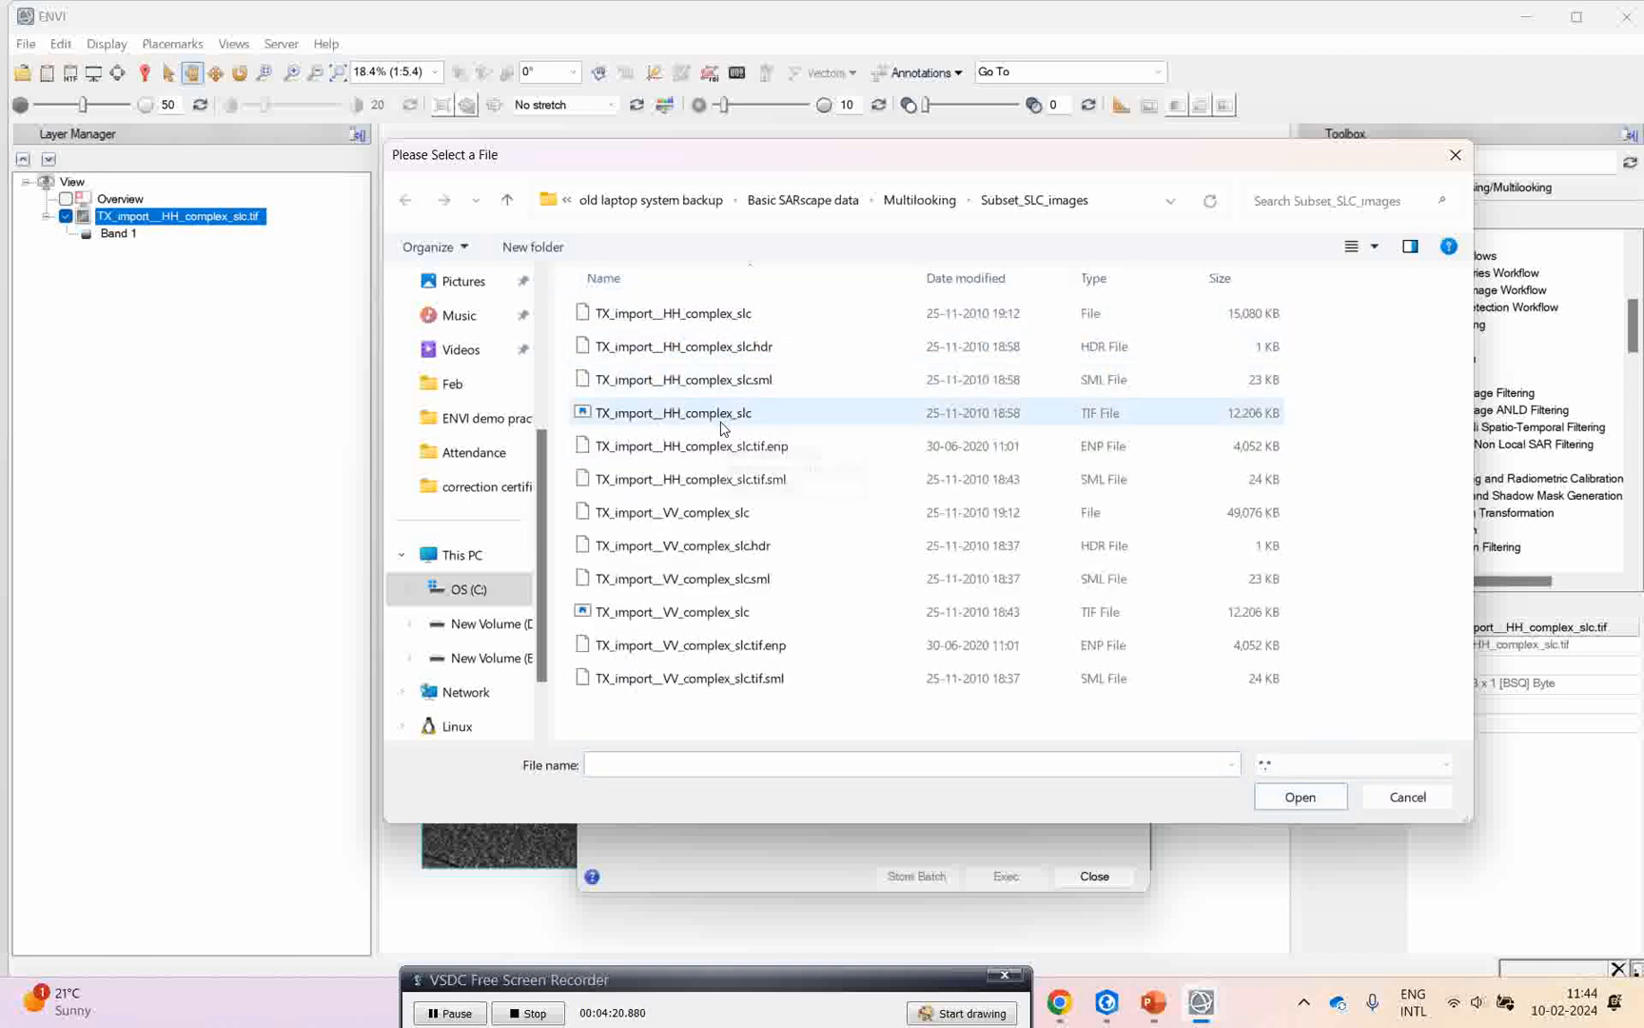
left_click(675, 412)
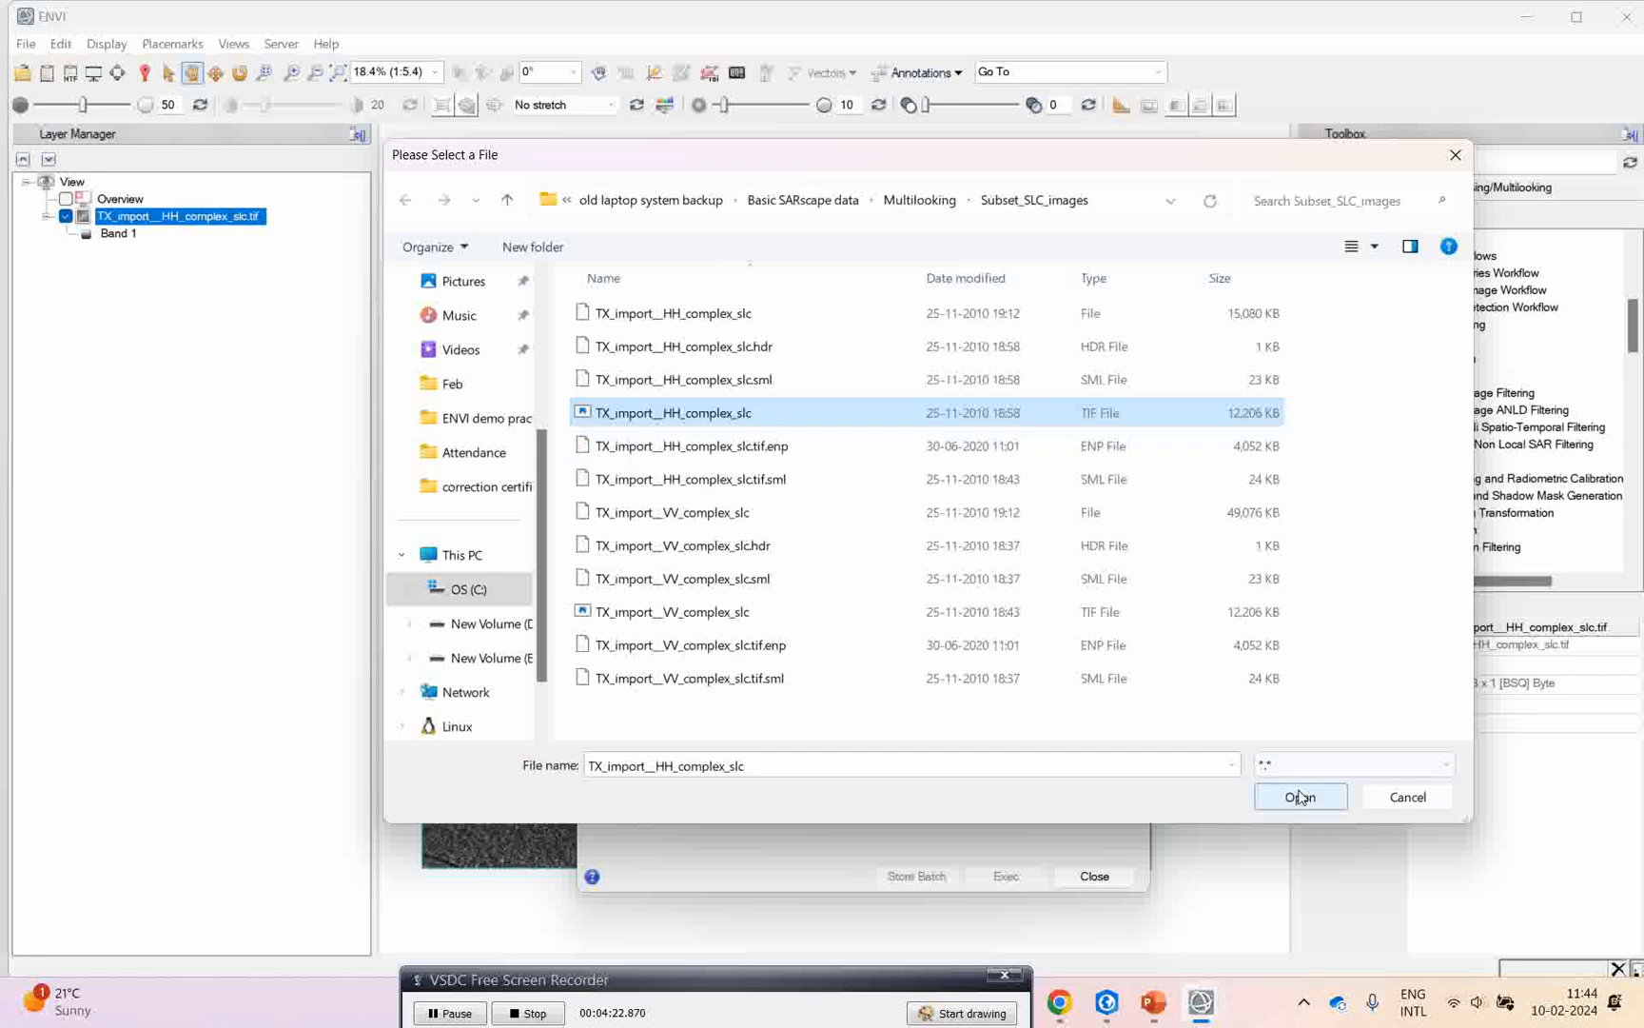
left_click(1298, 797)
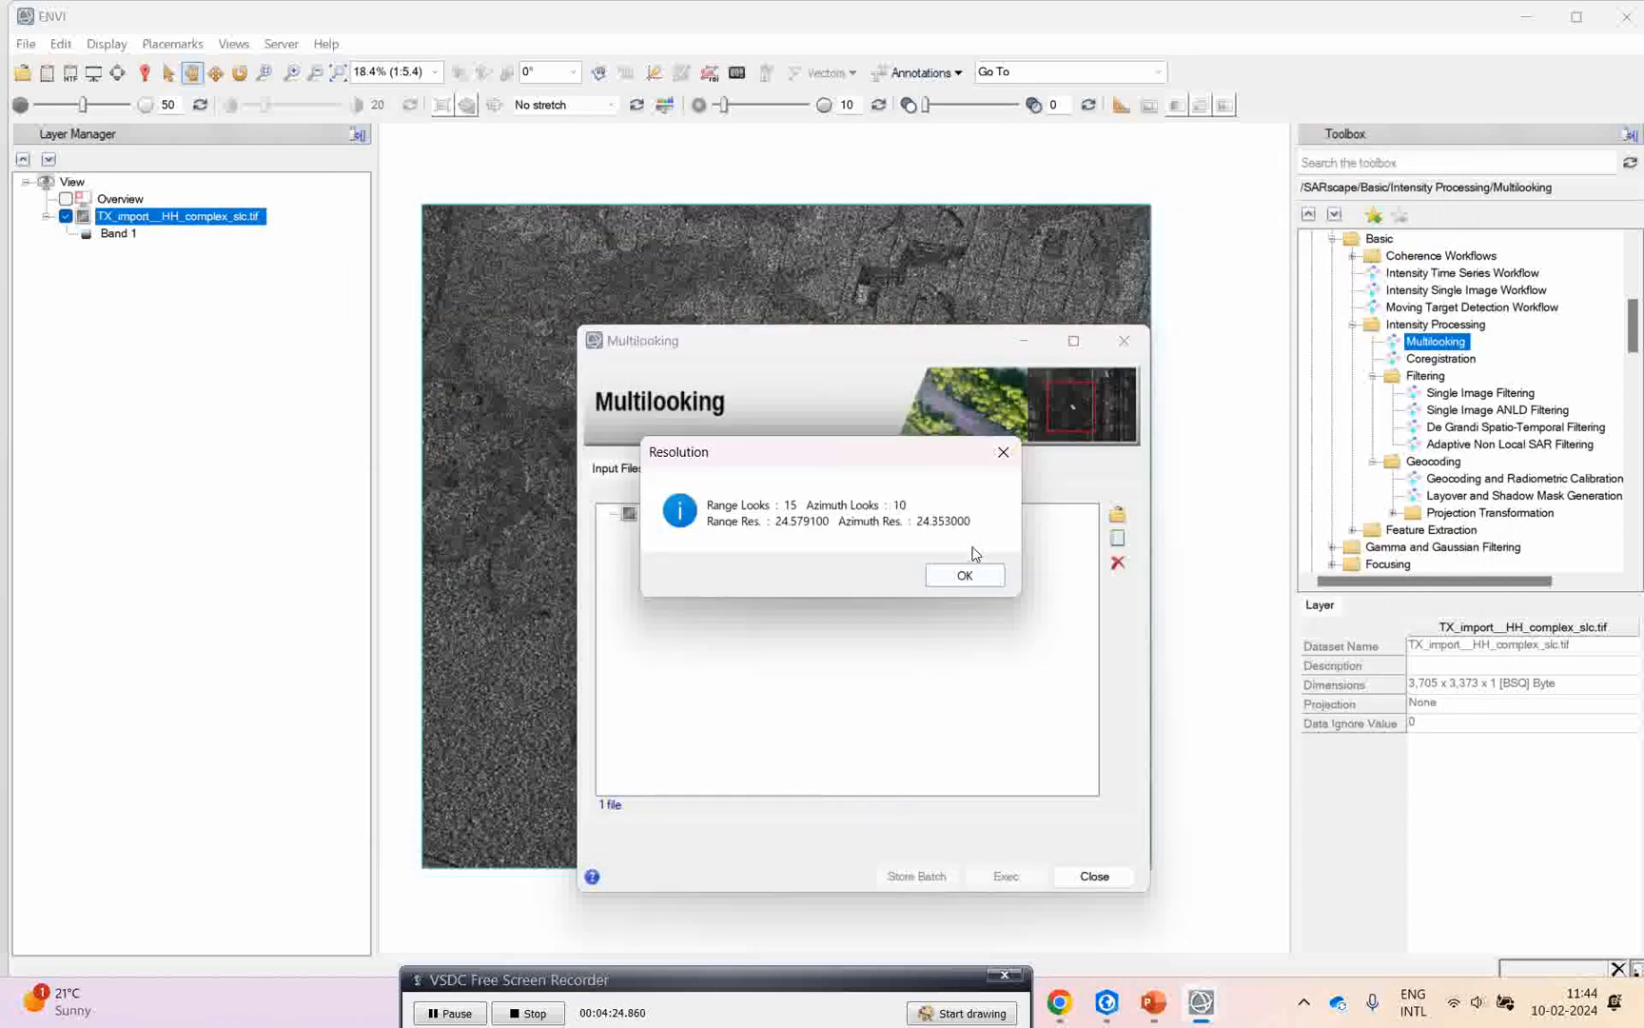
left_click(962, 575)
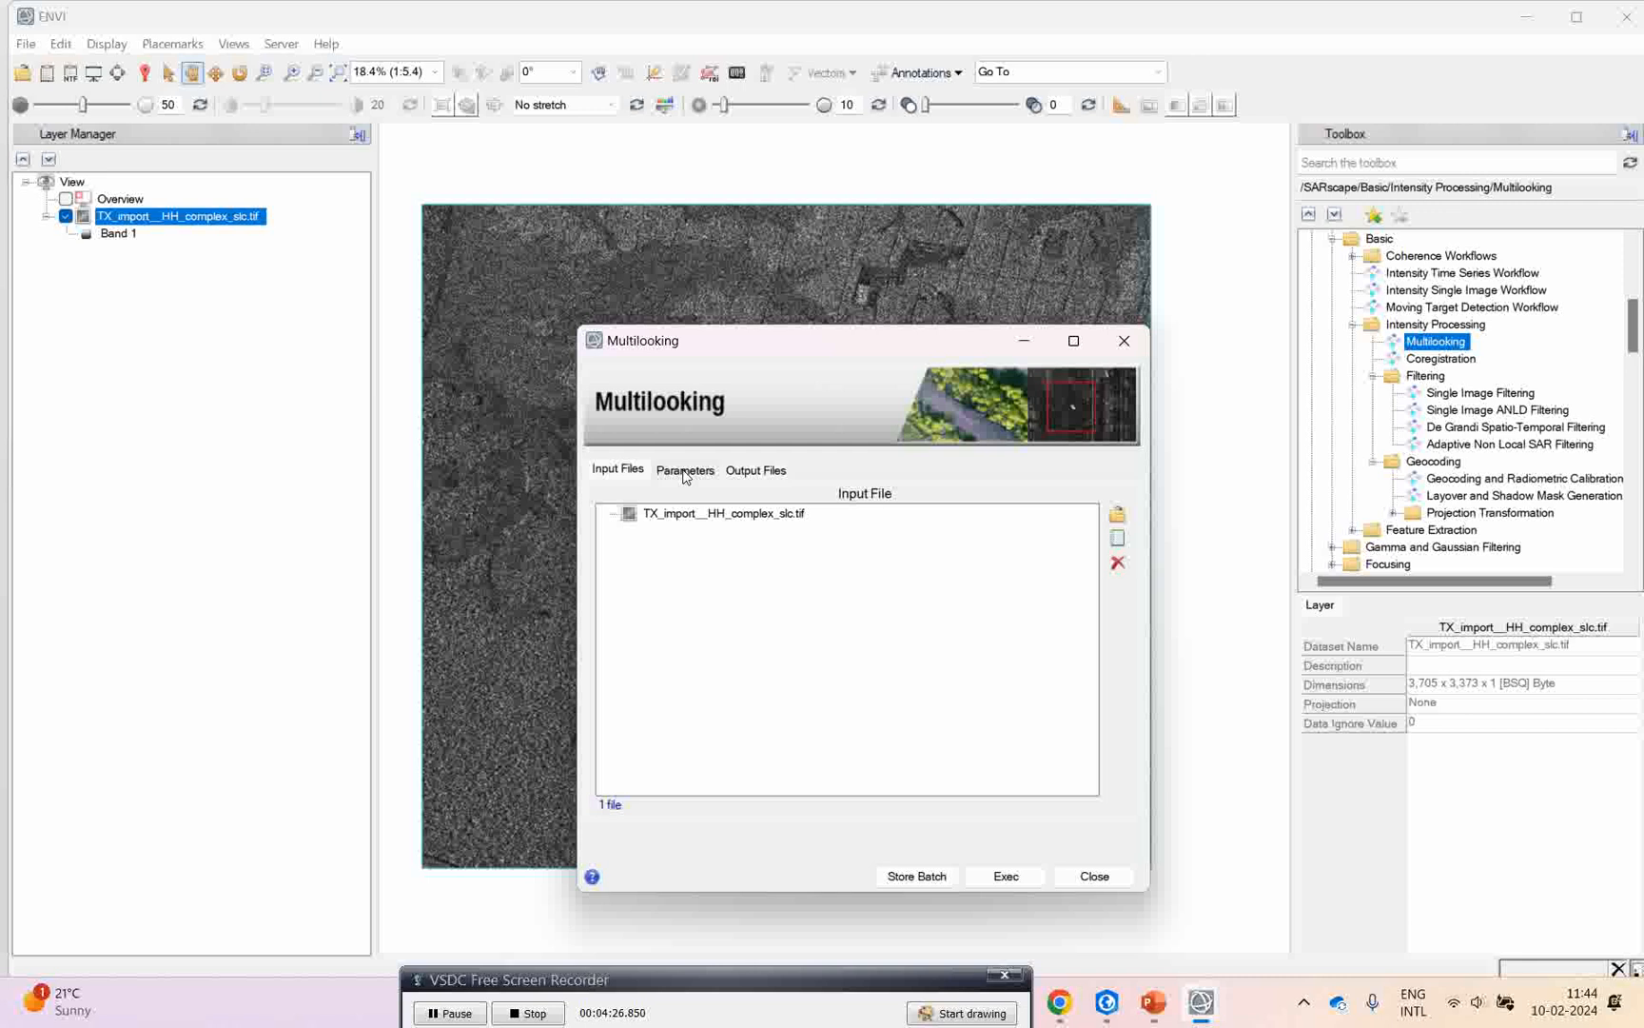
Set range and azimuth looks to 4, confirming output TX_import__HH_complex_slc_pwr.
left_click(684, 470)
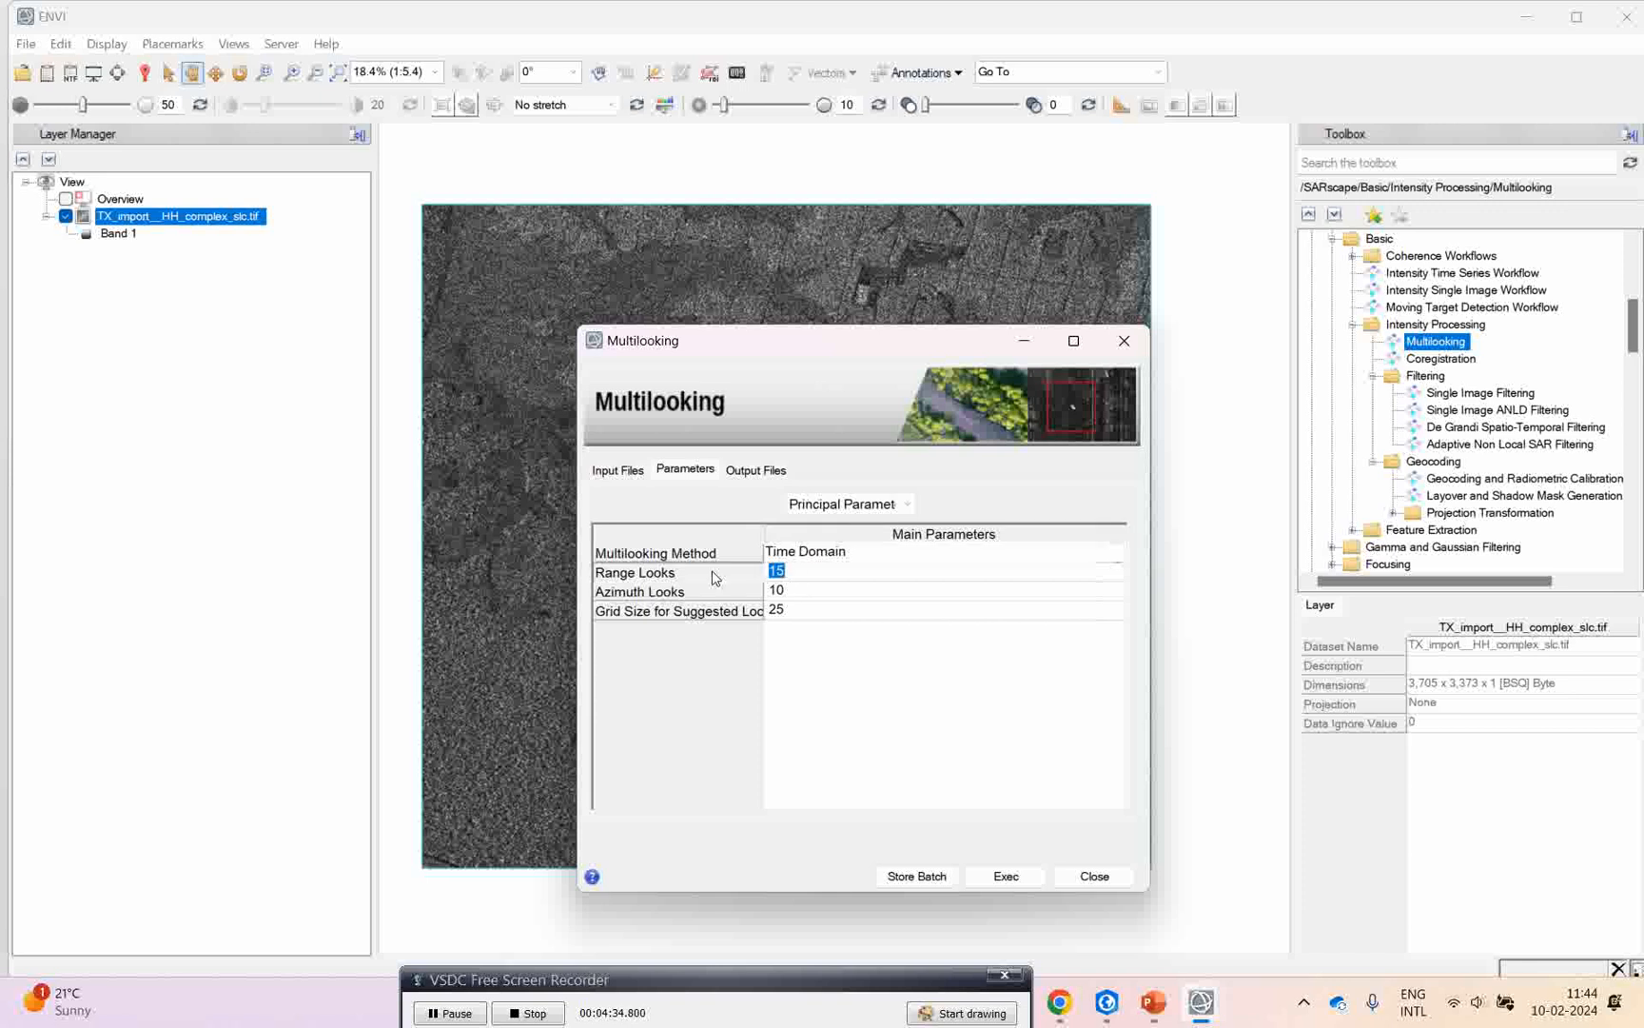
type("4")
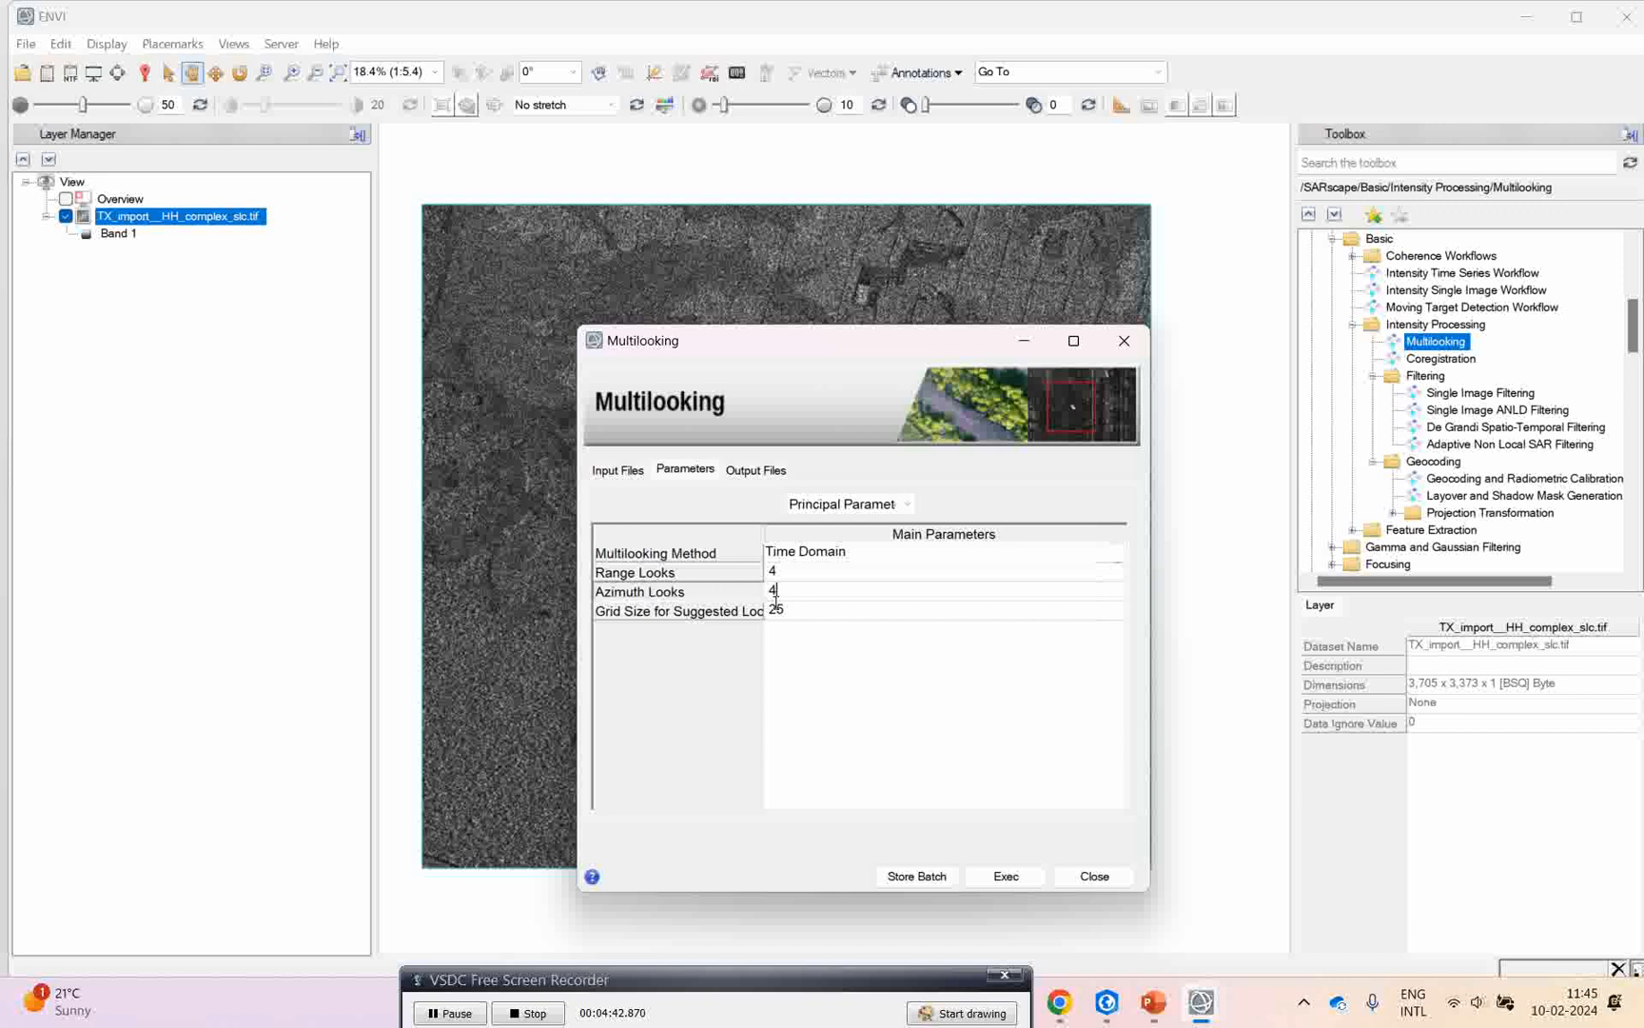
mouse_move(789, 647)
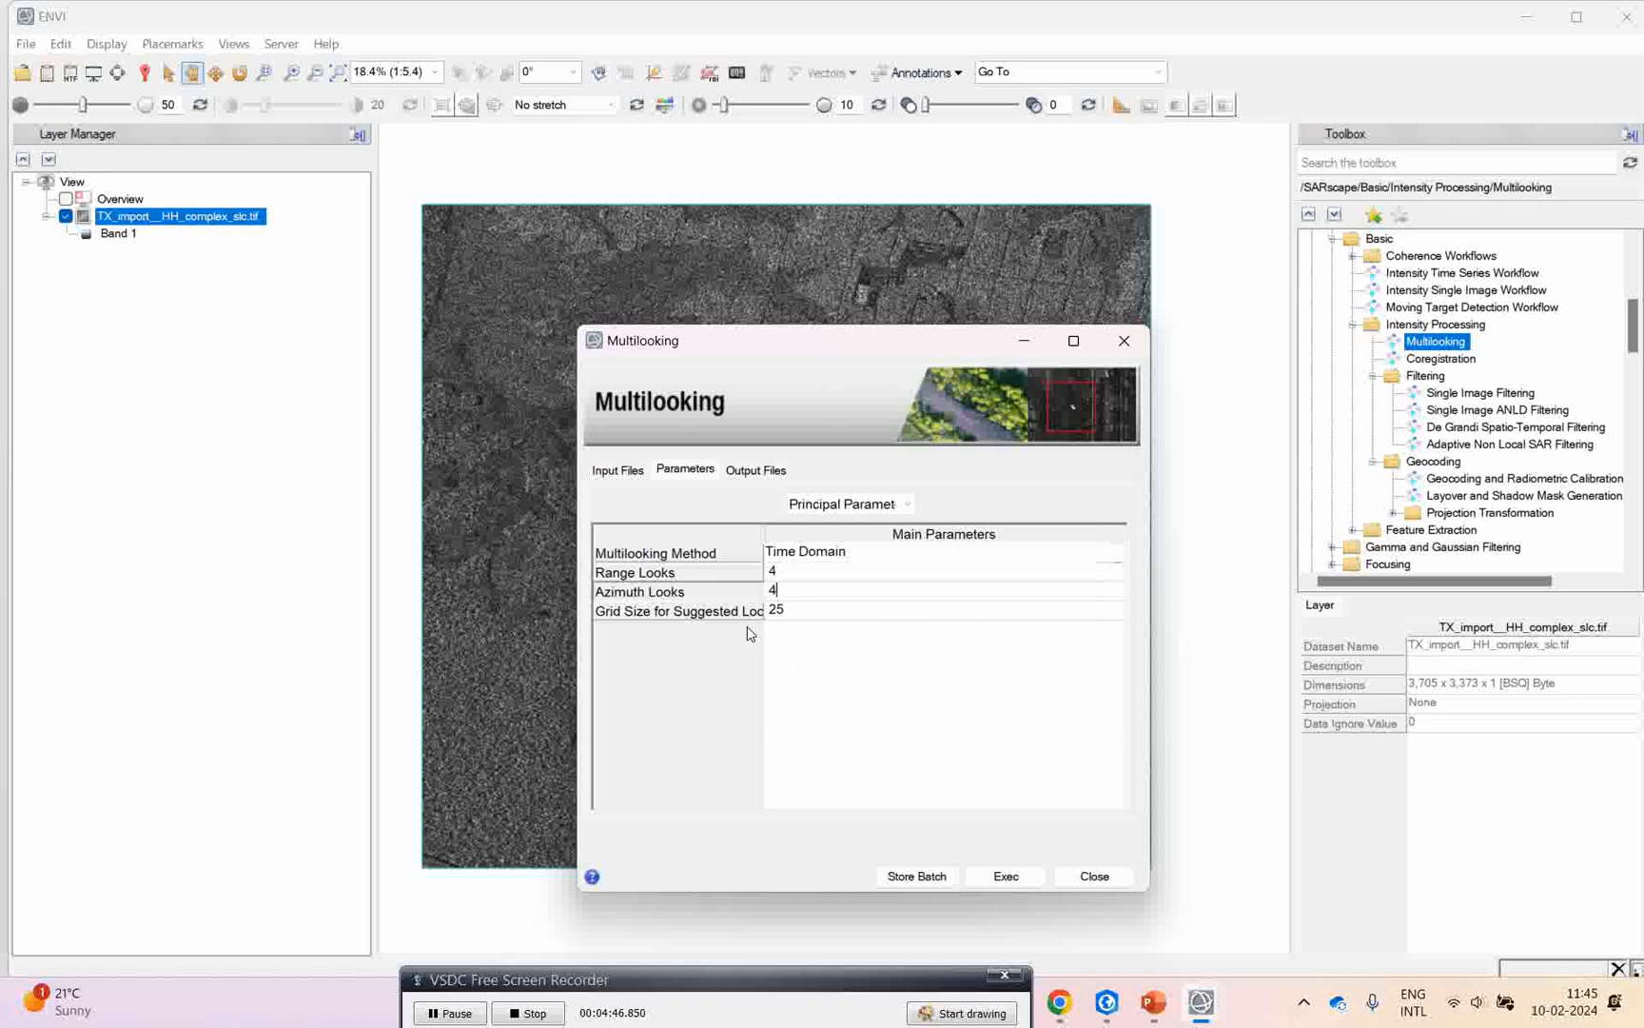
left_click(754, 469)
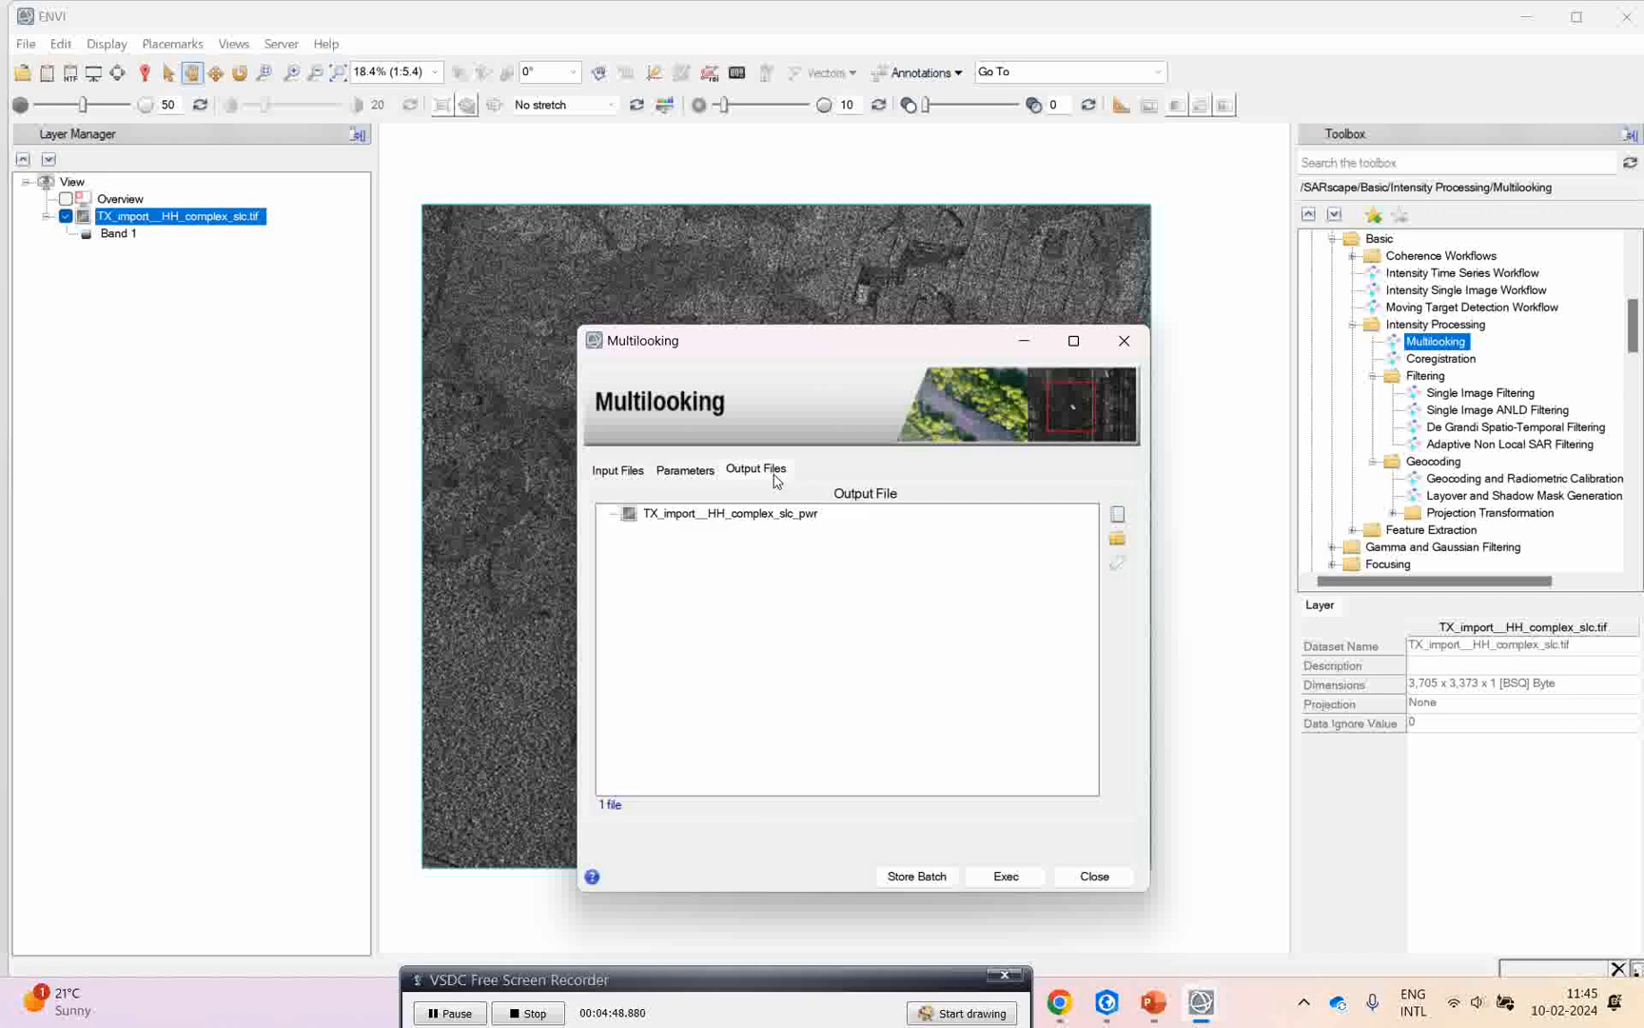
mouse_move(755, 523)
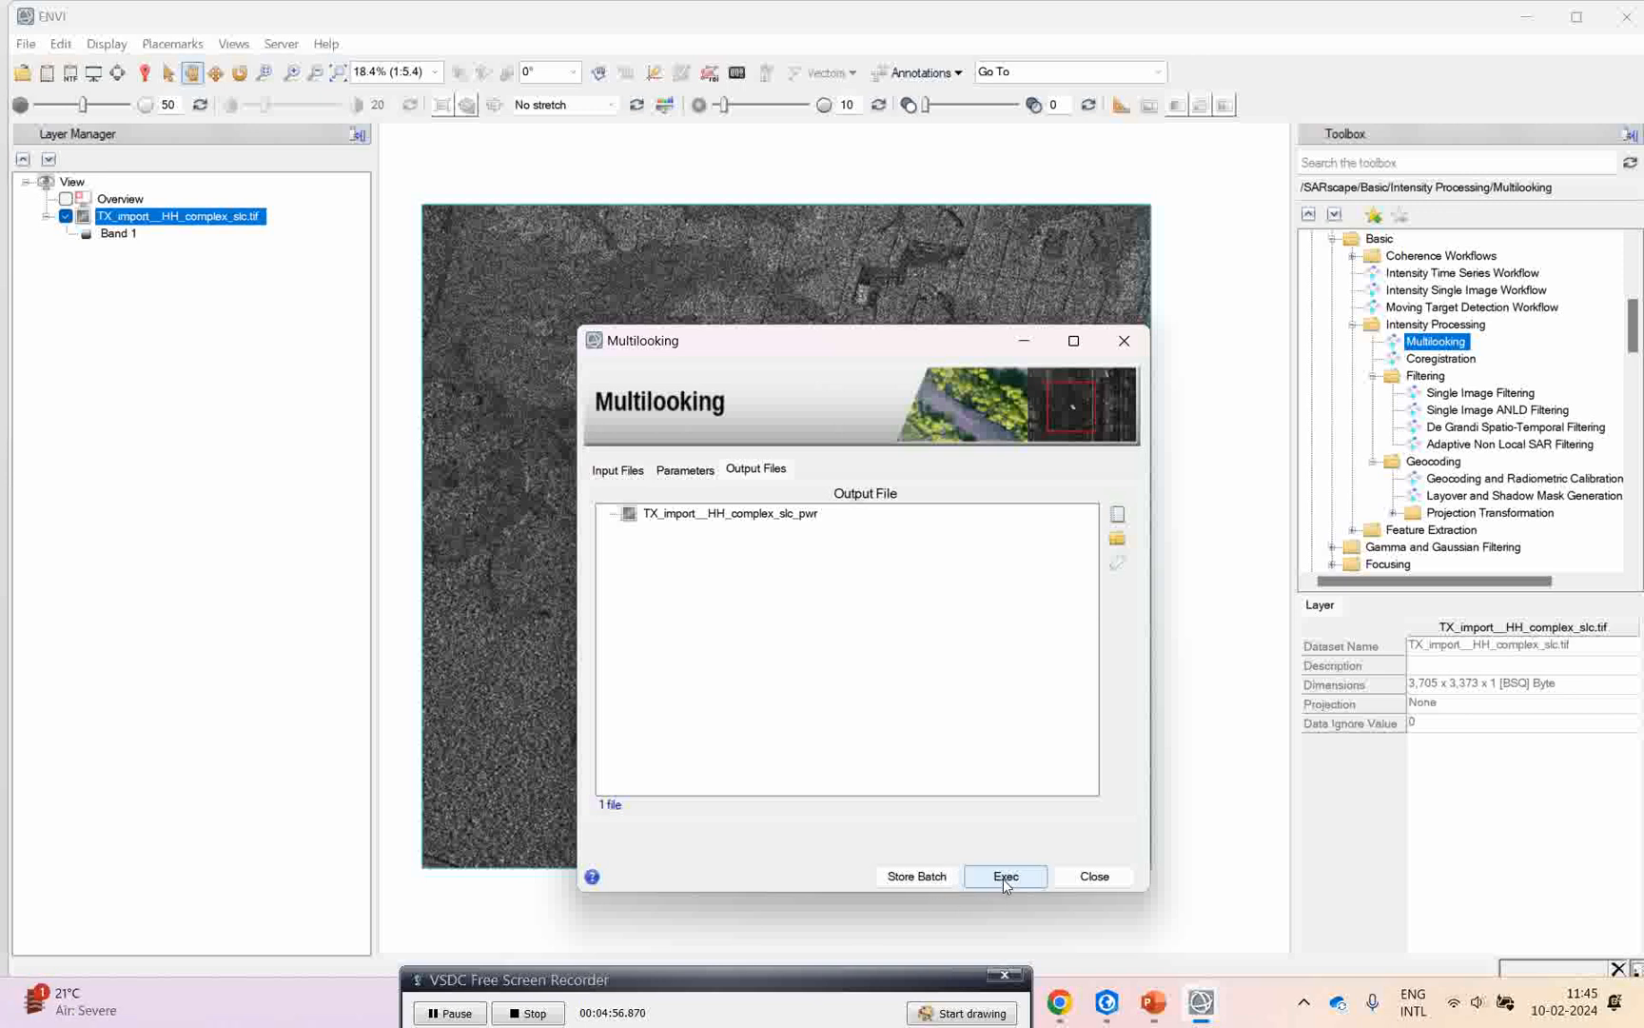
left_click(1004, 875)
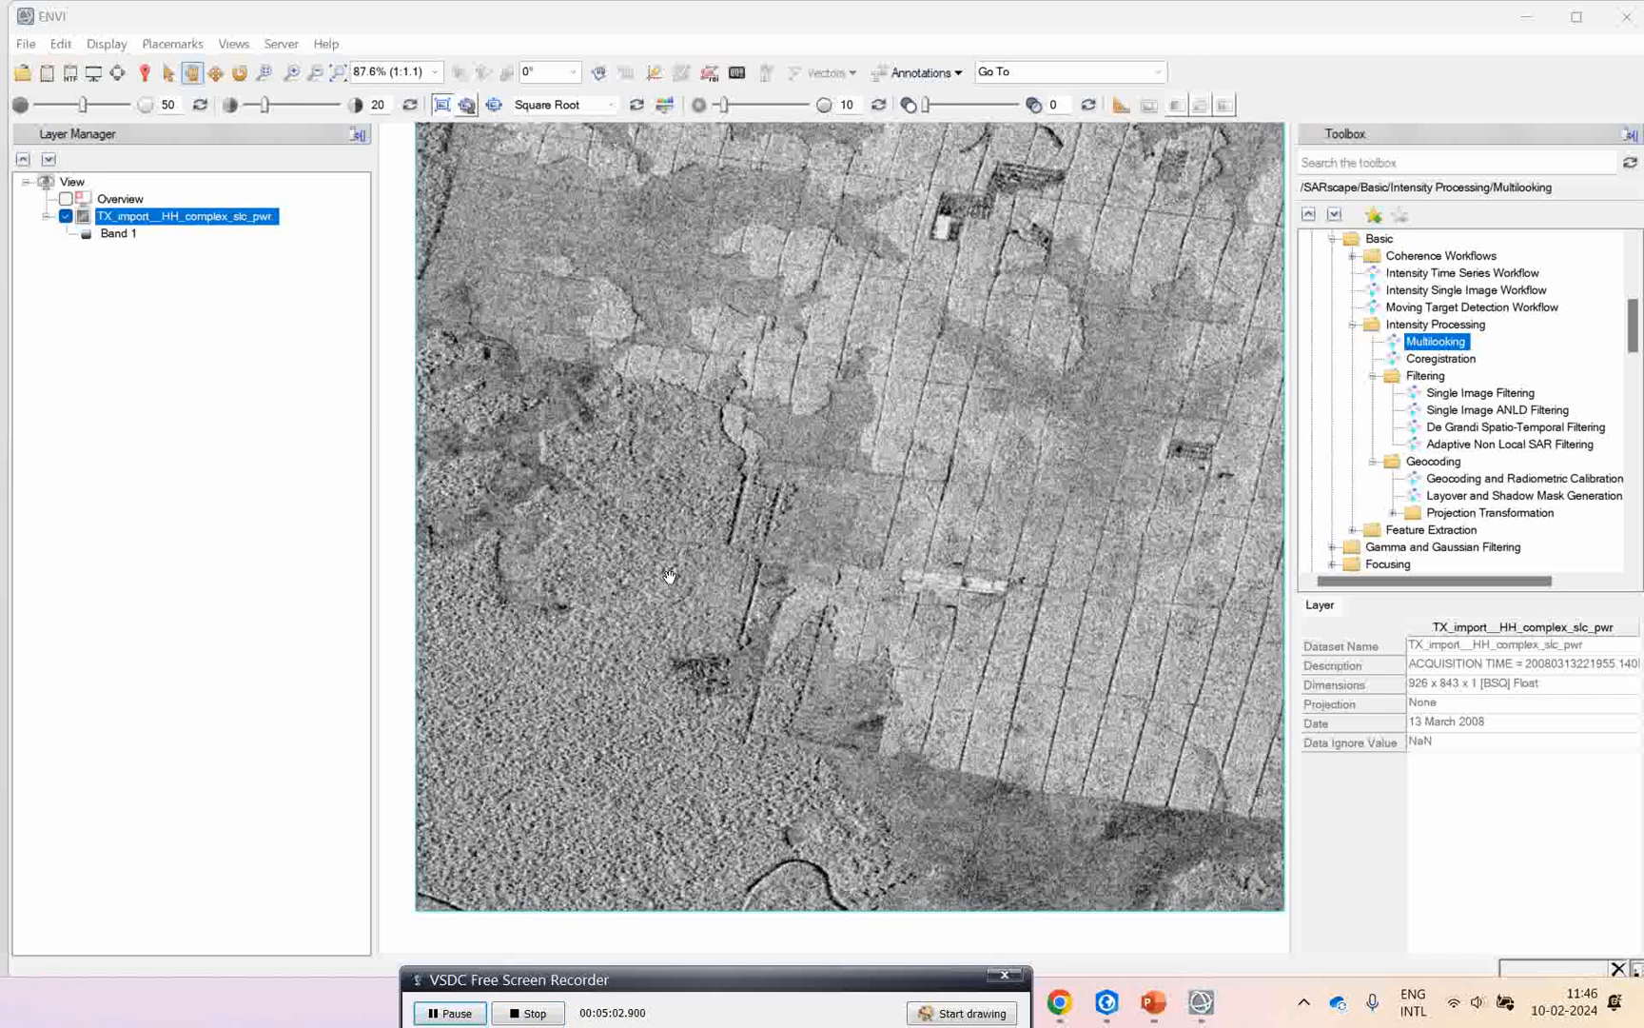
mouse_move(799, 401)
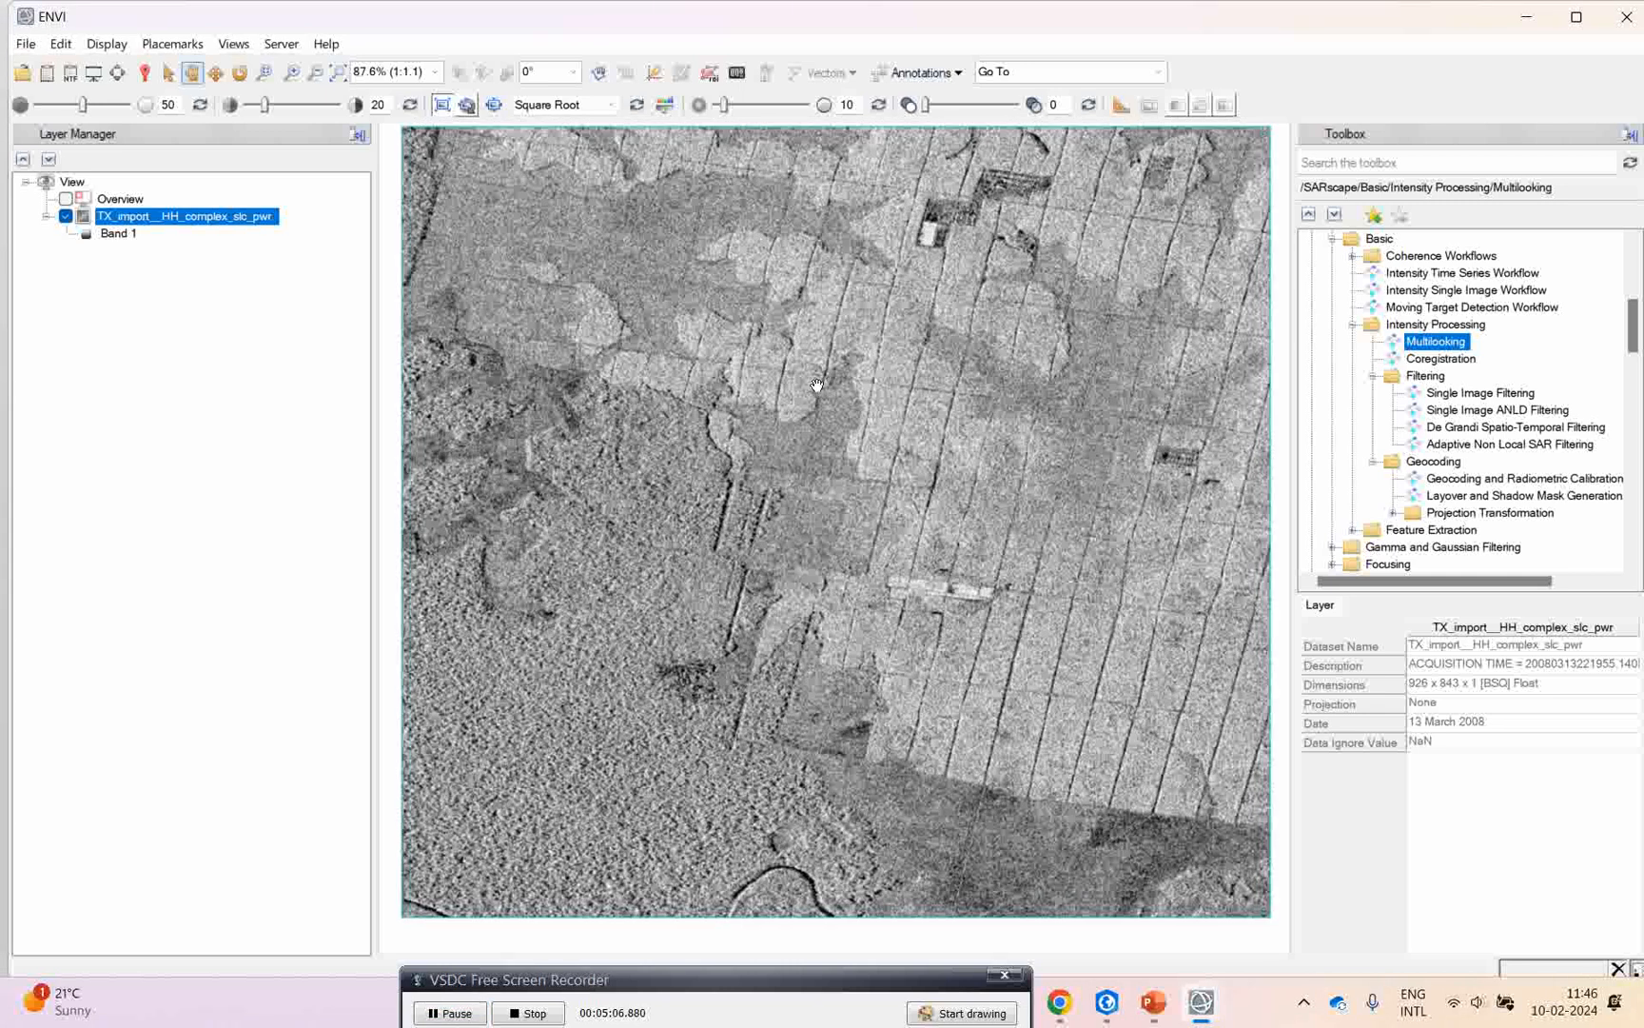
mouse_move(614, 909)
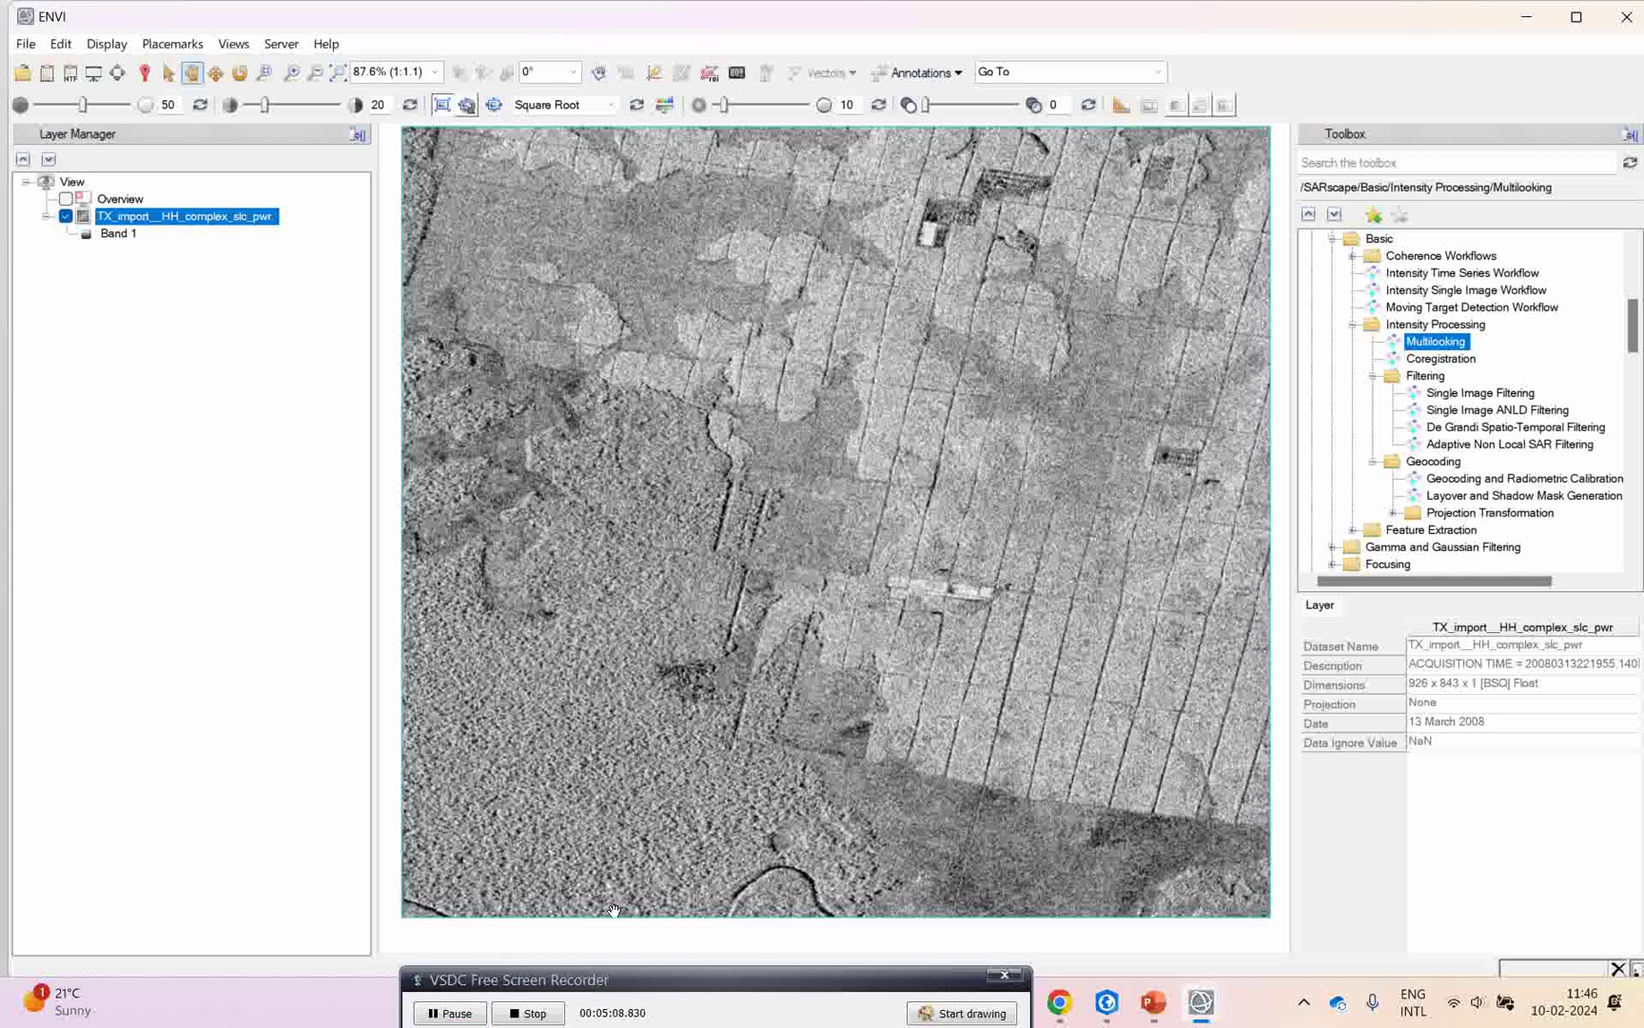
mouse_move(690, 989)
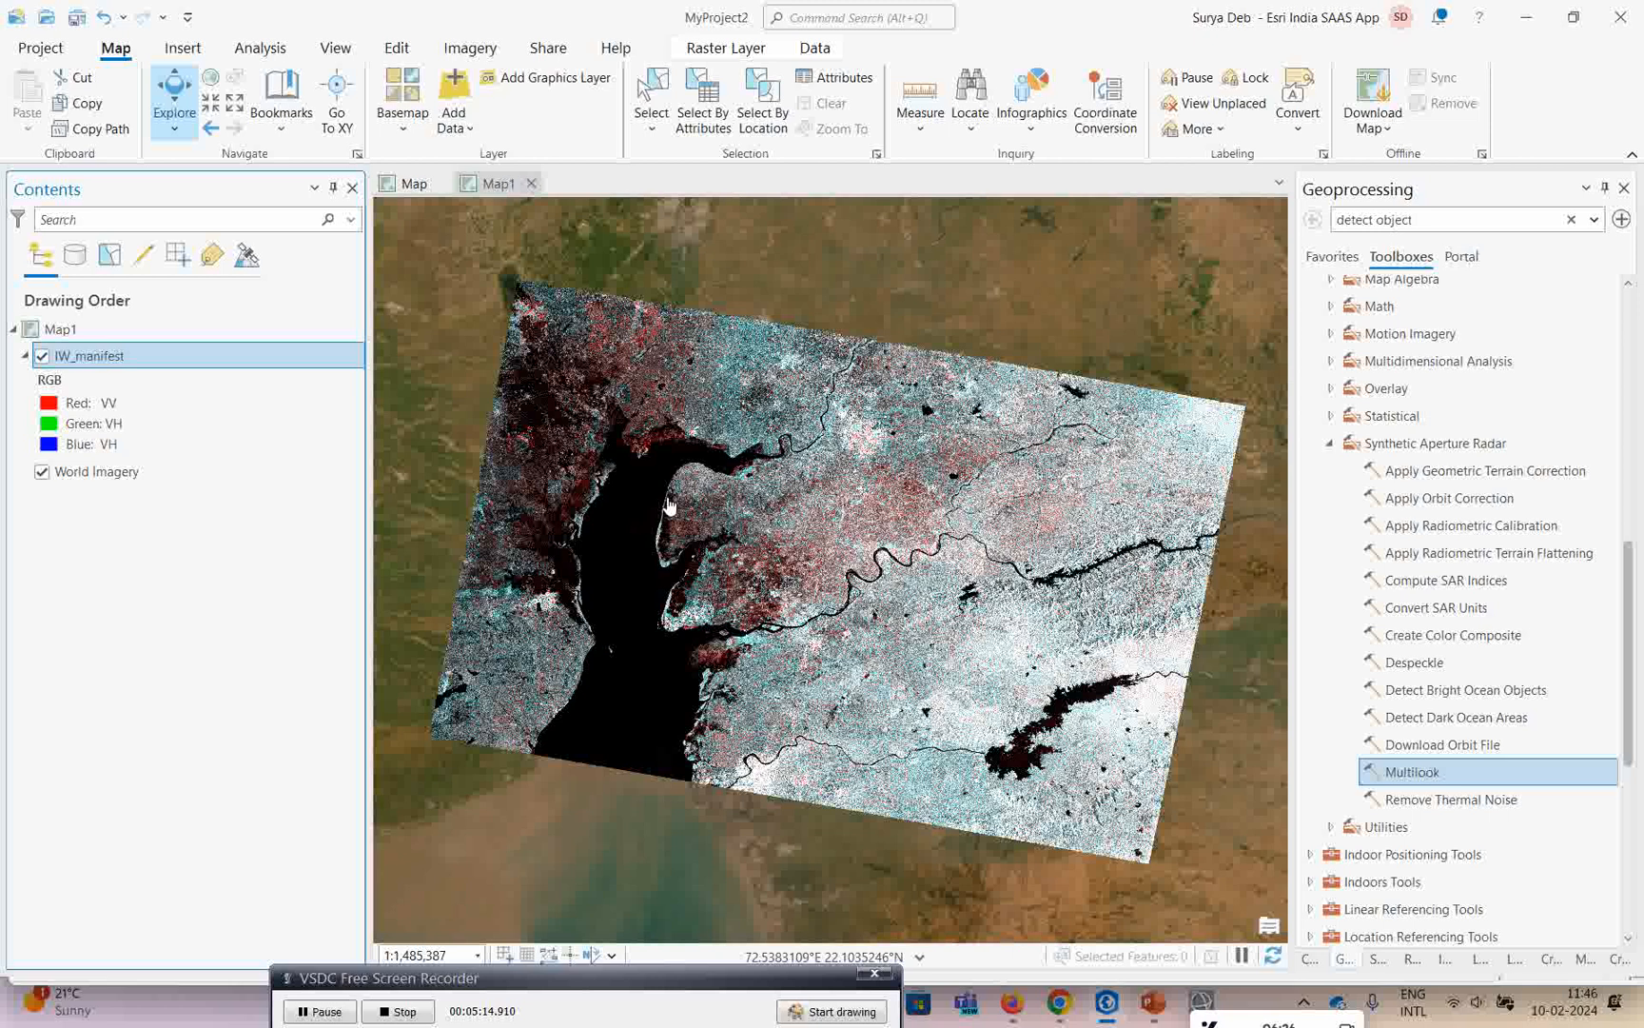
mouse_move(933, 233)
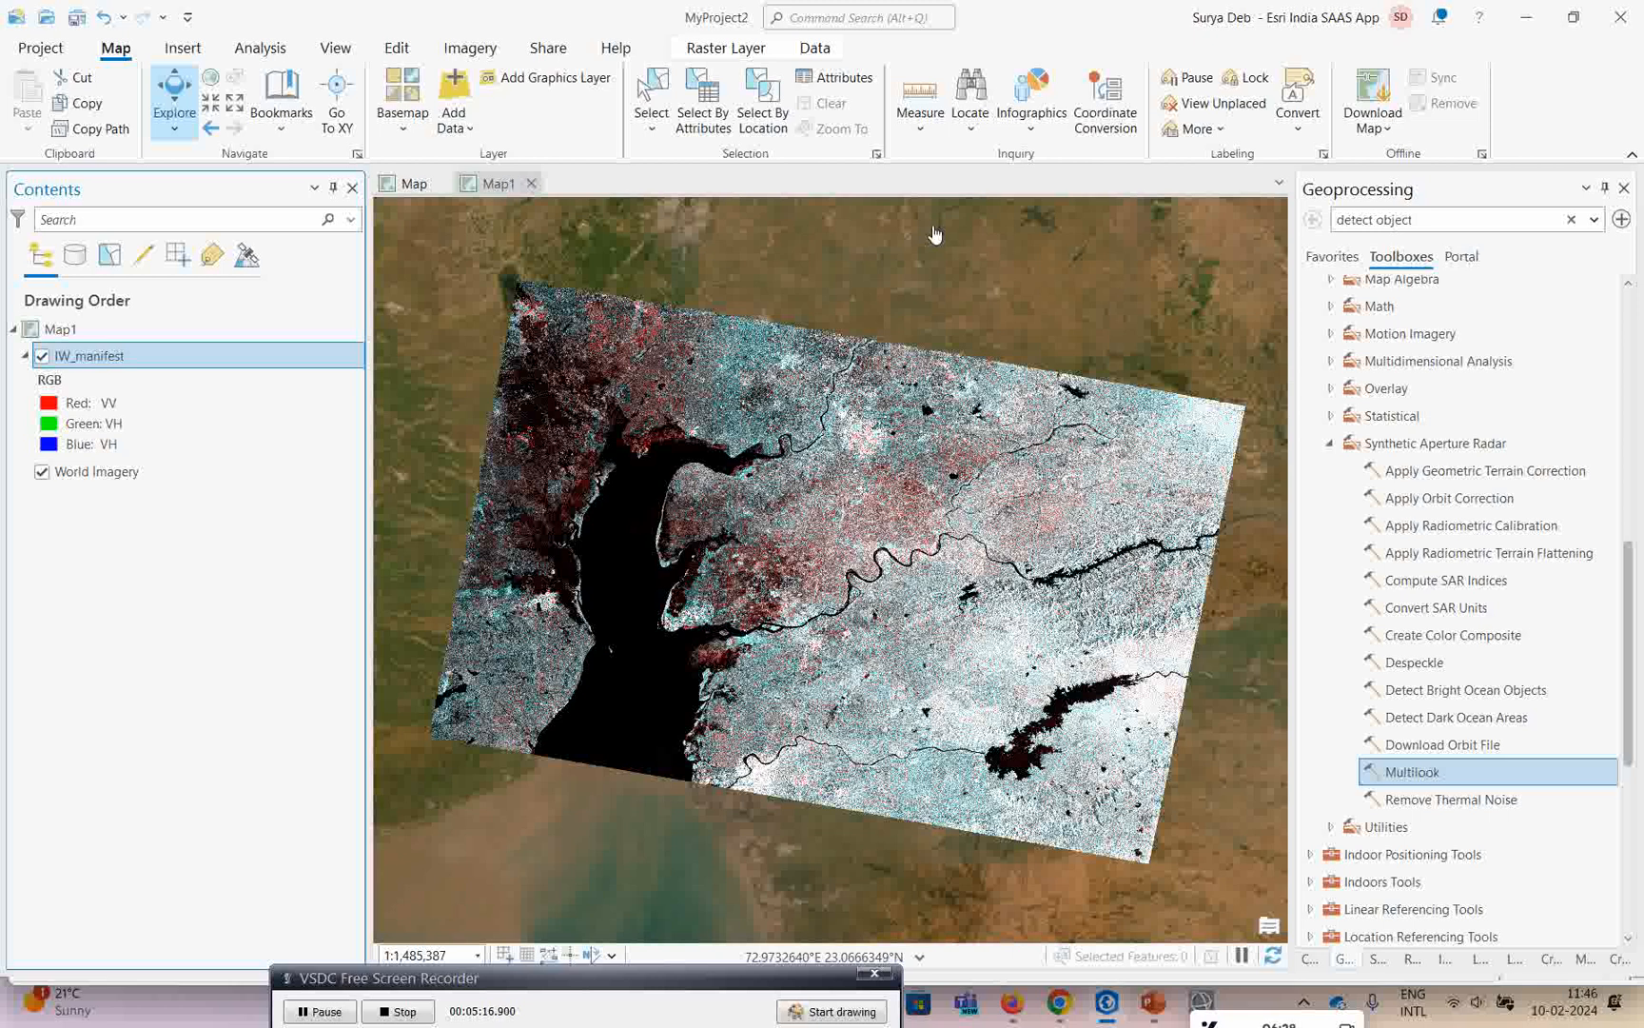
mouse_move(836, 554)
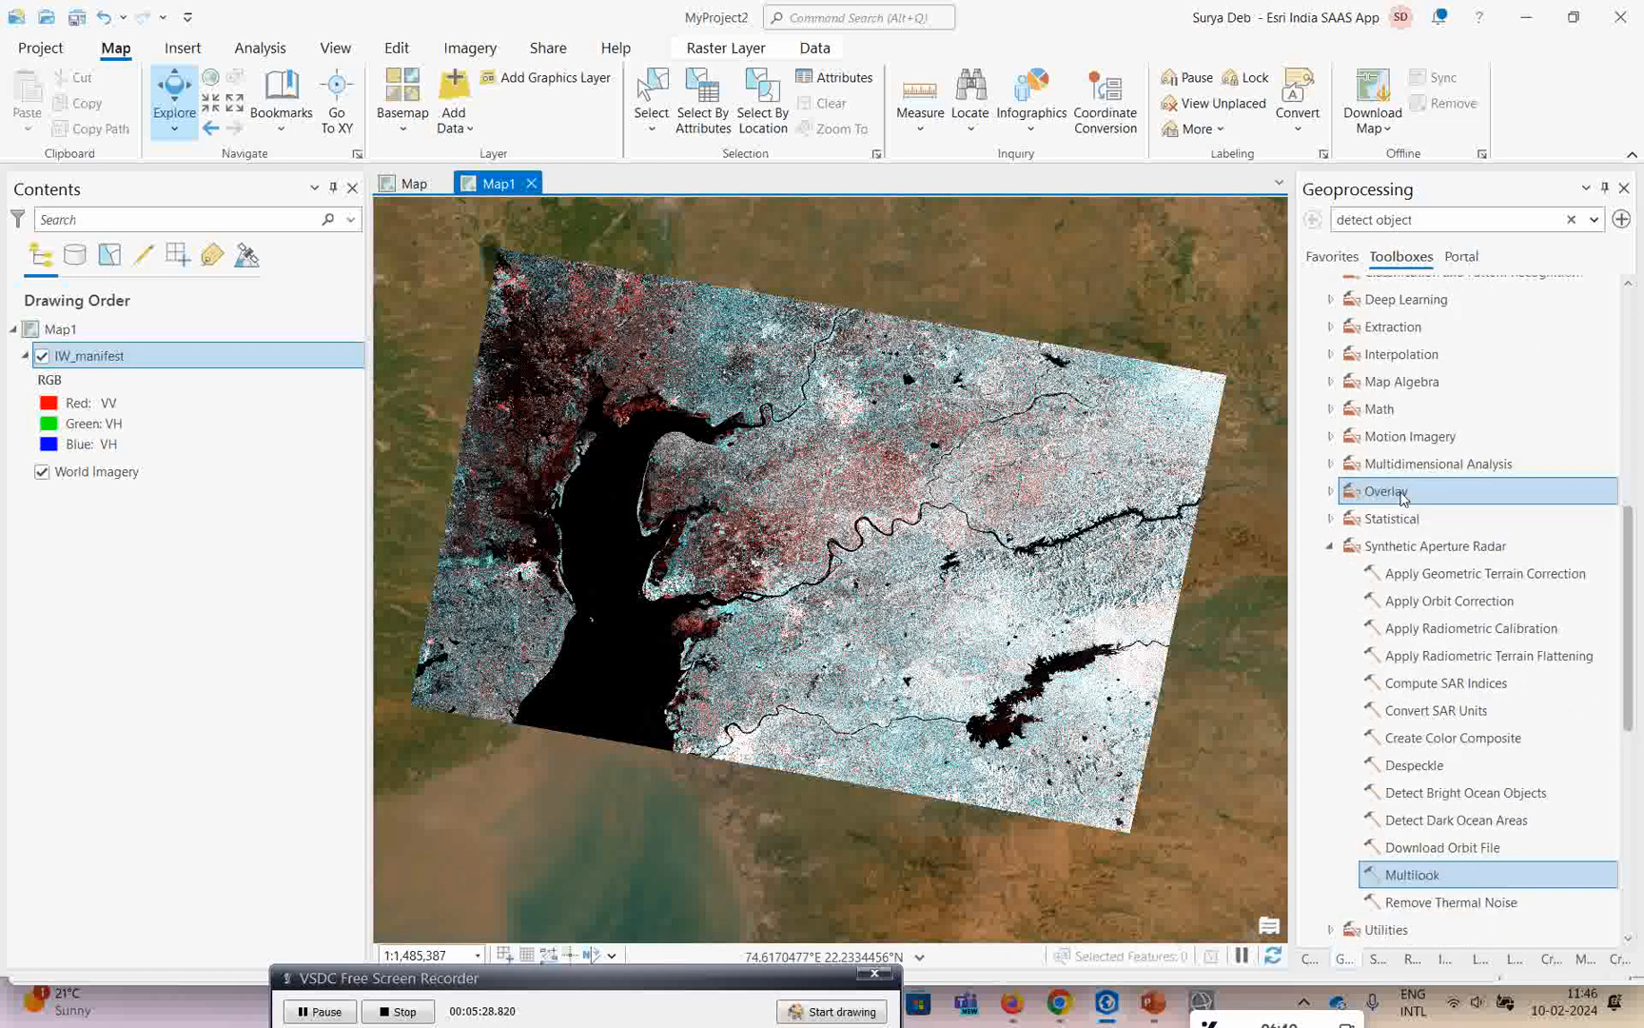
Expand Toolboxes > Synthetic Aperture Radar to reach the Multilook tool.
left_click(1437, 545)
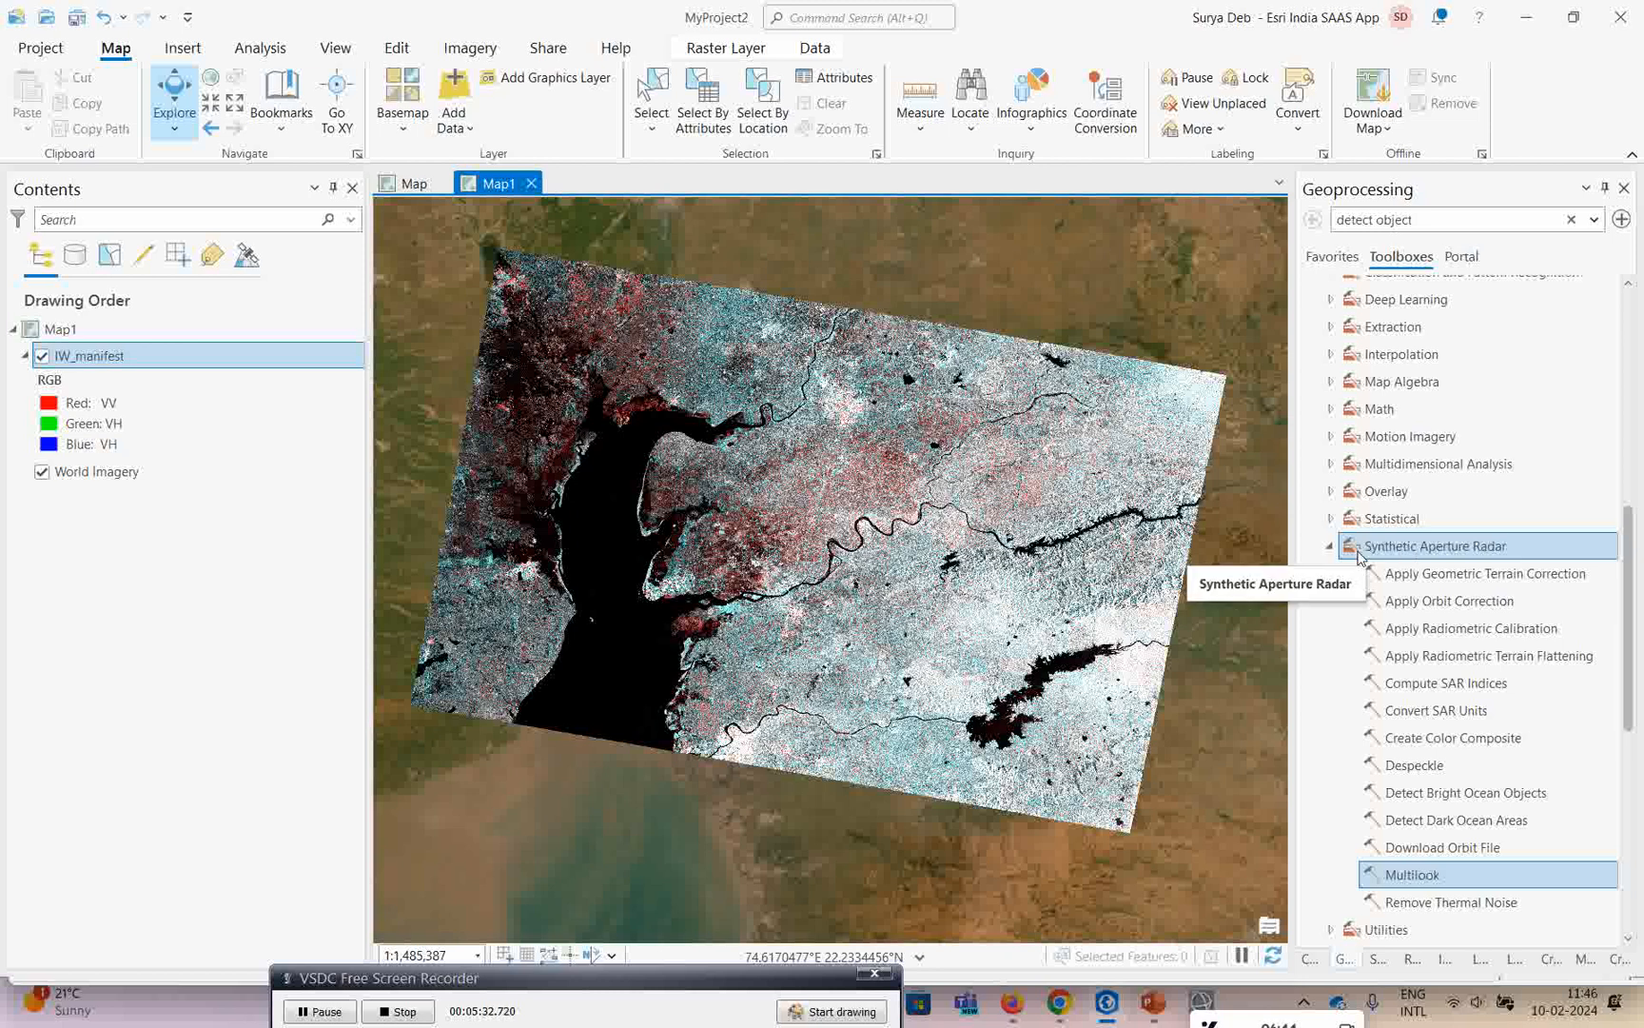
mouse_move(1462, 566)
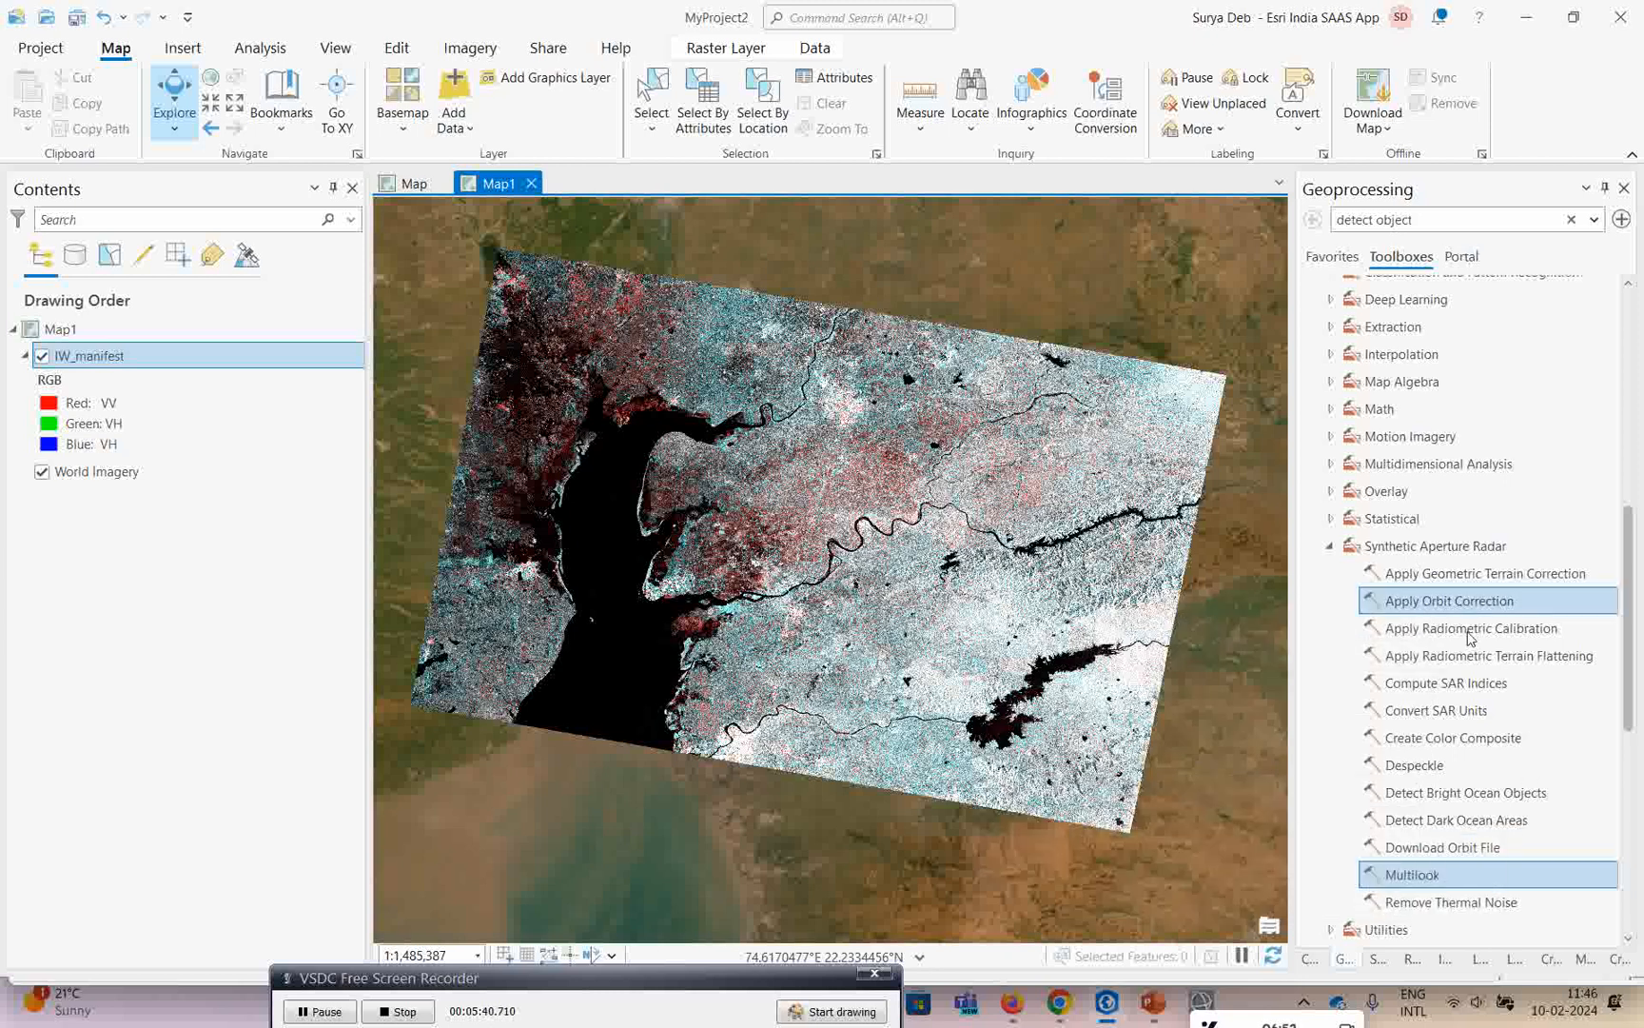
mouse_move(1368, 645)
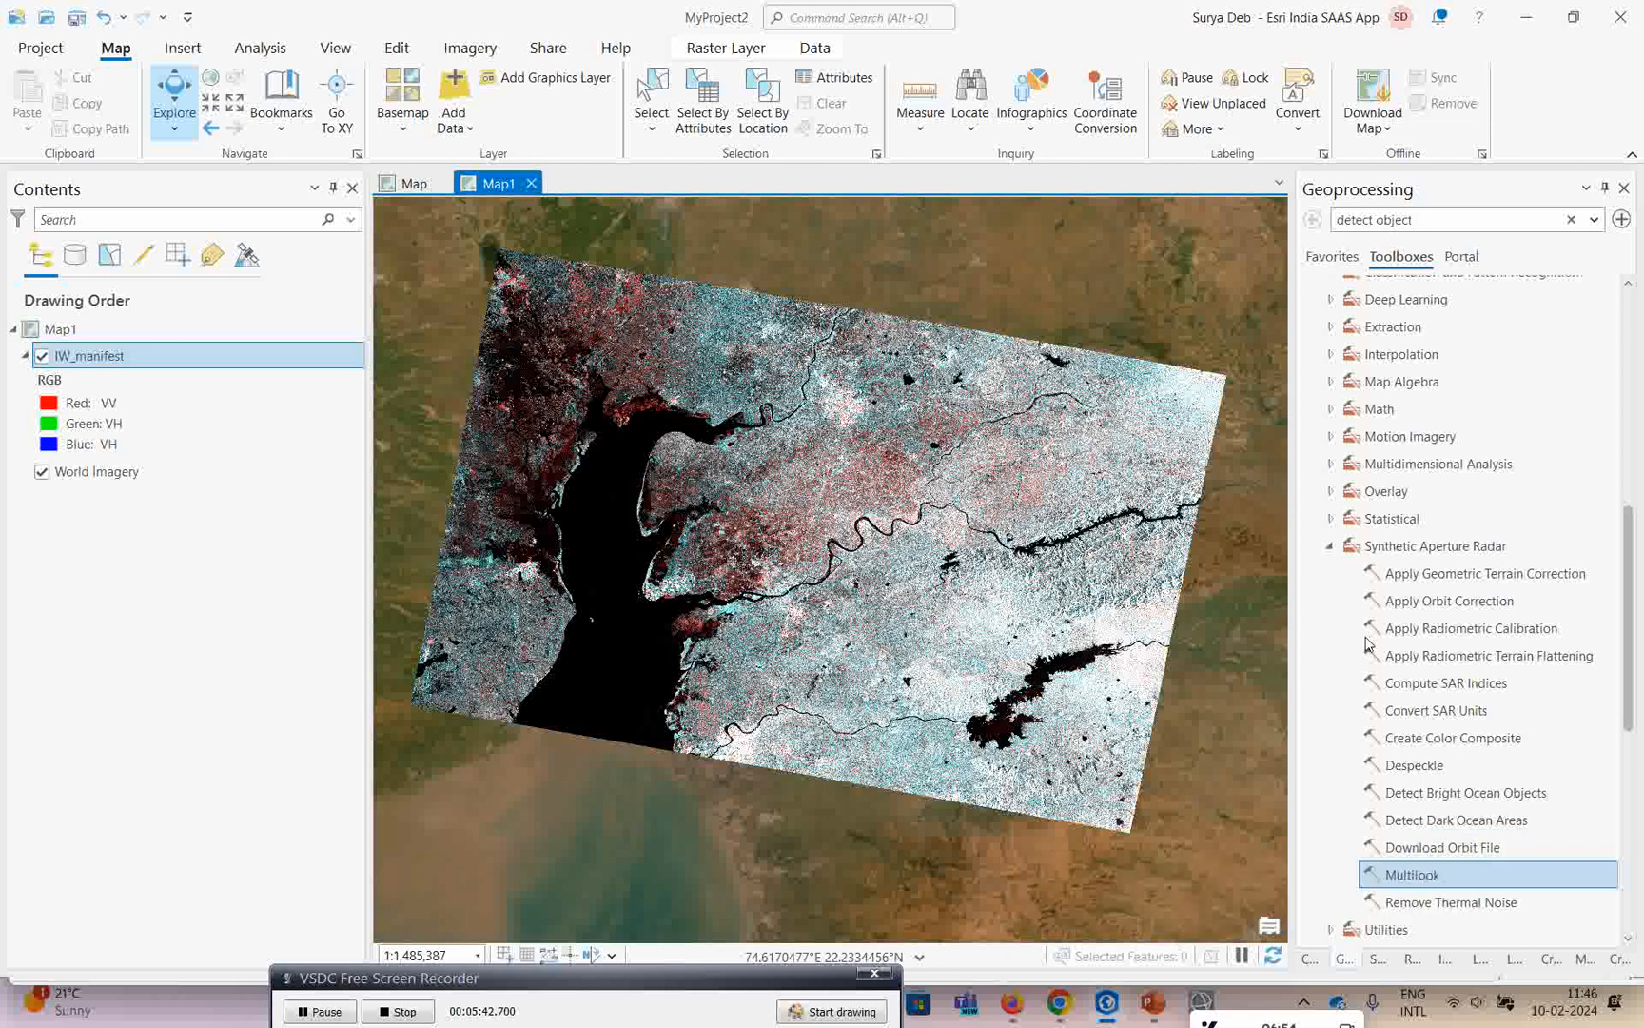
mouse_move(1441, 544)
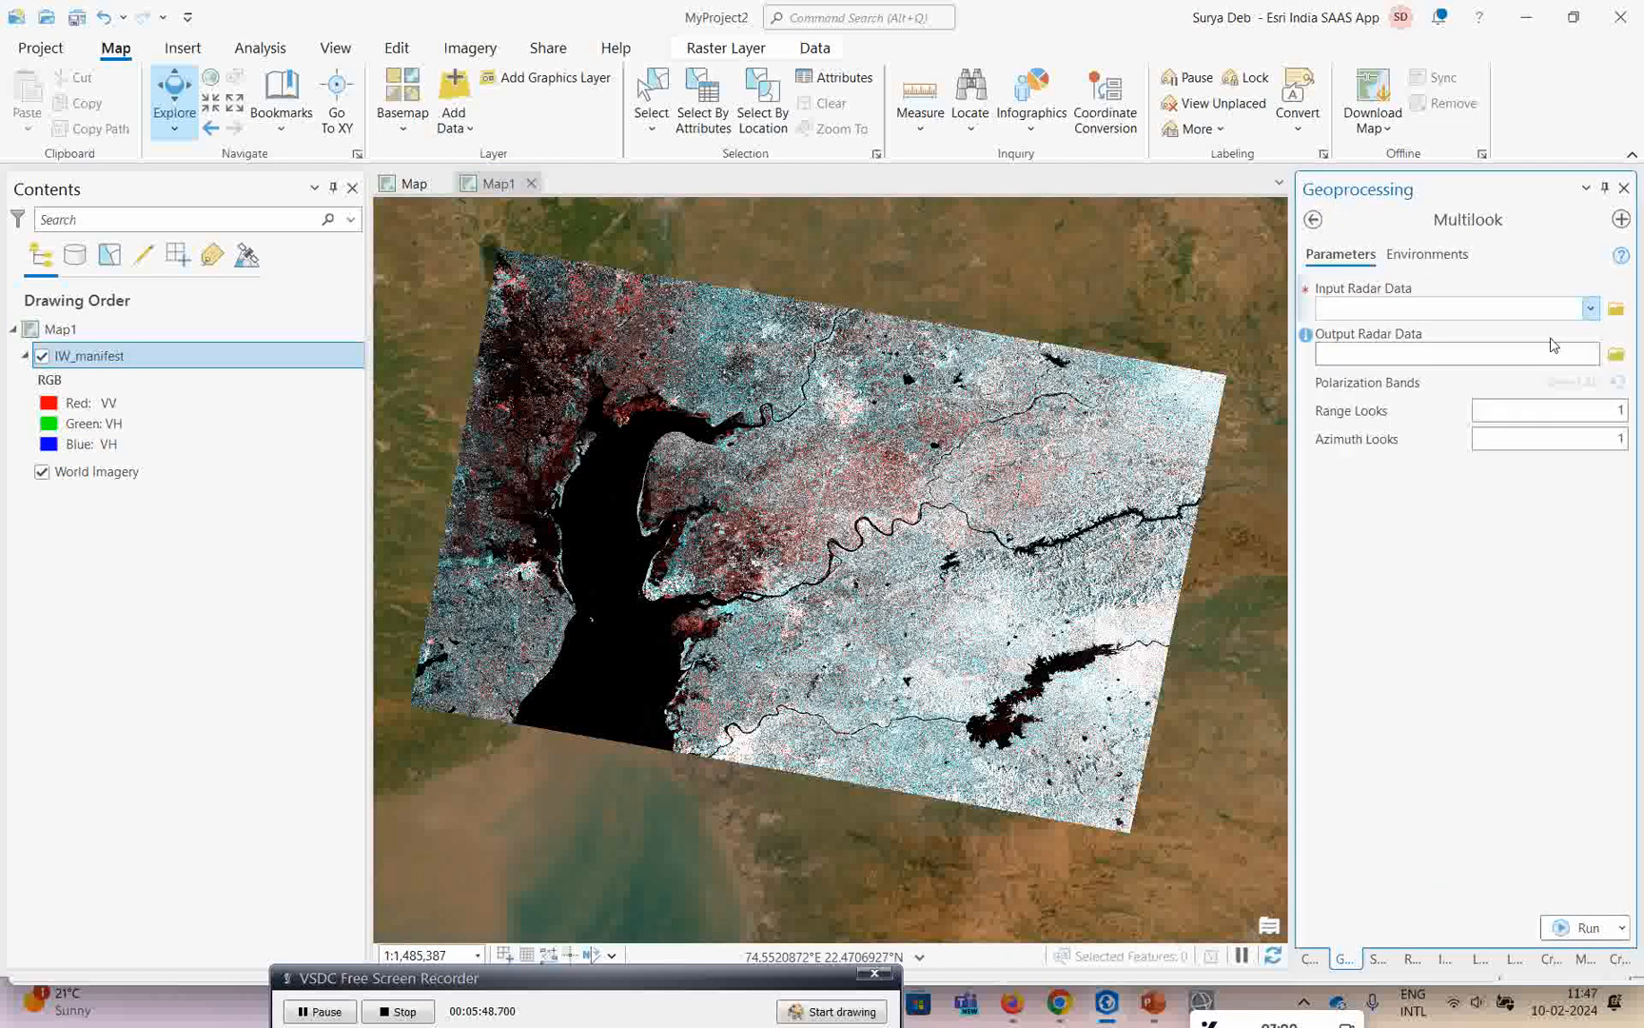
Set Multilook input to IW_manifest, VV polarization only, with 4 range and azimuth looks.
left_click(1589, 307)
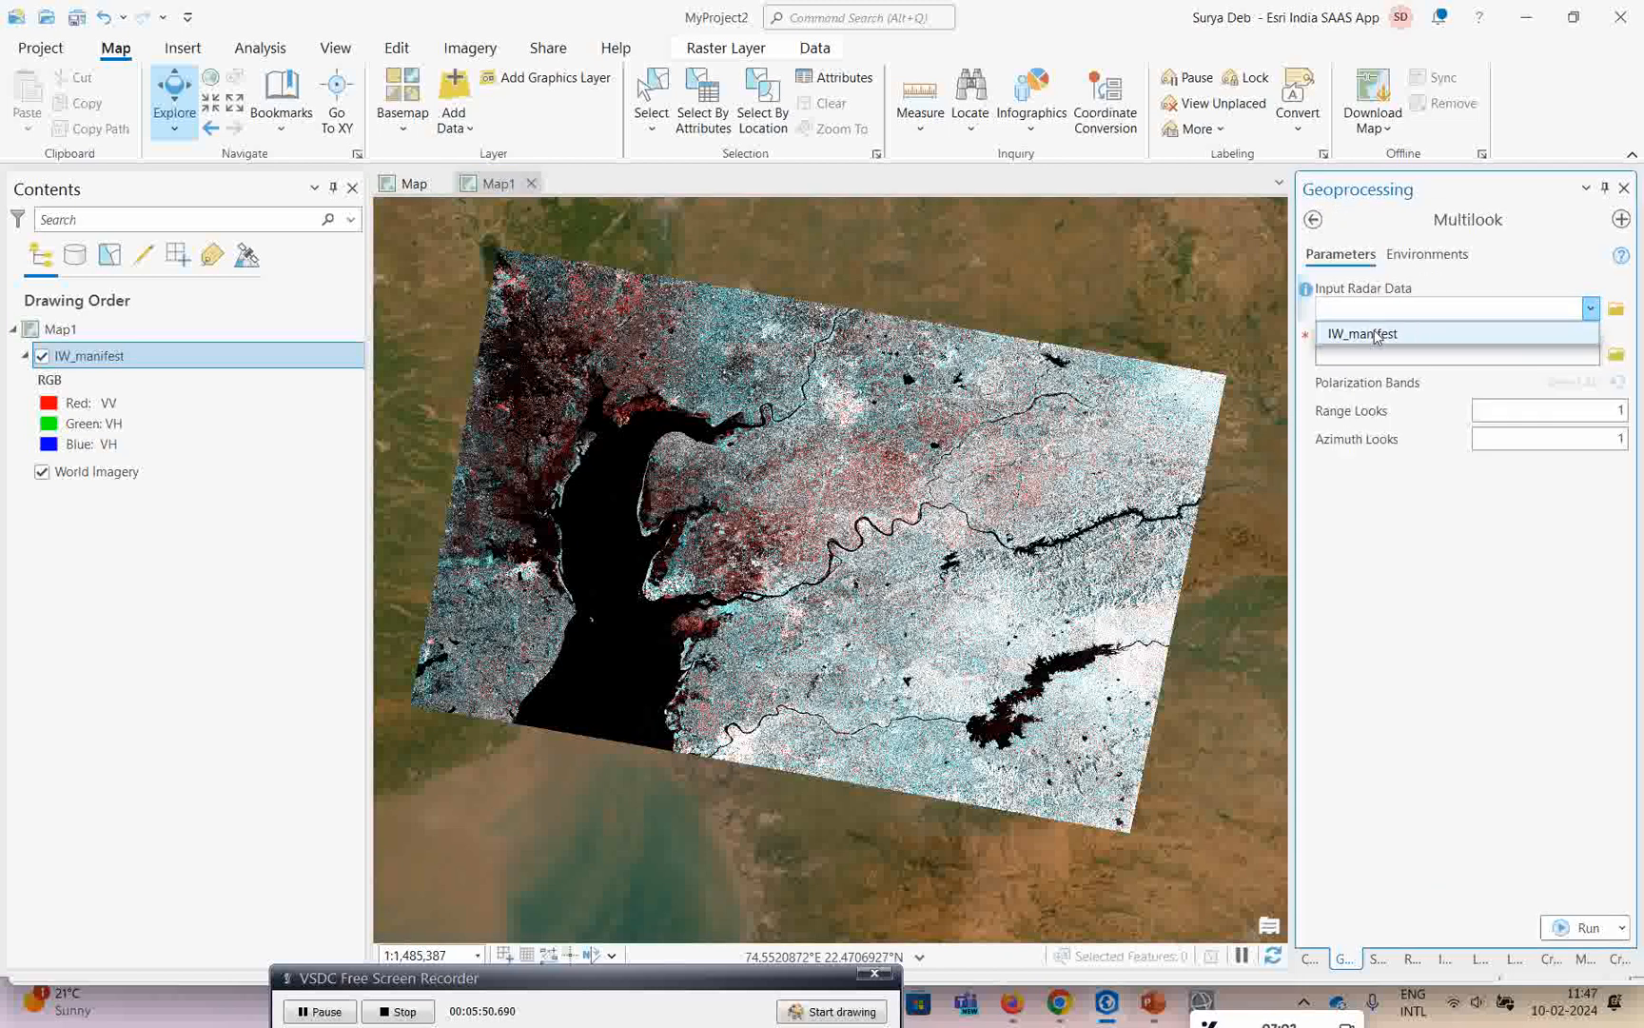
left_click(1359, 333)
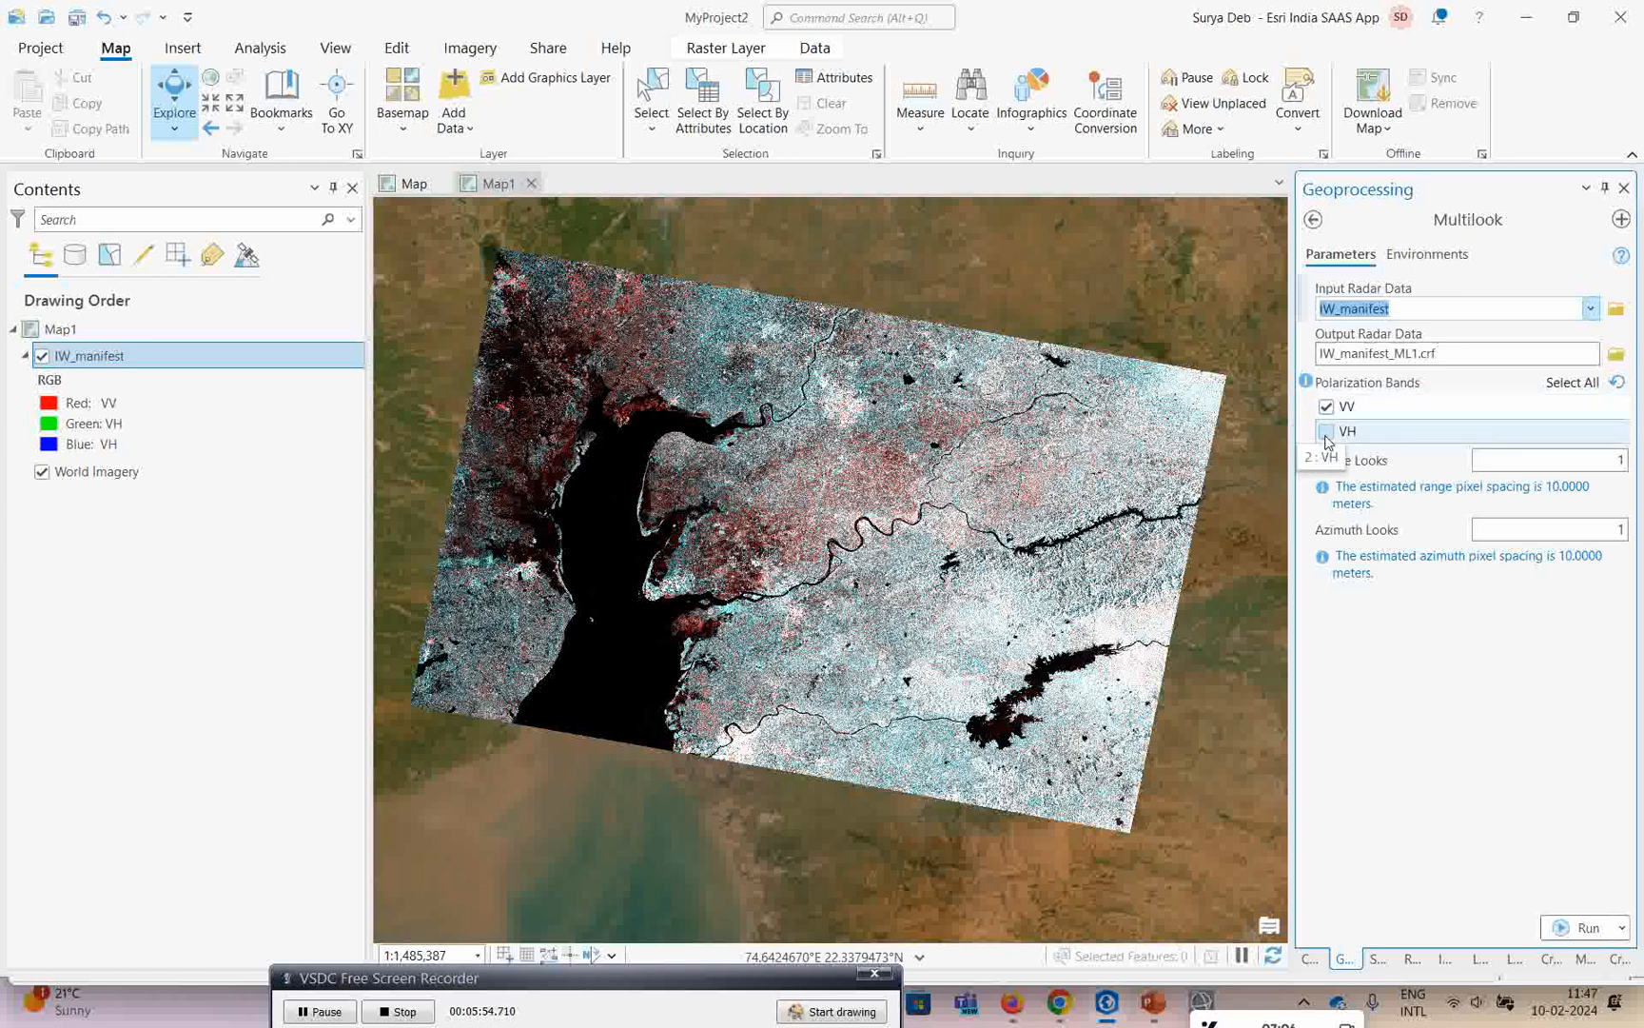
left_click(1326, 431)
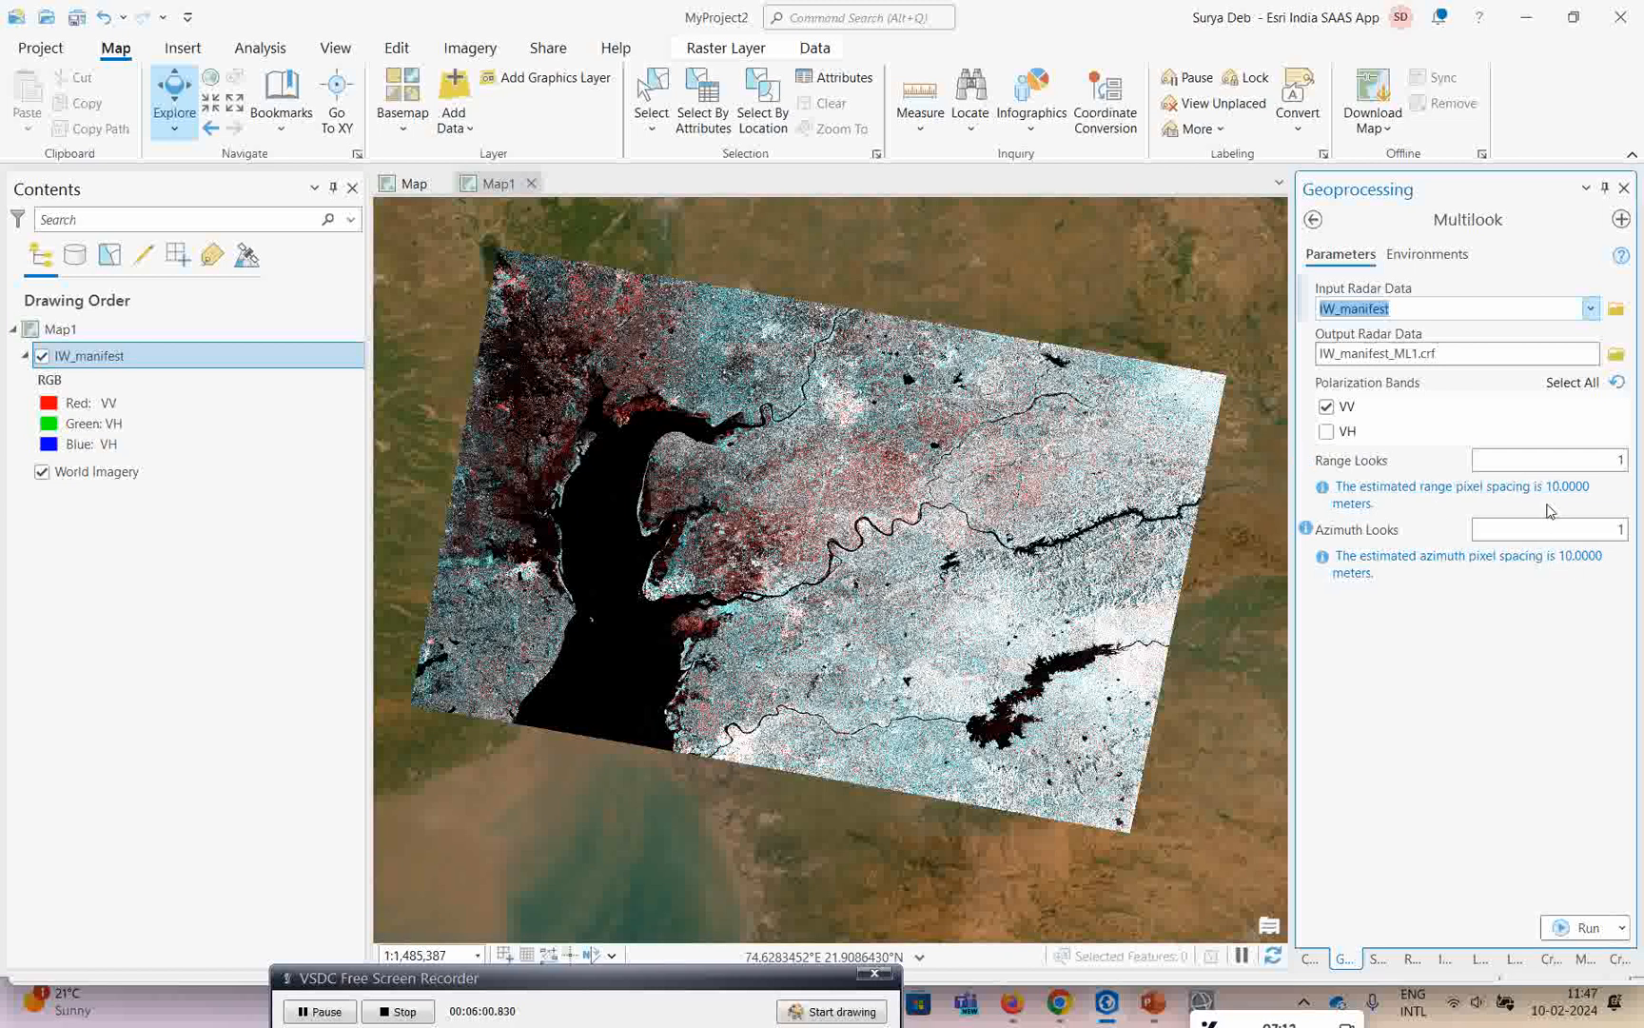
left_click(1548, 460)
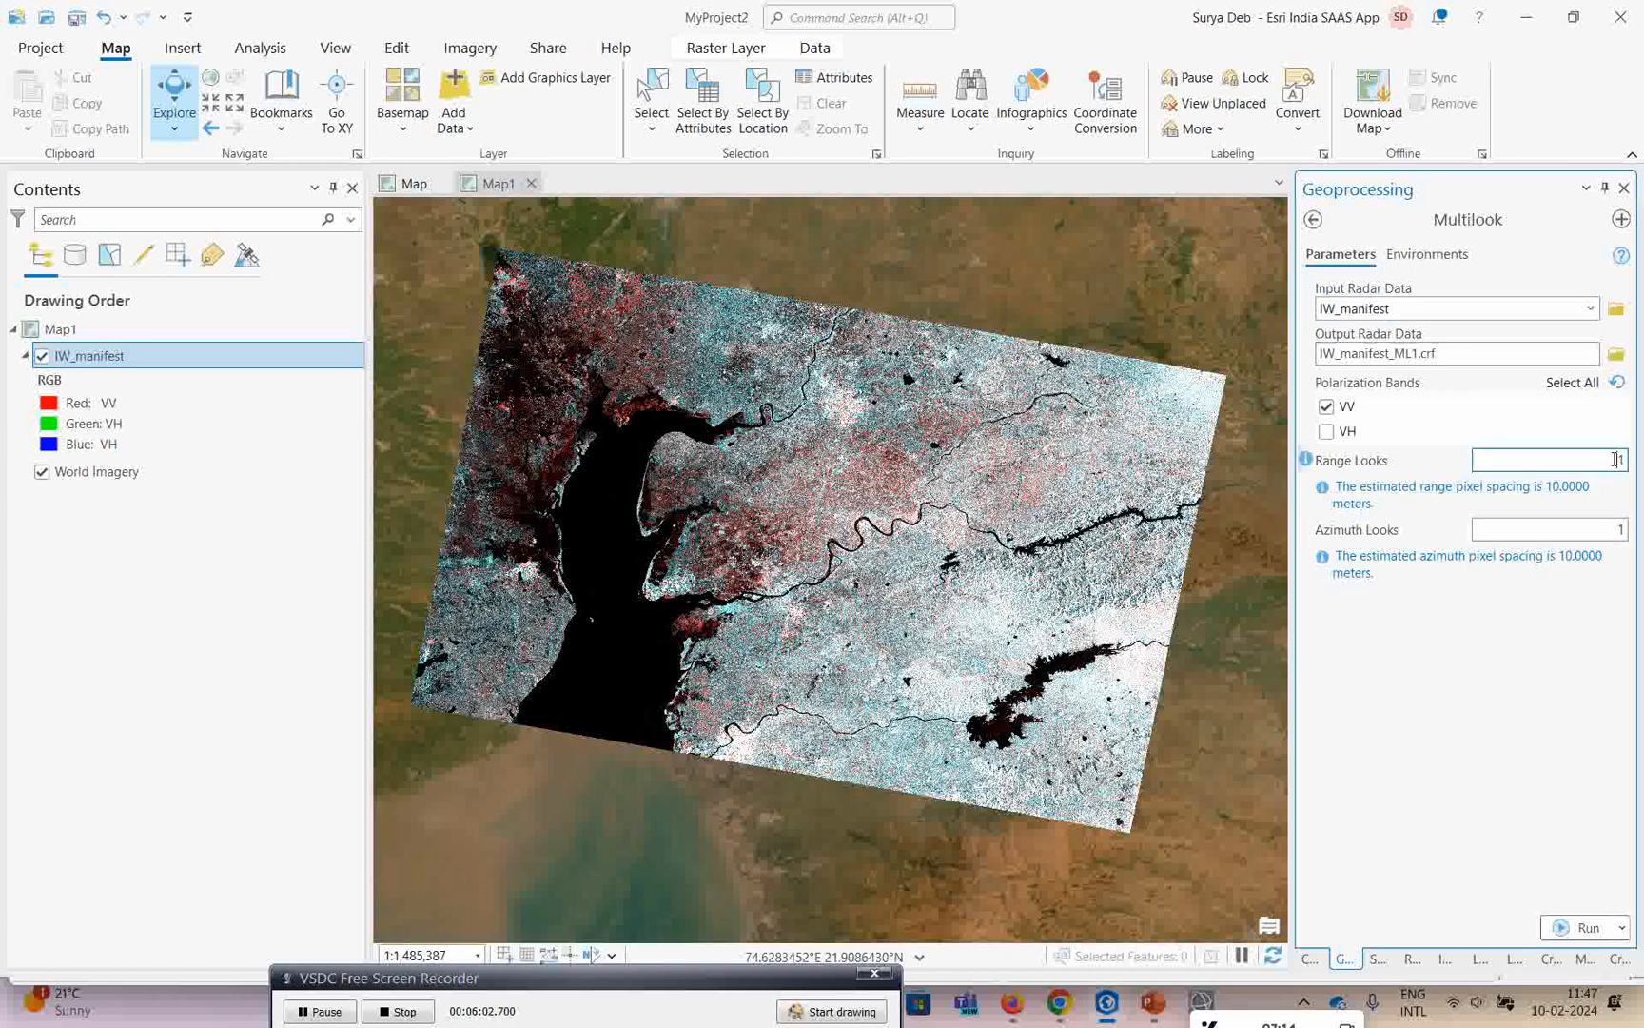
type("4")
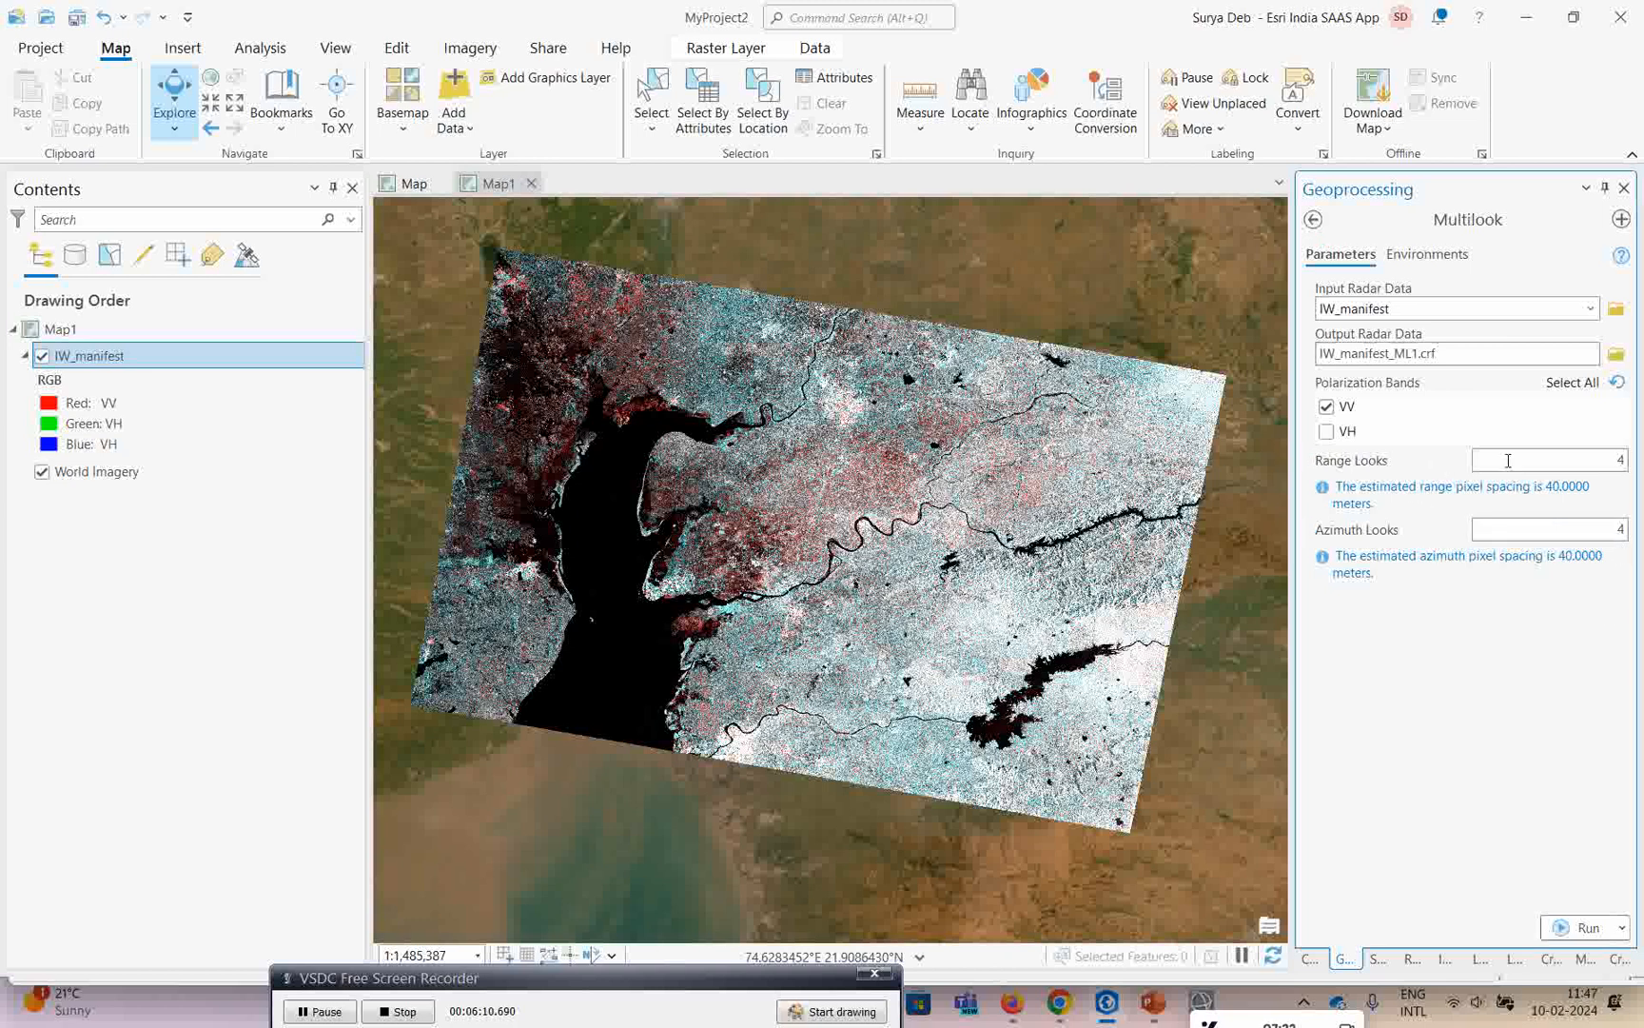
mouse_move(1523, 829)
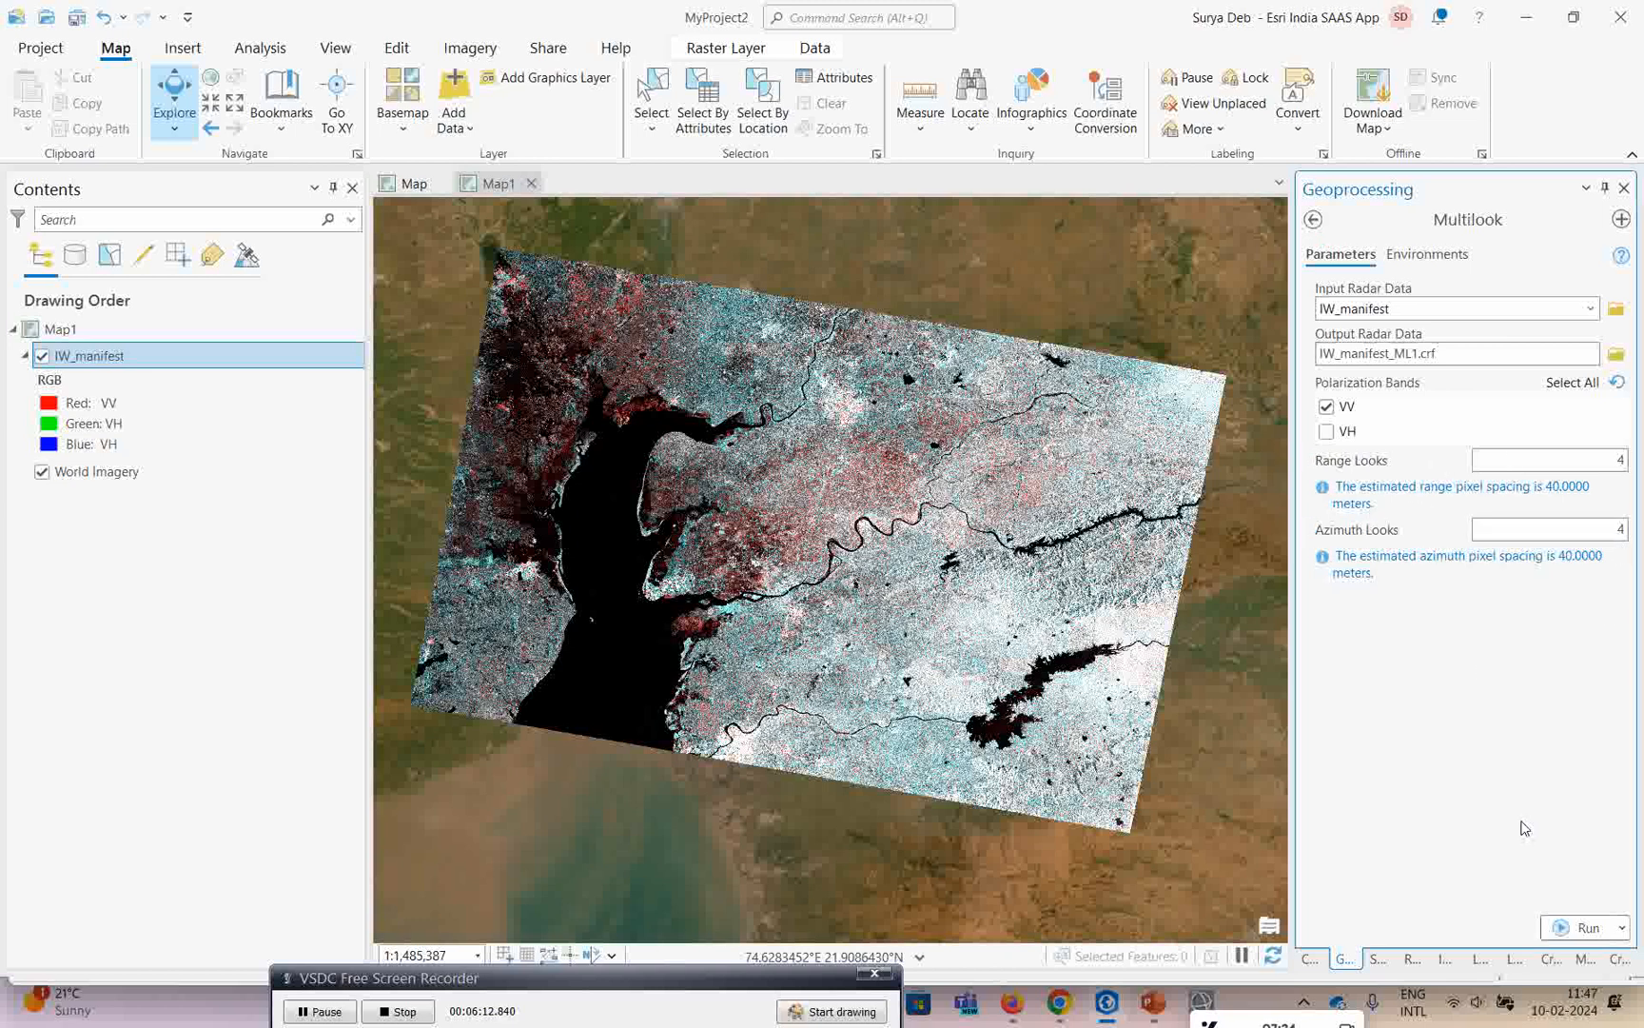
mouse_move(1542, 920)
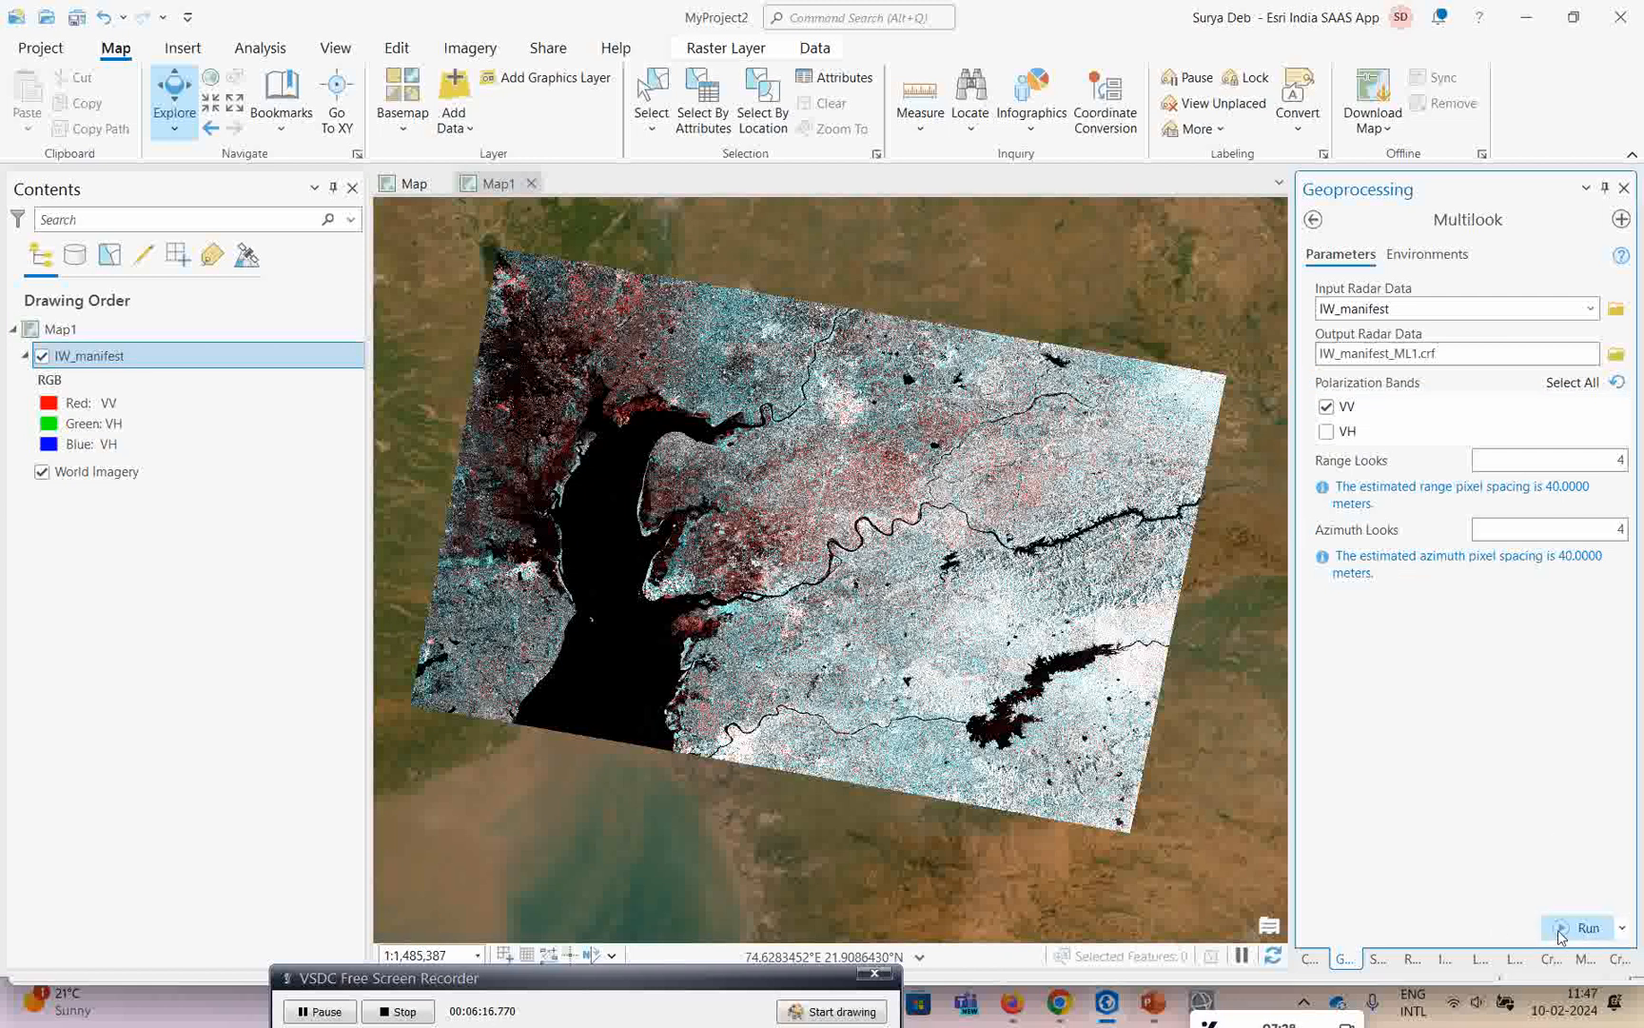
Run Multilook, inspect the grayscale IW_manifest_ML1.crf layer, then switch to File Explorer on D:.
left_click(1586, 926)
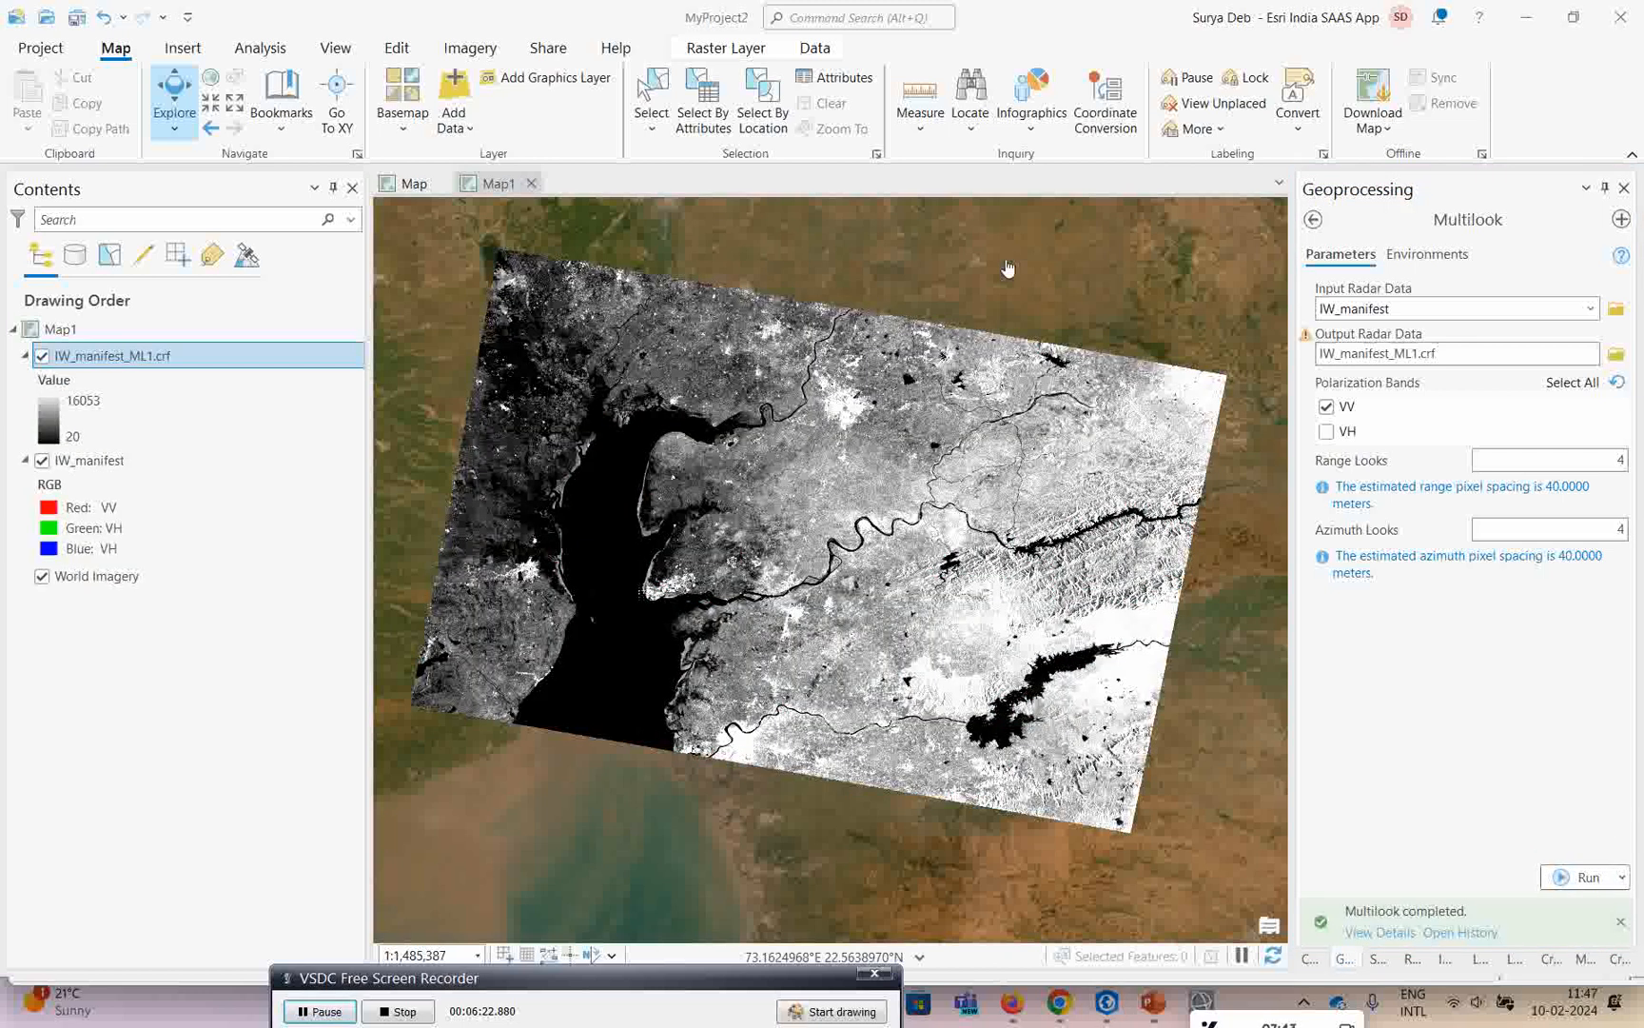
scroll("up", 3)
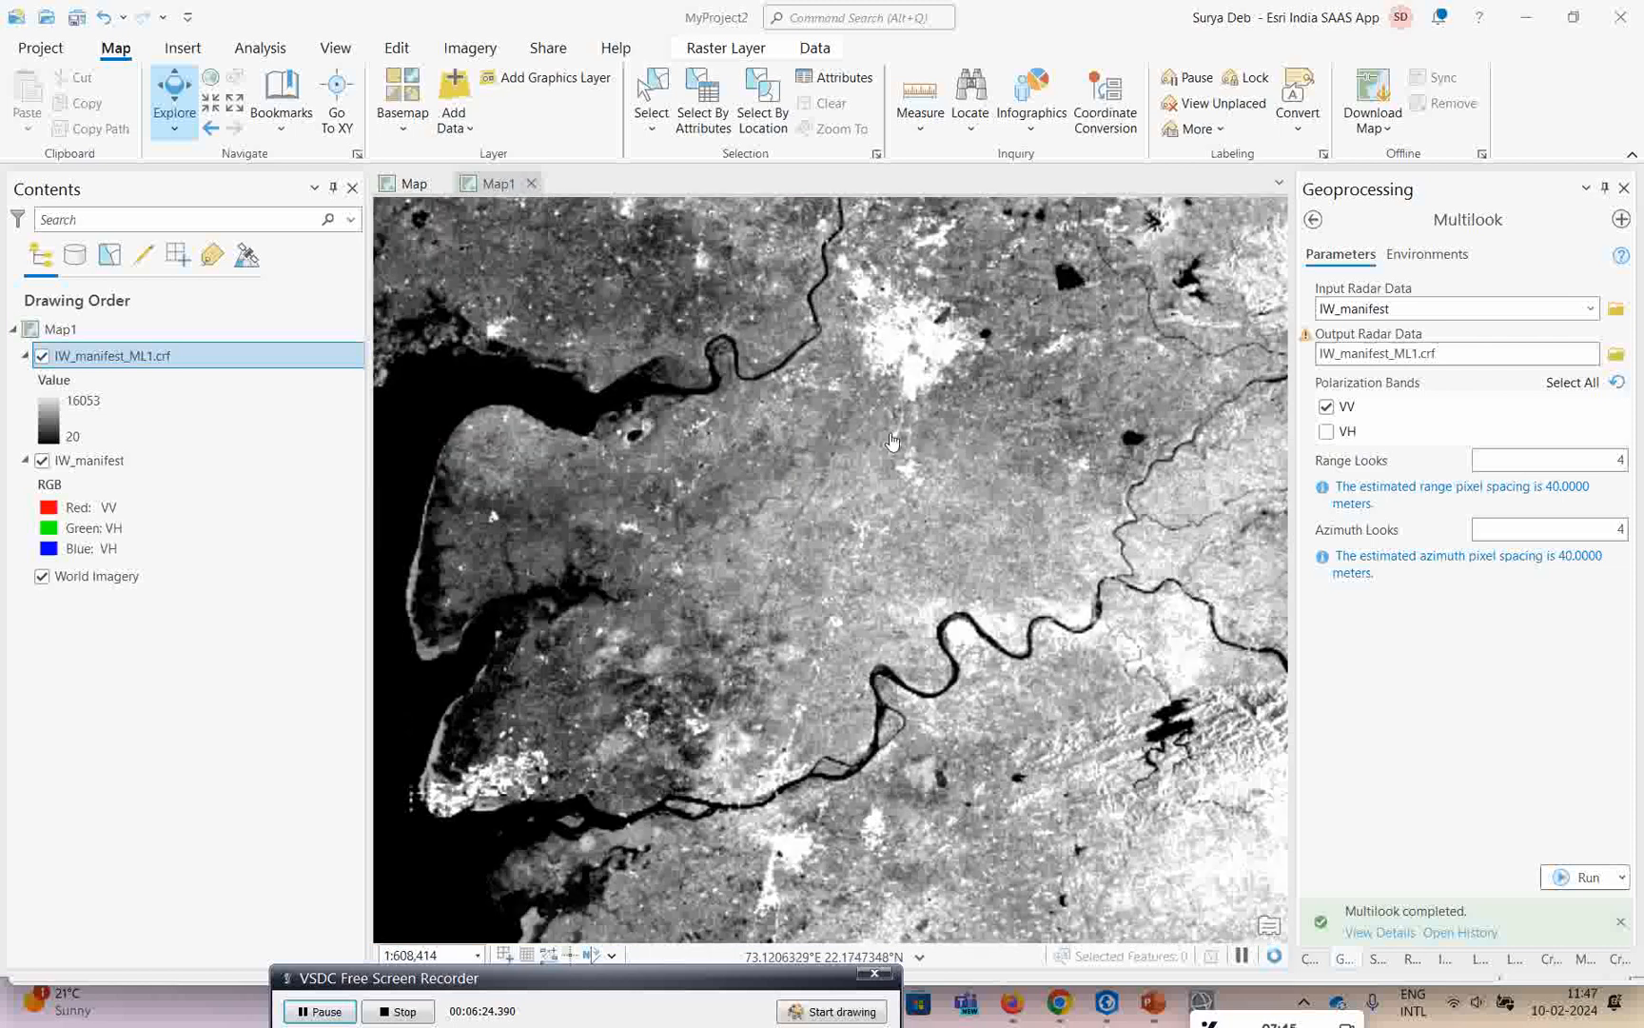
scroll("up", 3)
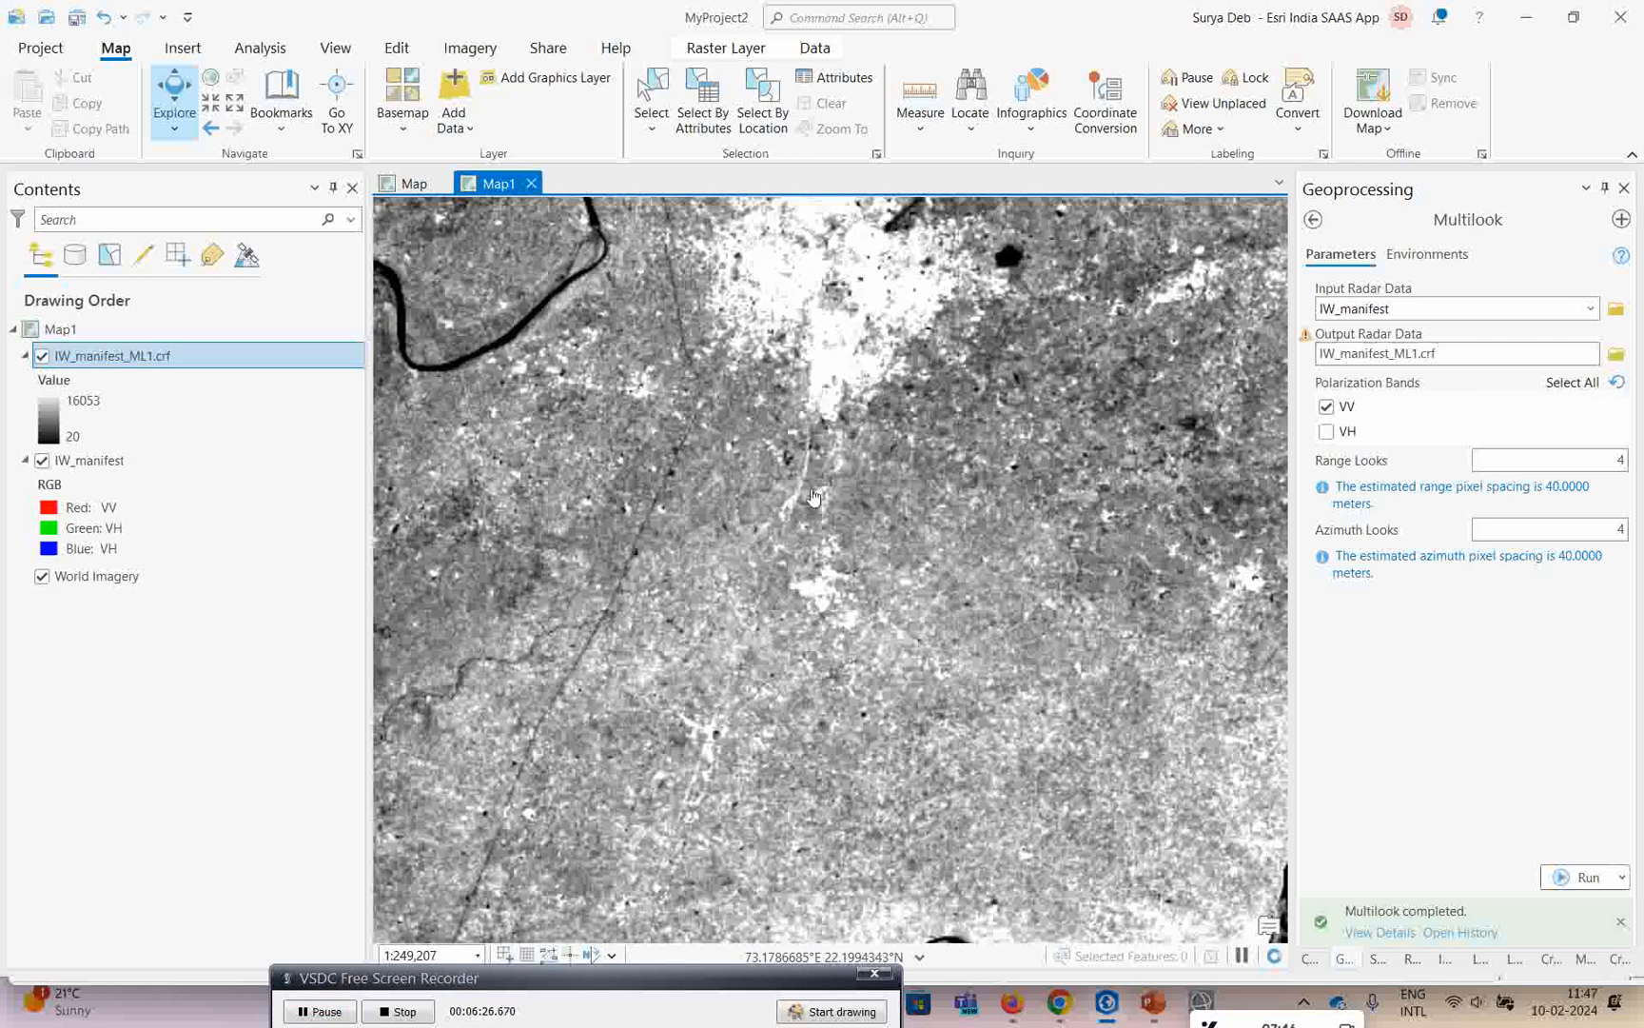
scroll("down", 3)
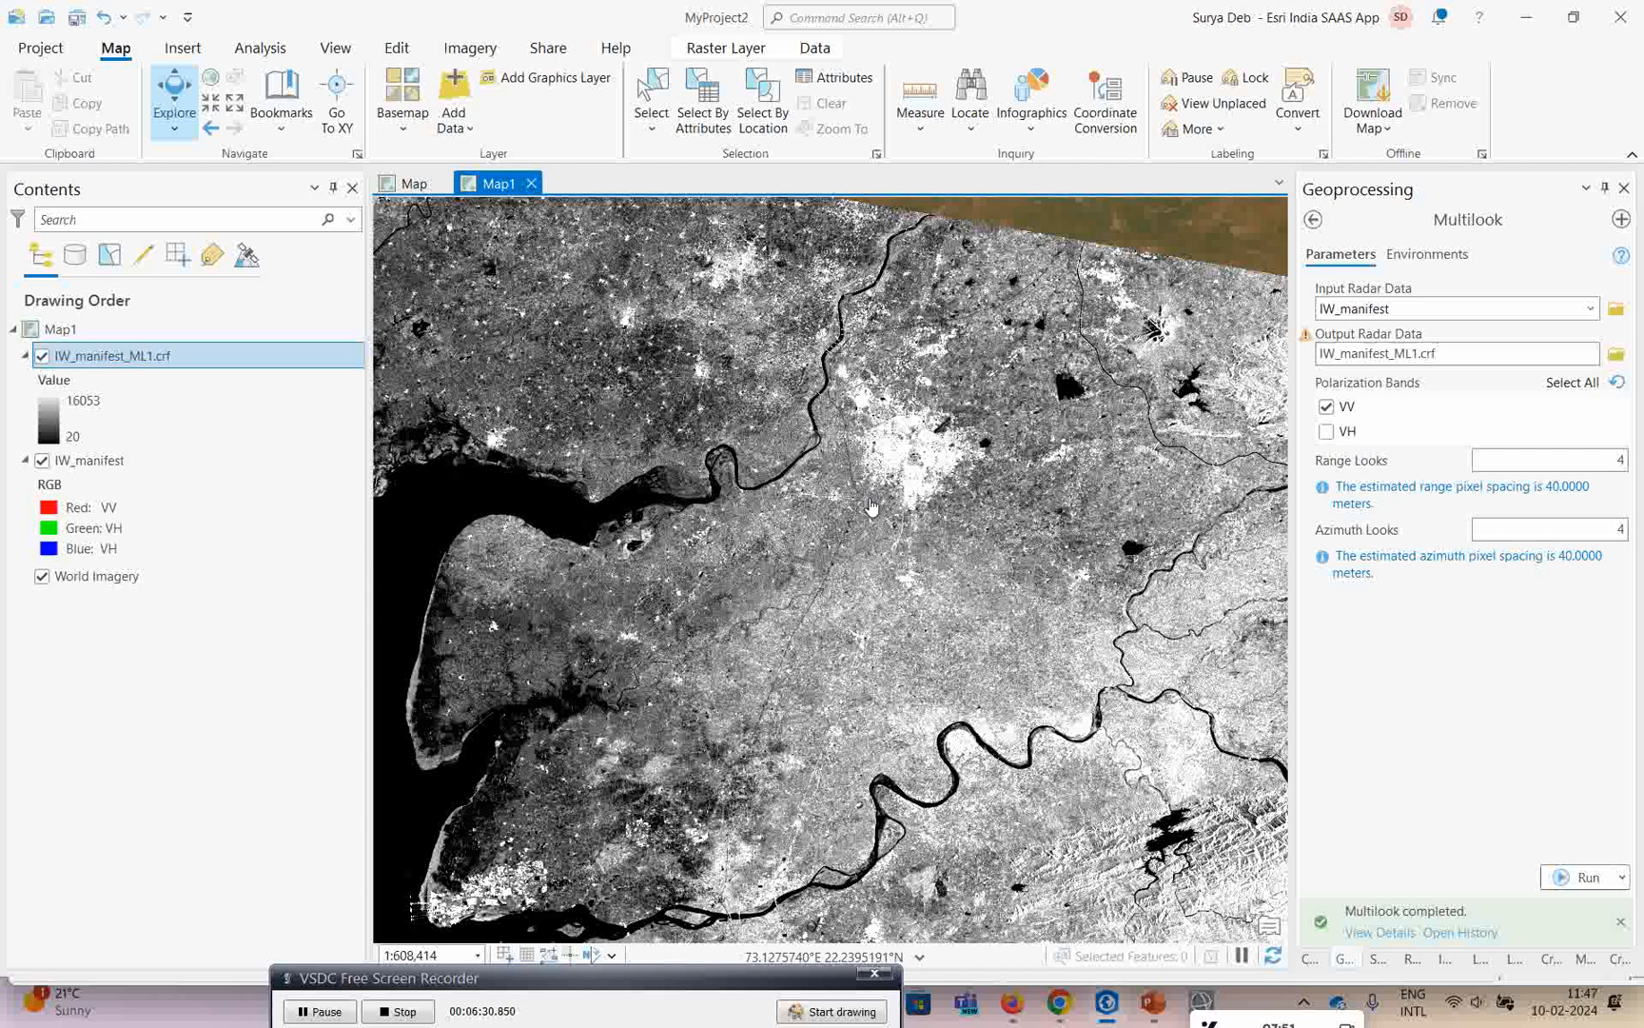
scroll("up", 3)
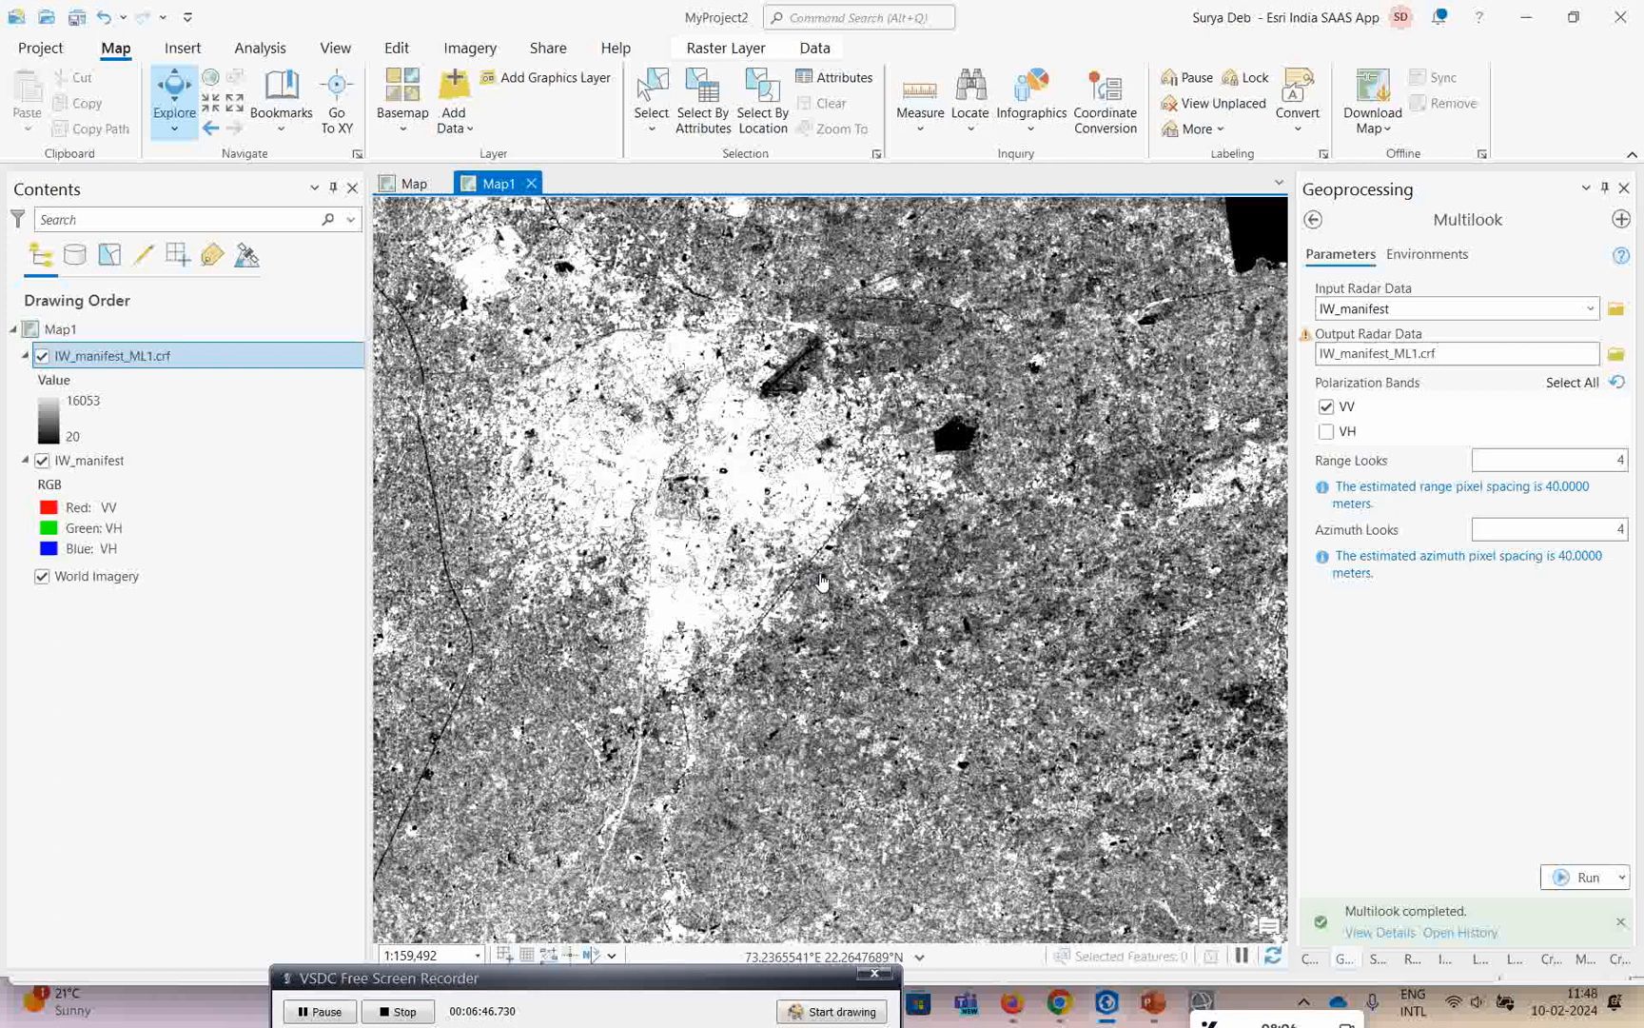
left_click(966, 1005)
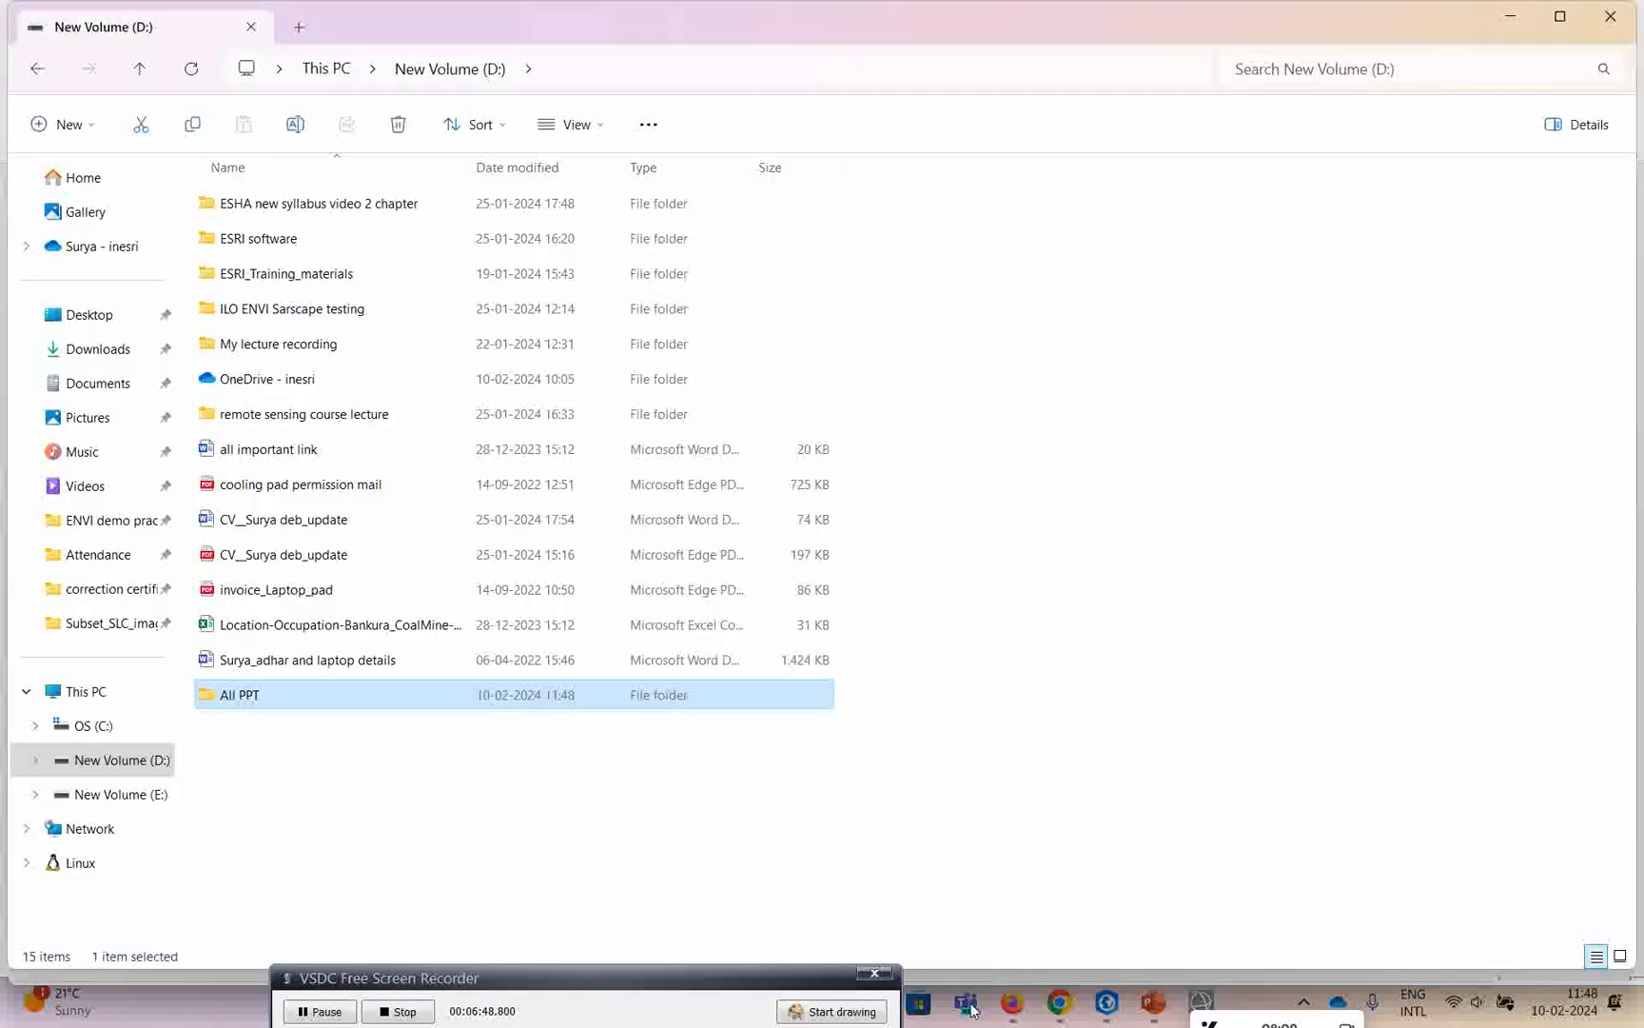